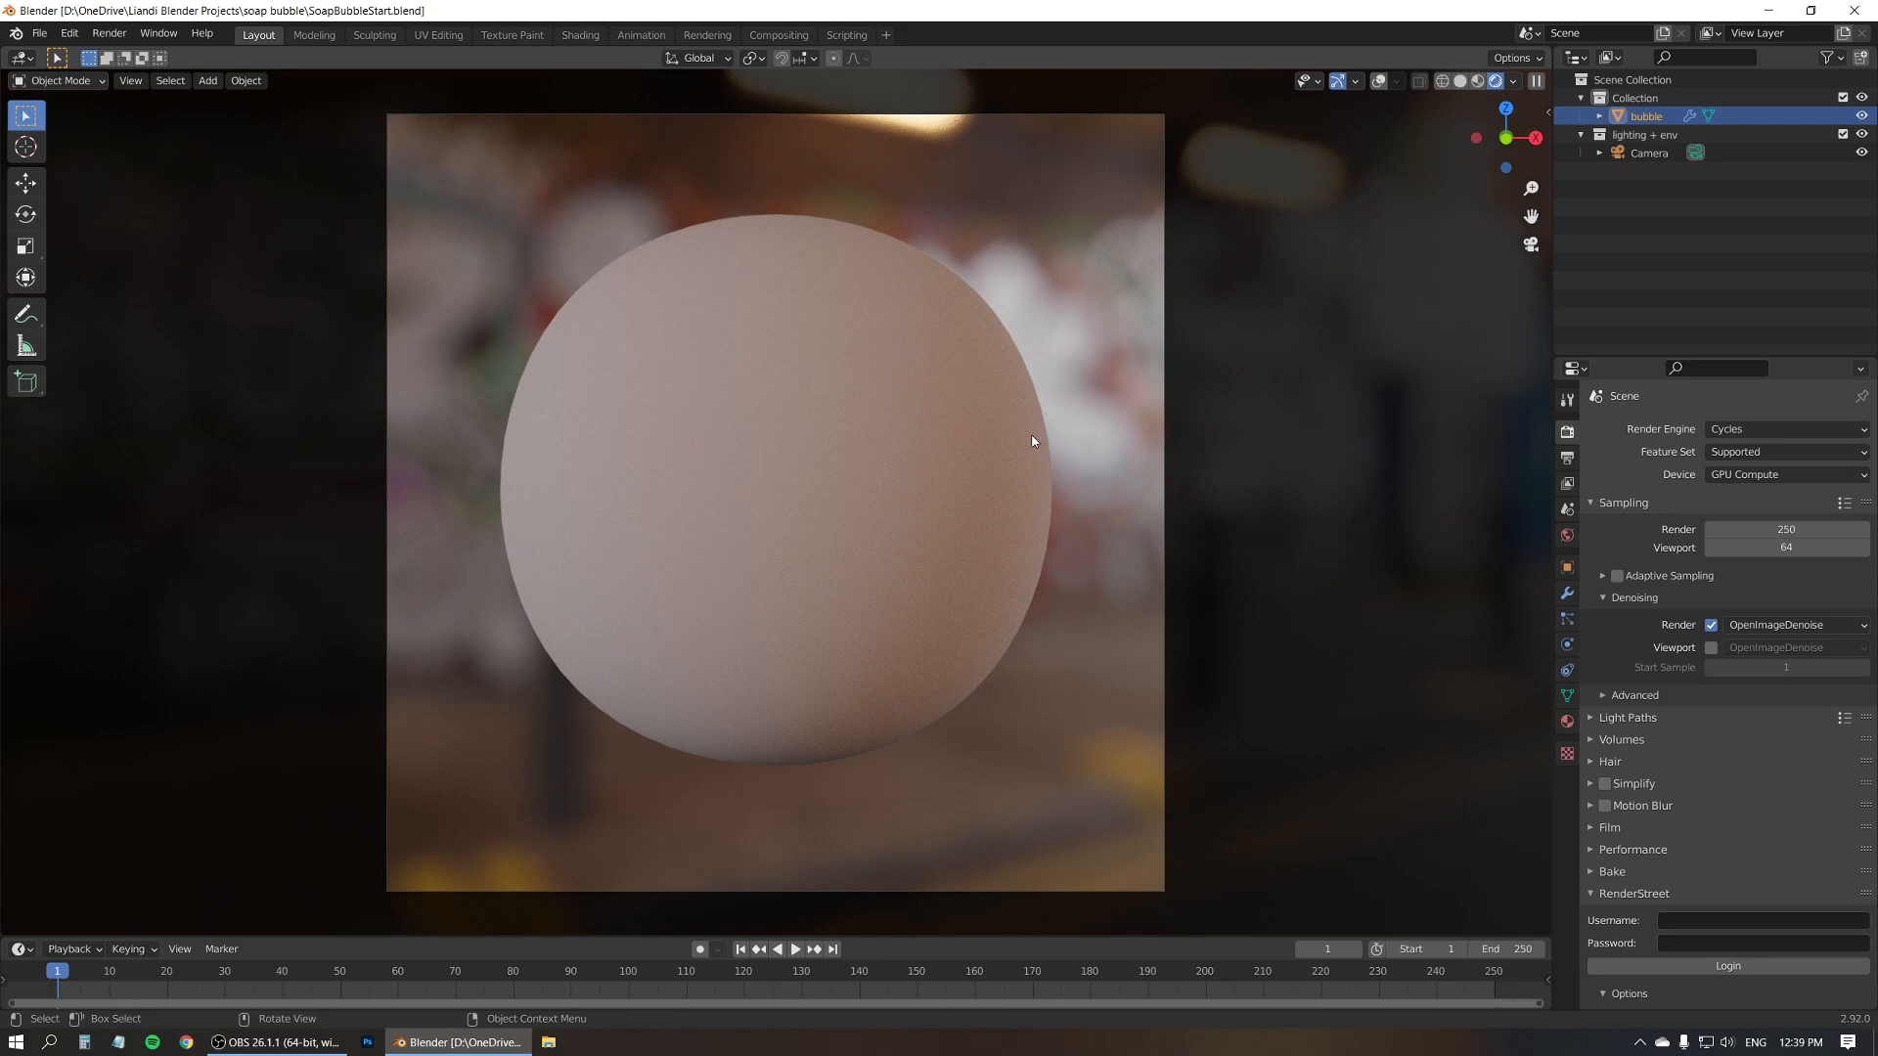
mouse_move(767, 528)
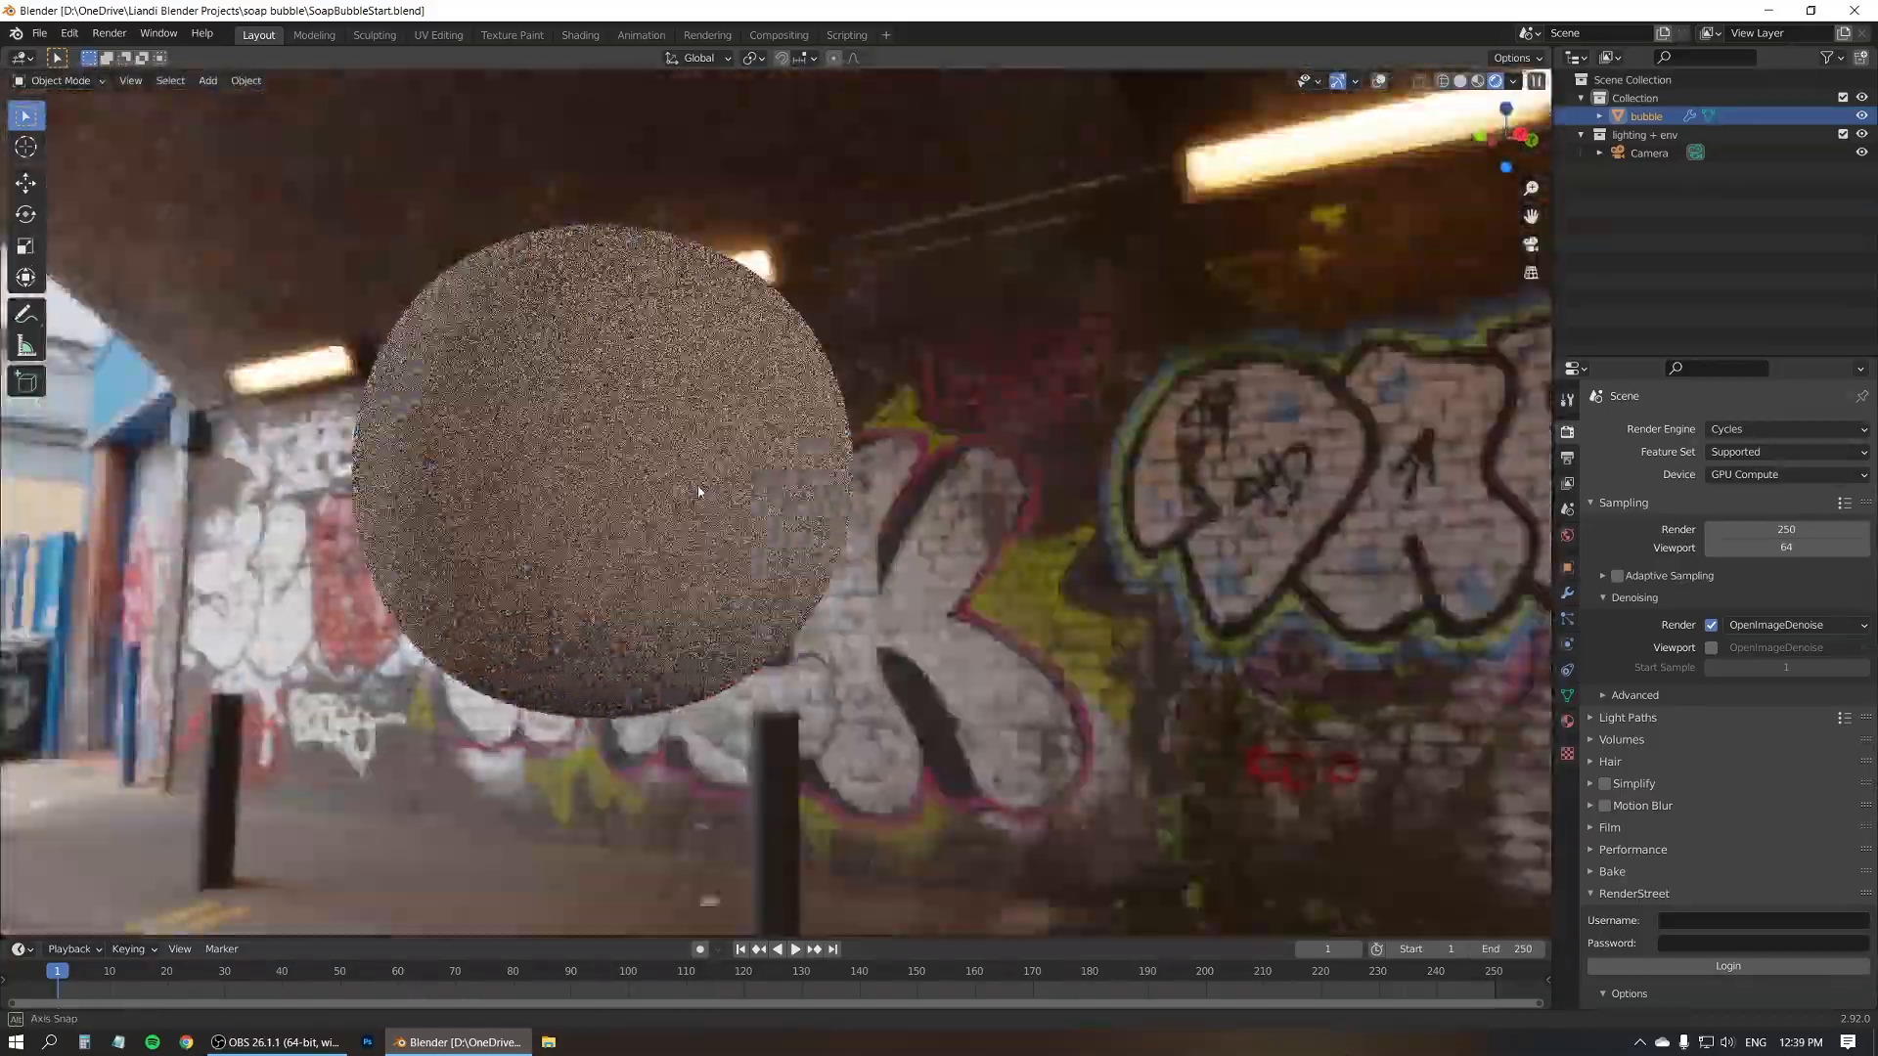
Select the Camera and toggle its Depth of Field off, then back on
drag(699, 491, 842, 479)
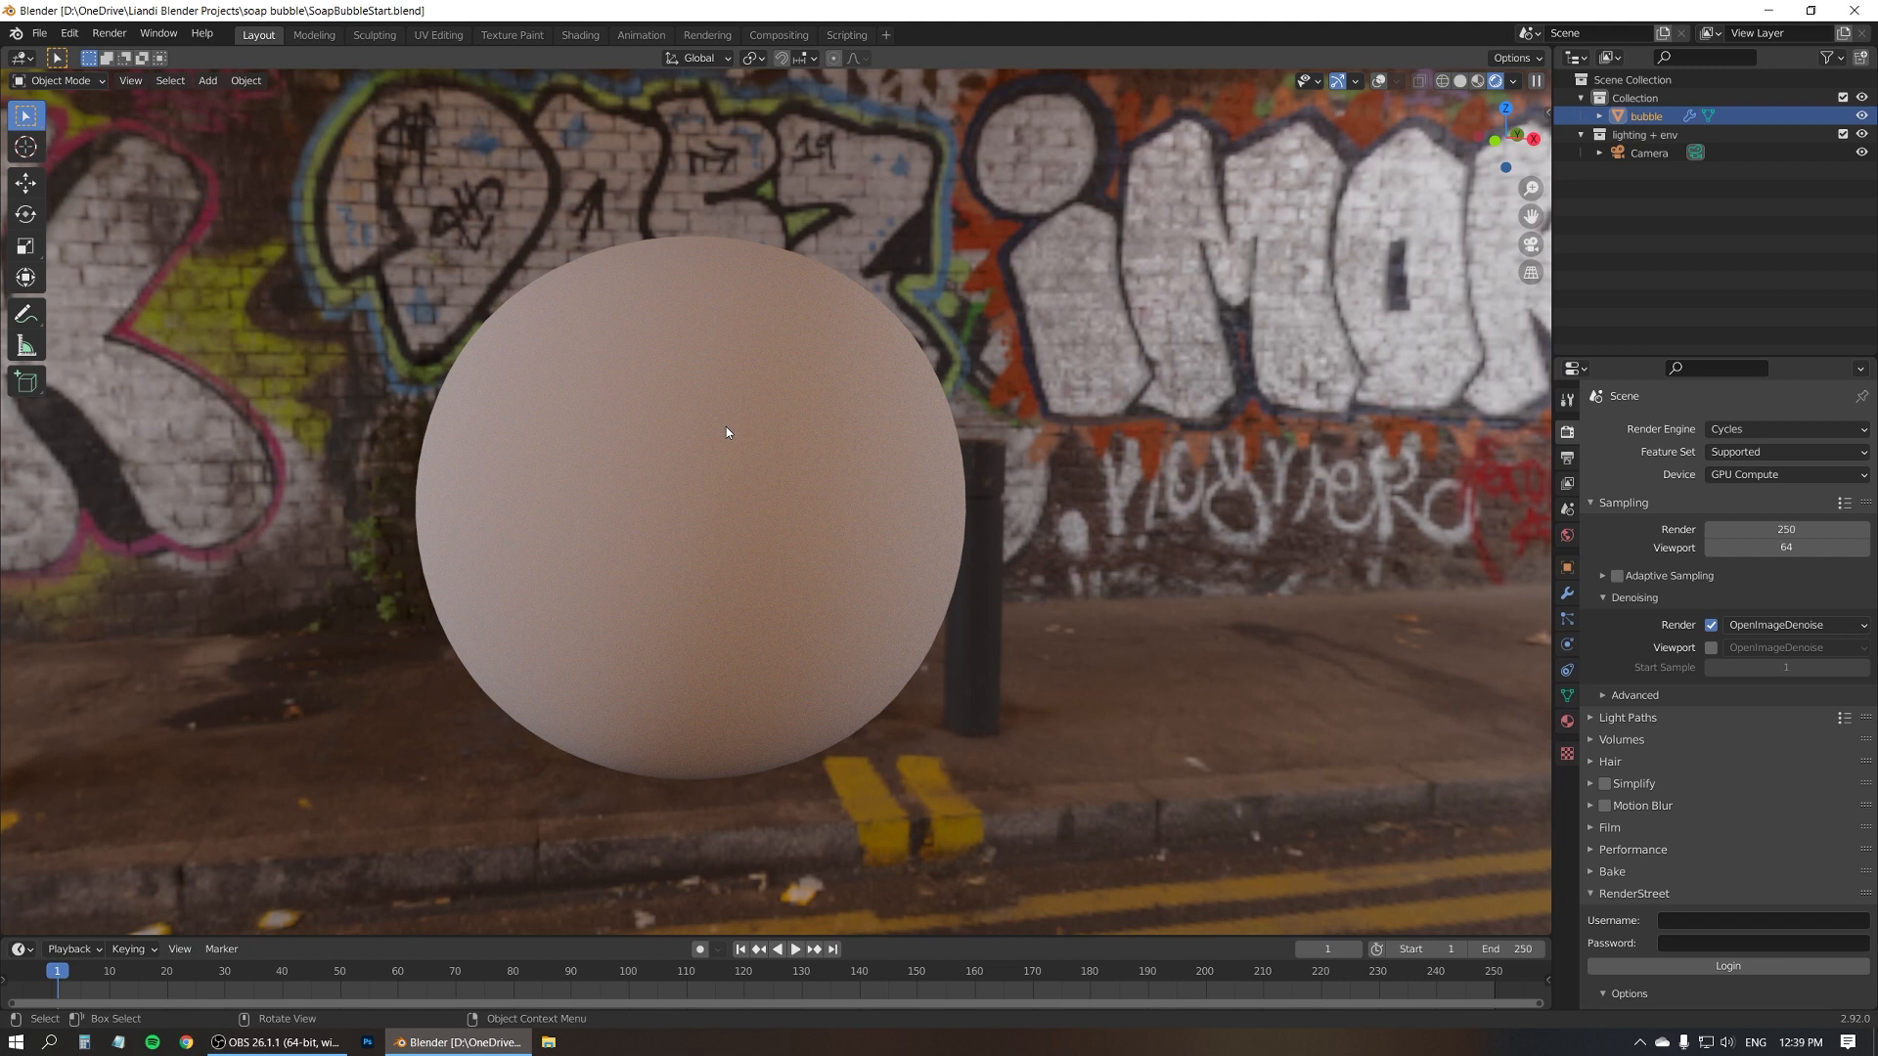
click(1649, 152)
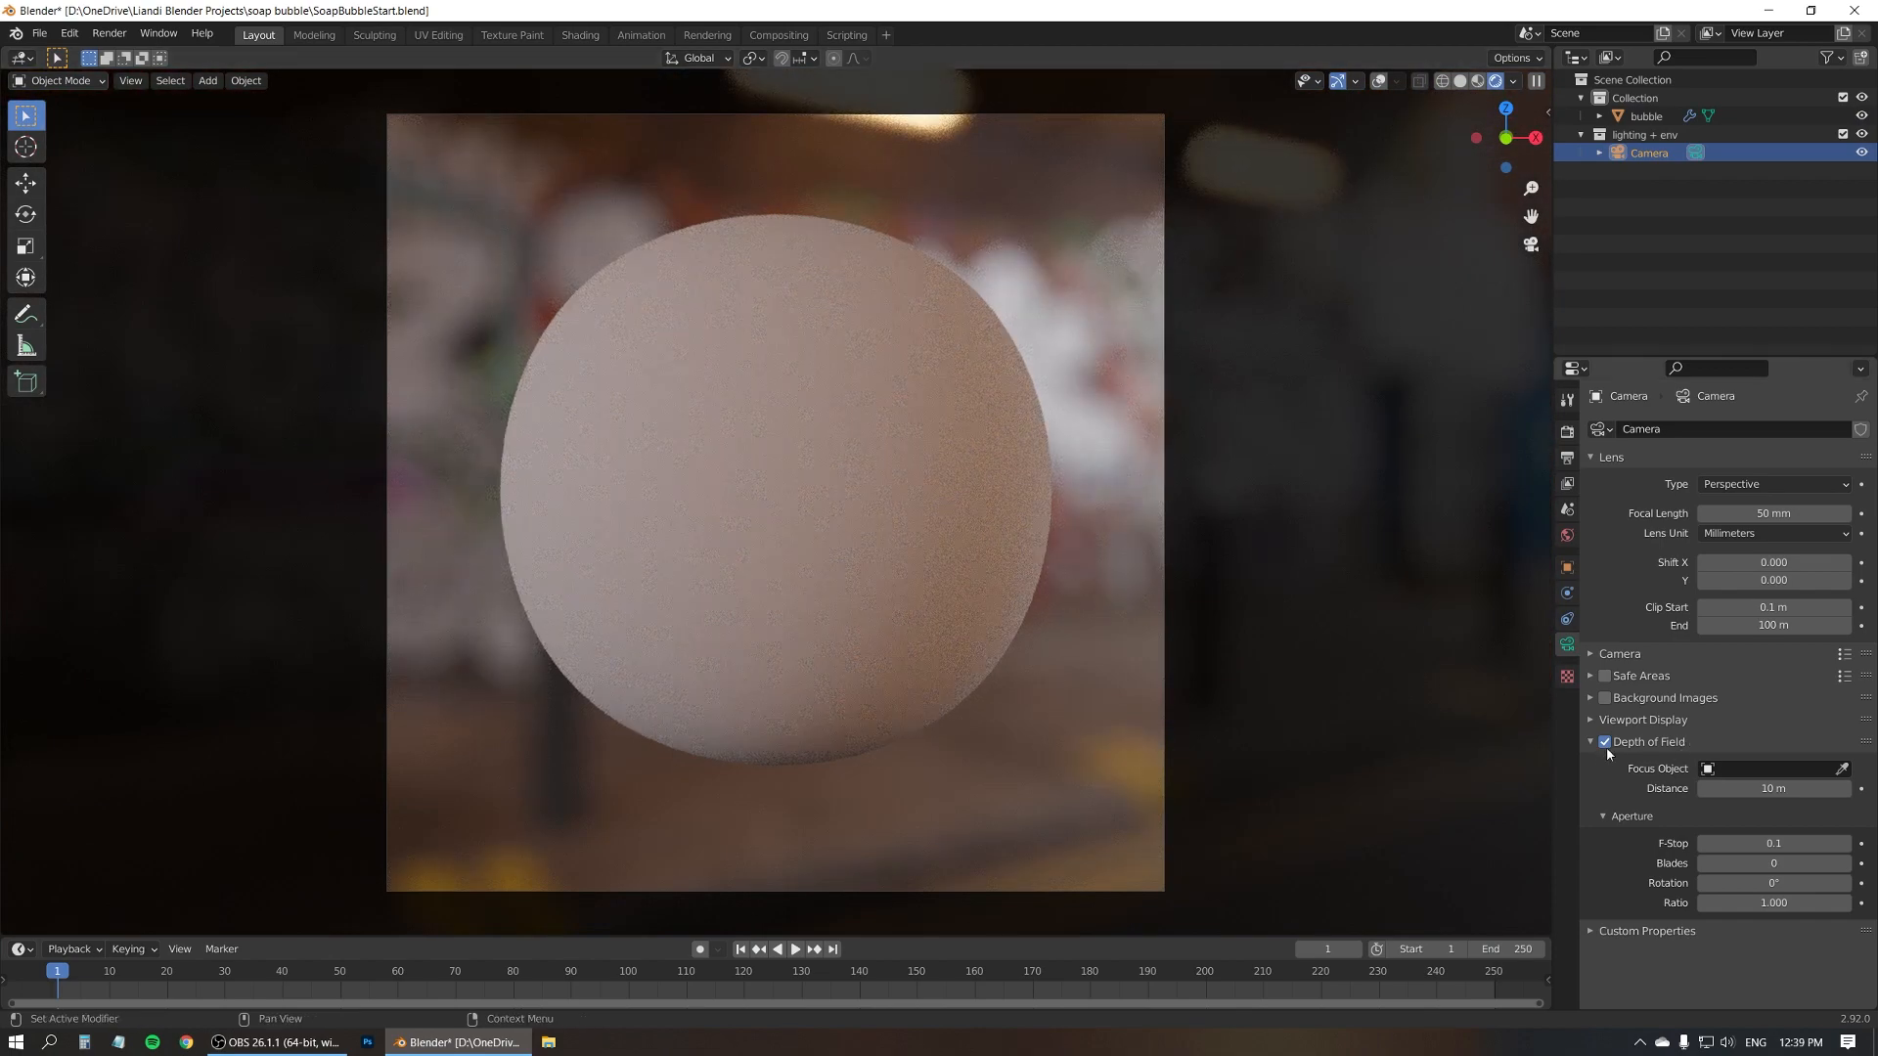
click(1603, 742)
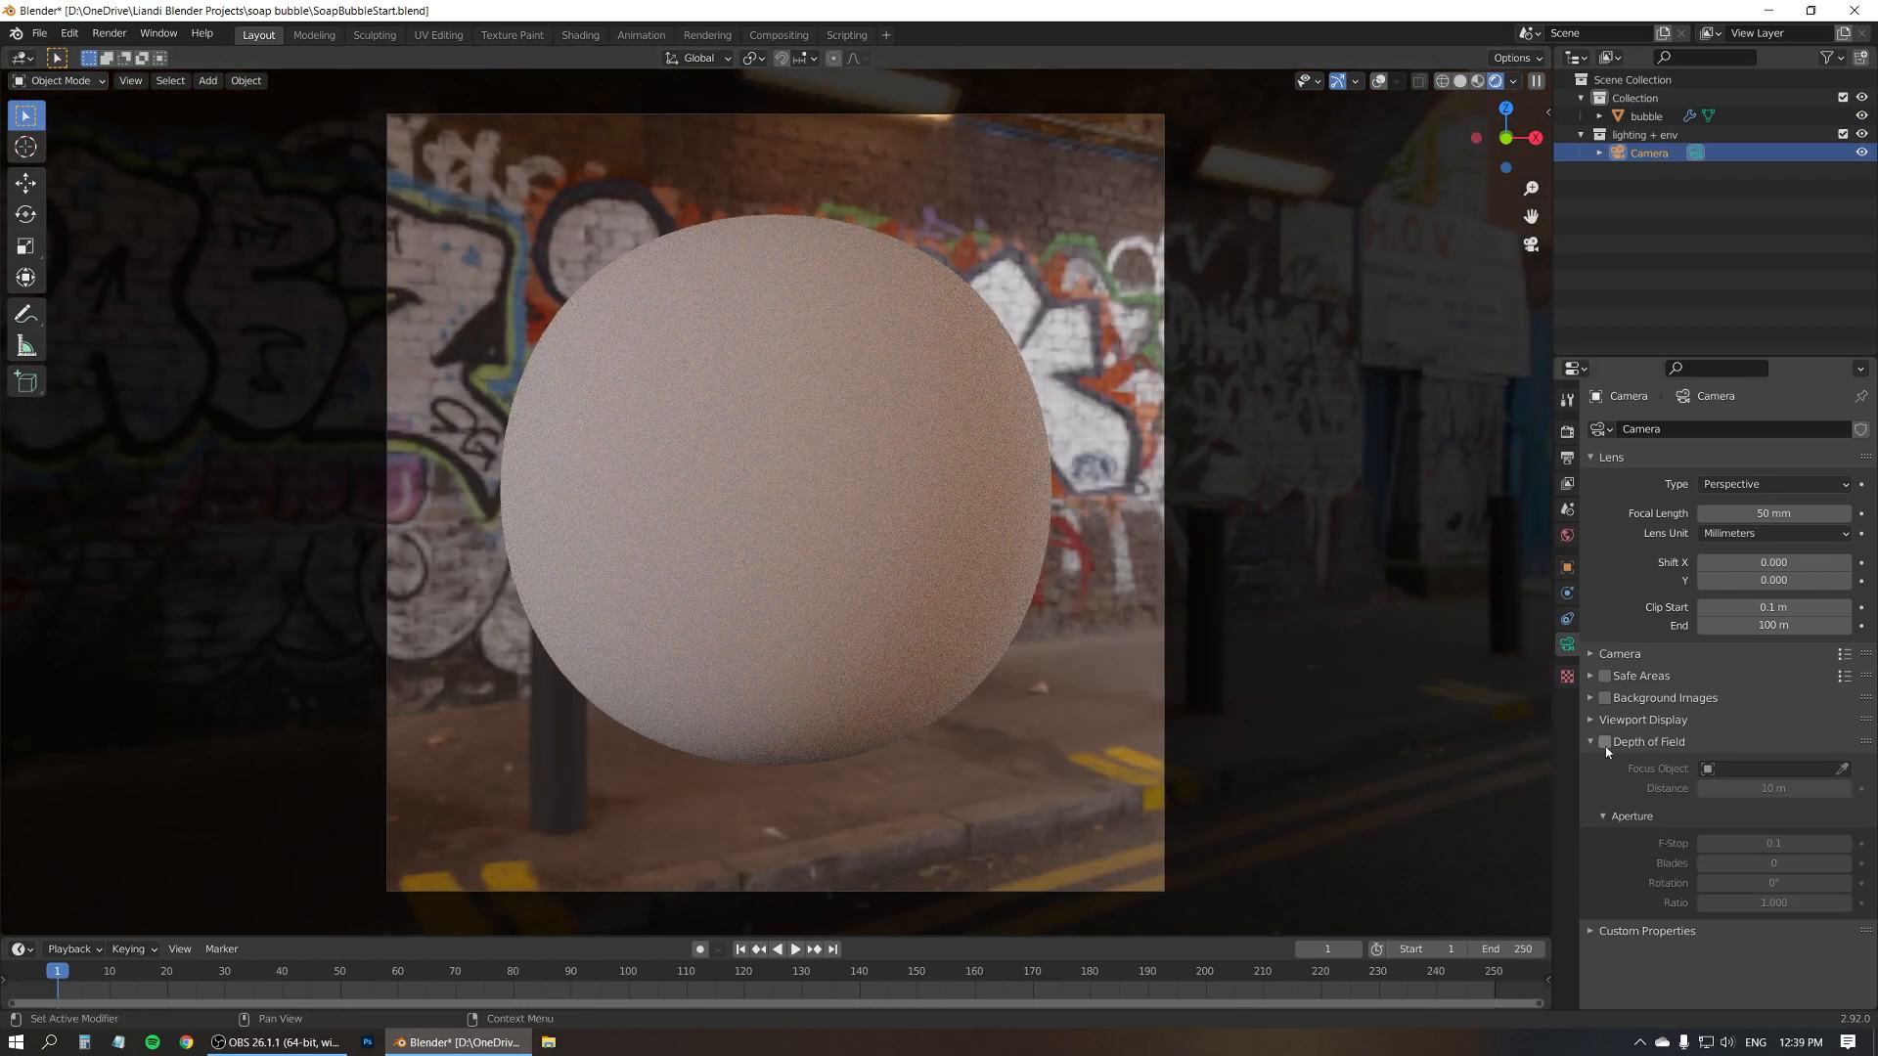
click(1602, 741)
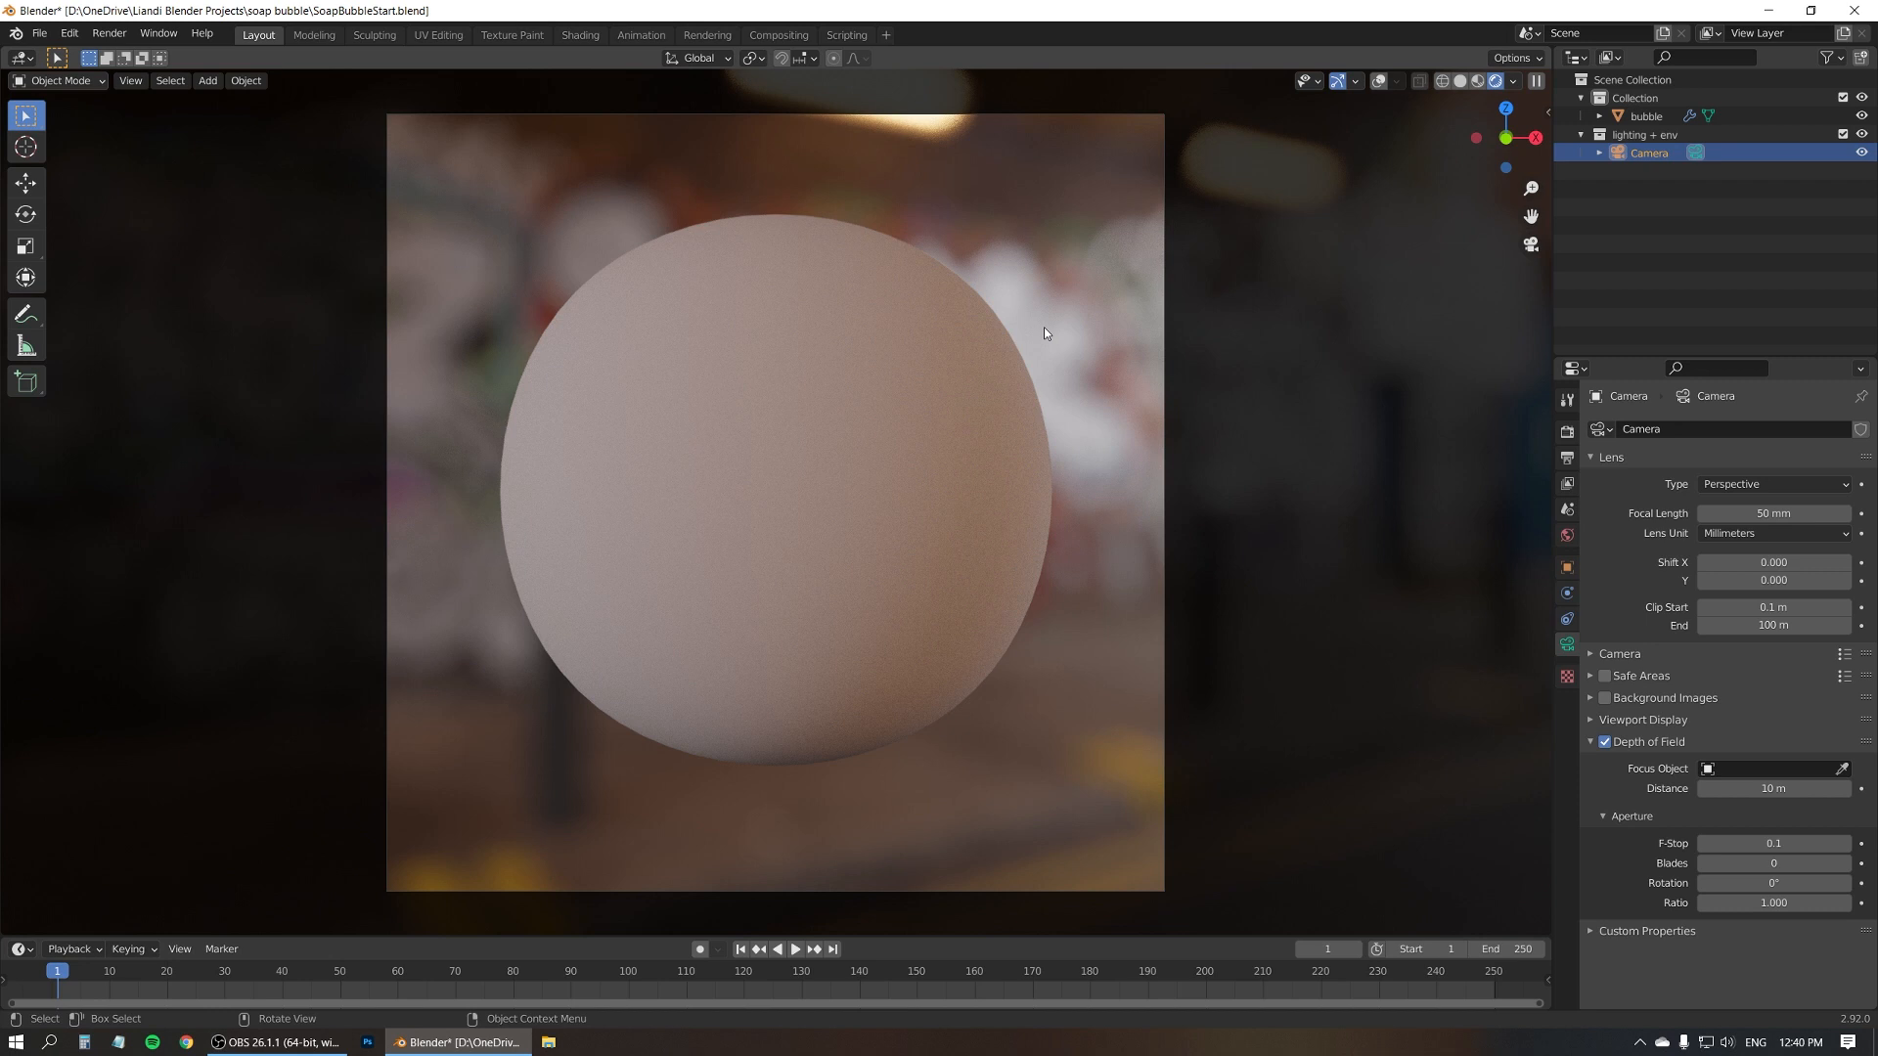
mouse_move(1578, 250)
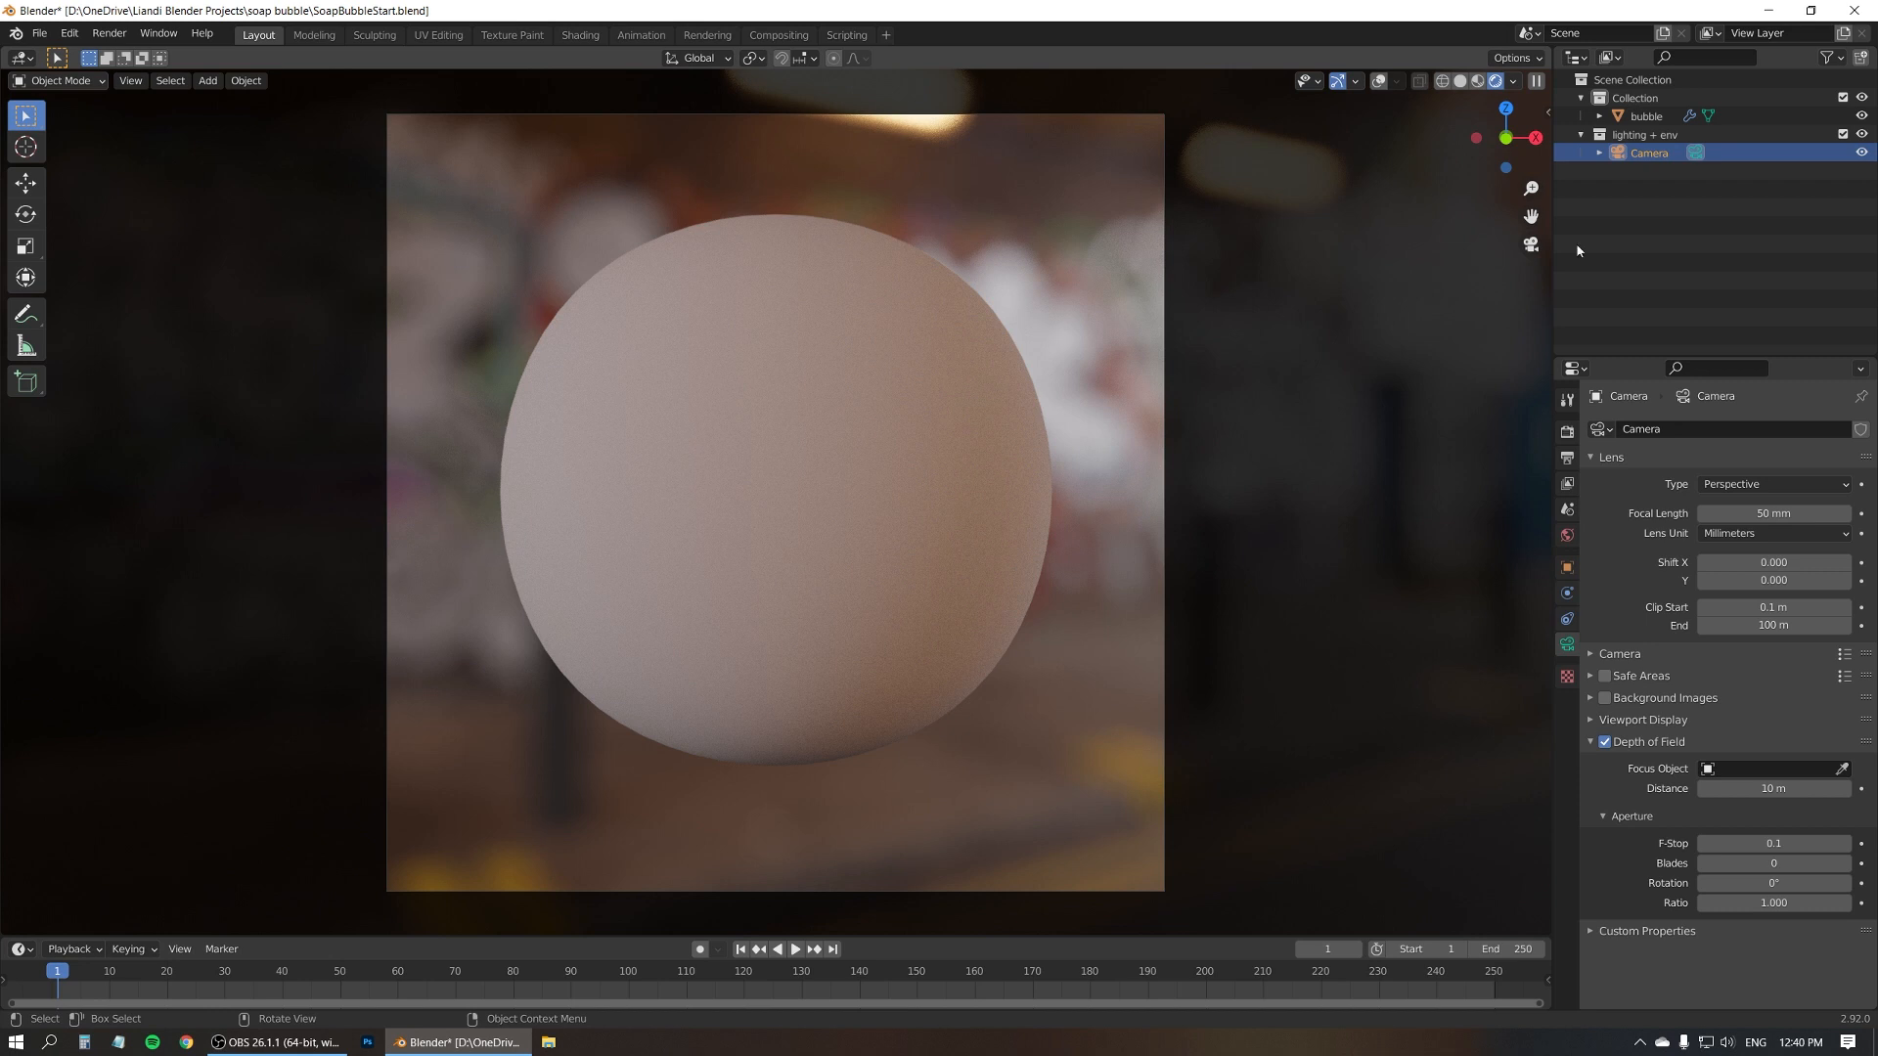
Select the bubble sphere and create a new Principled BSDF material named 'soap bubble'
click(1645, 116)
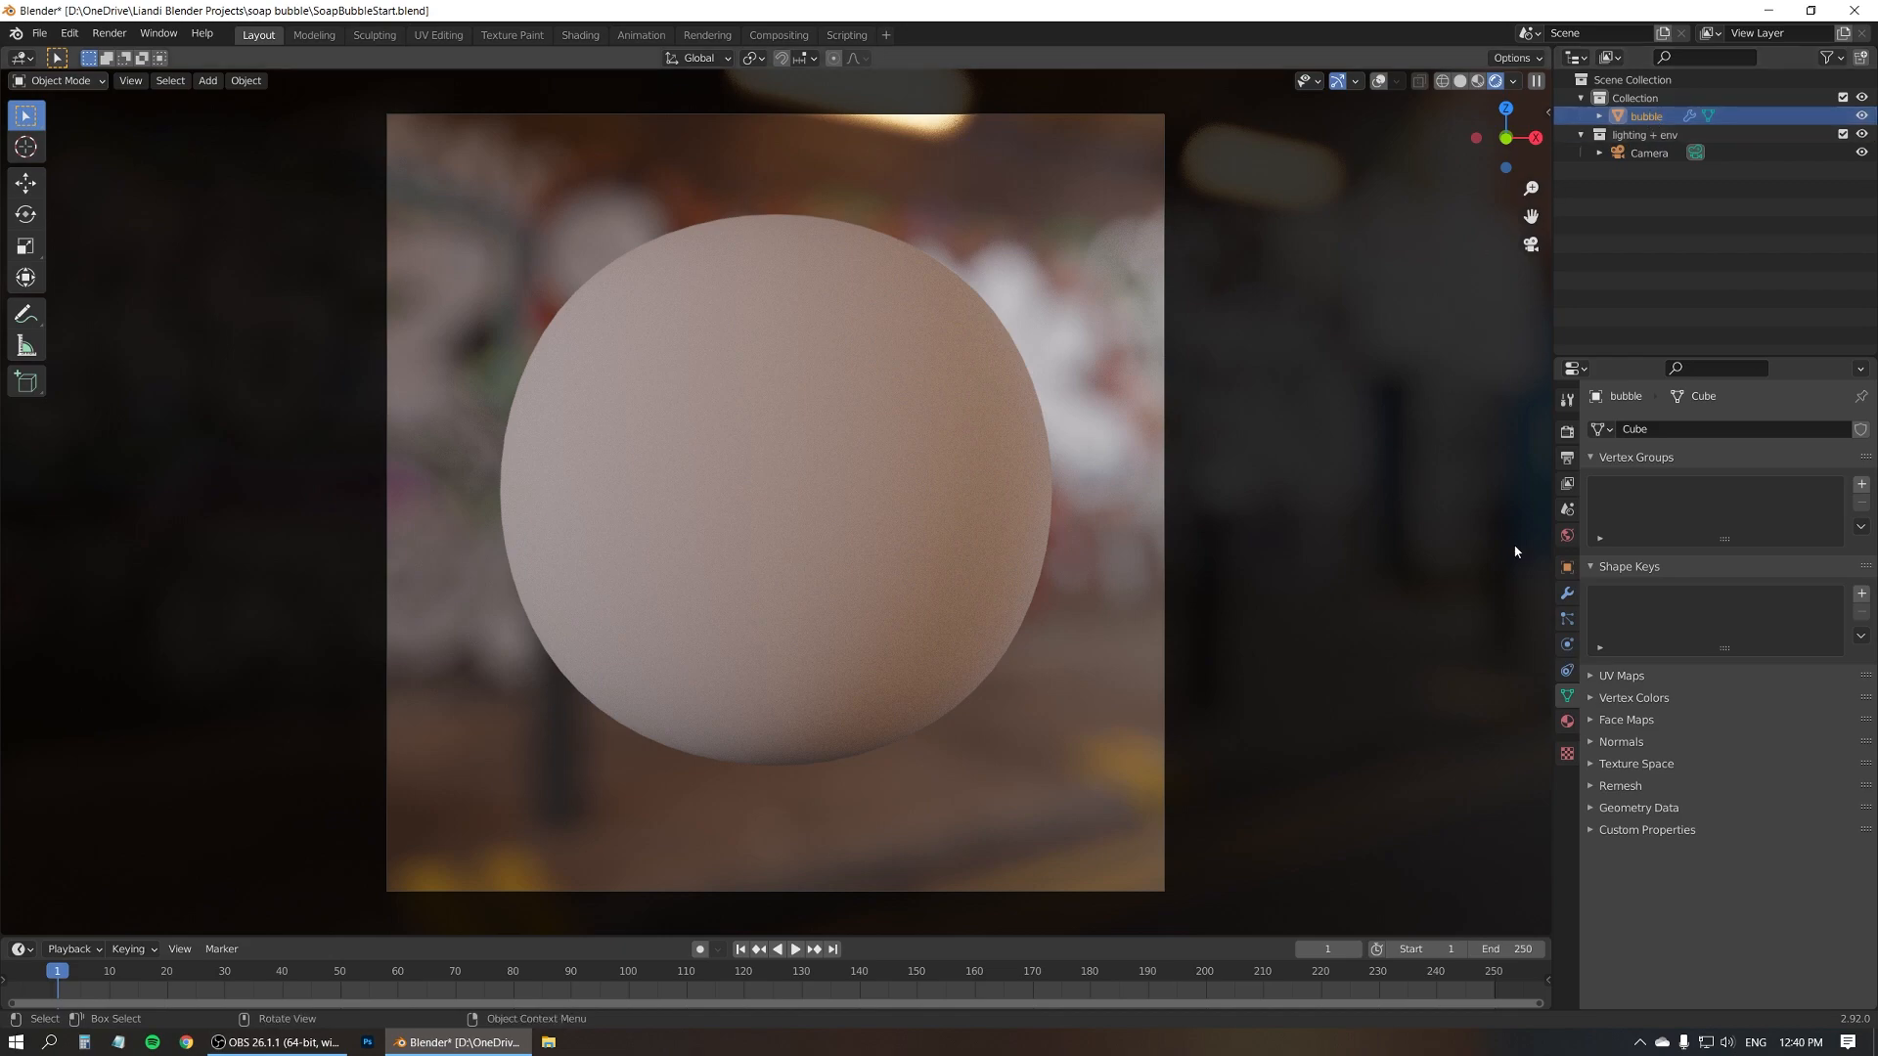
click(1565, 720)
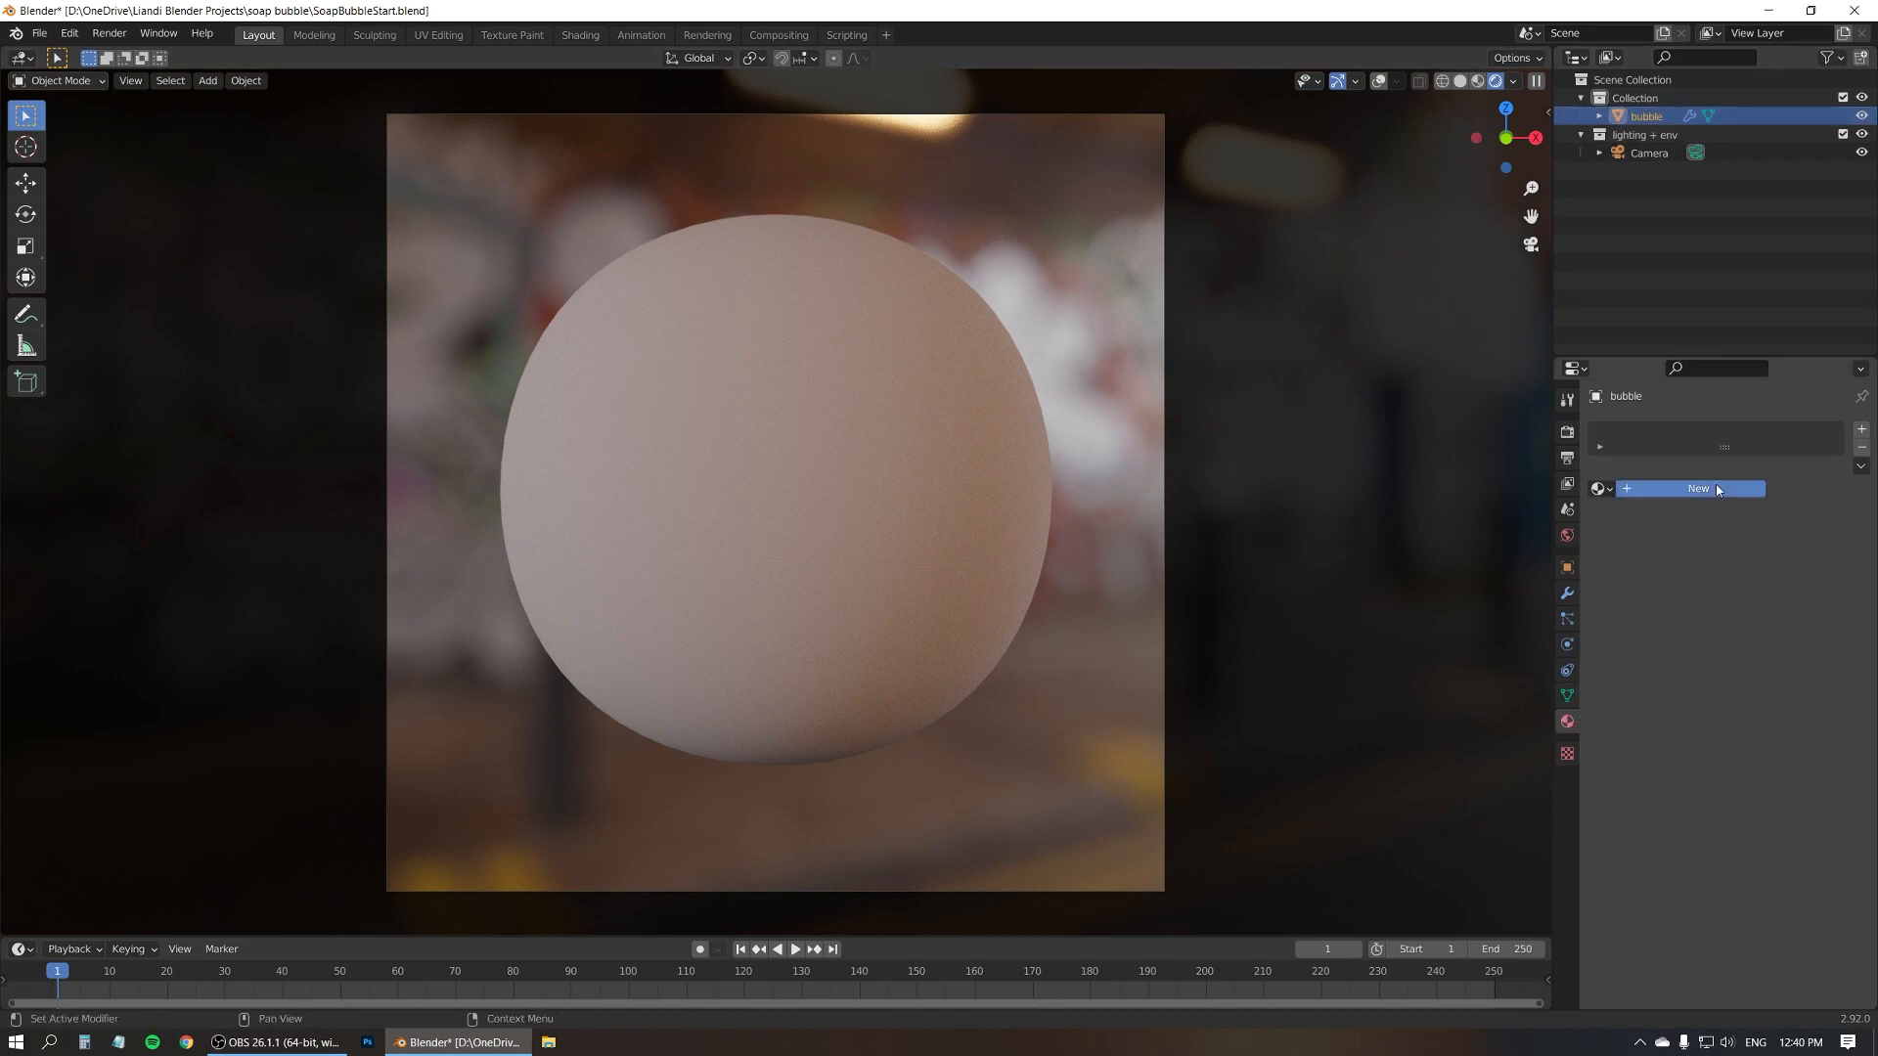
click(1696, 490)
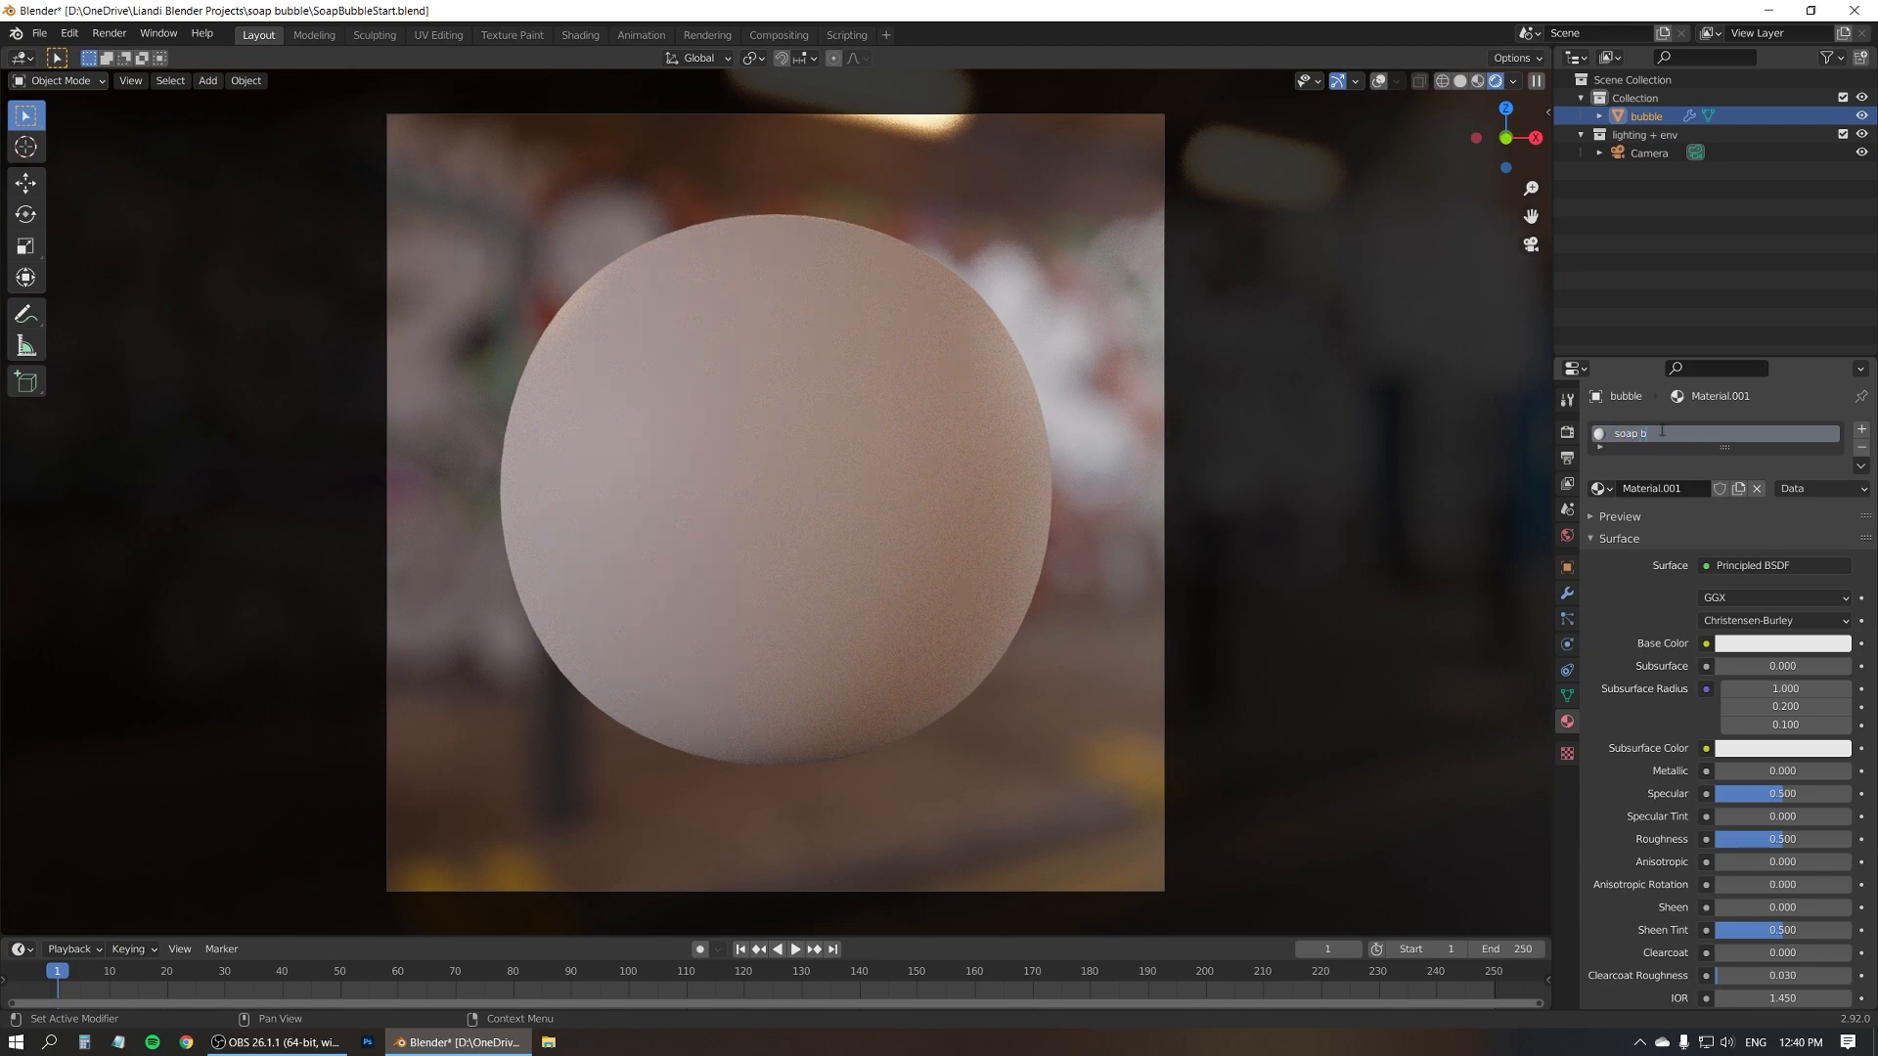
text(soap bubble)
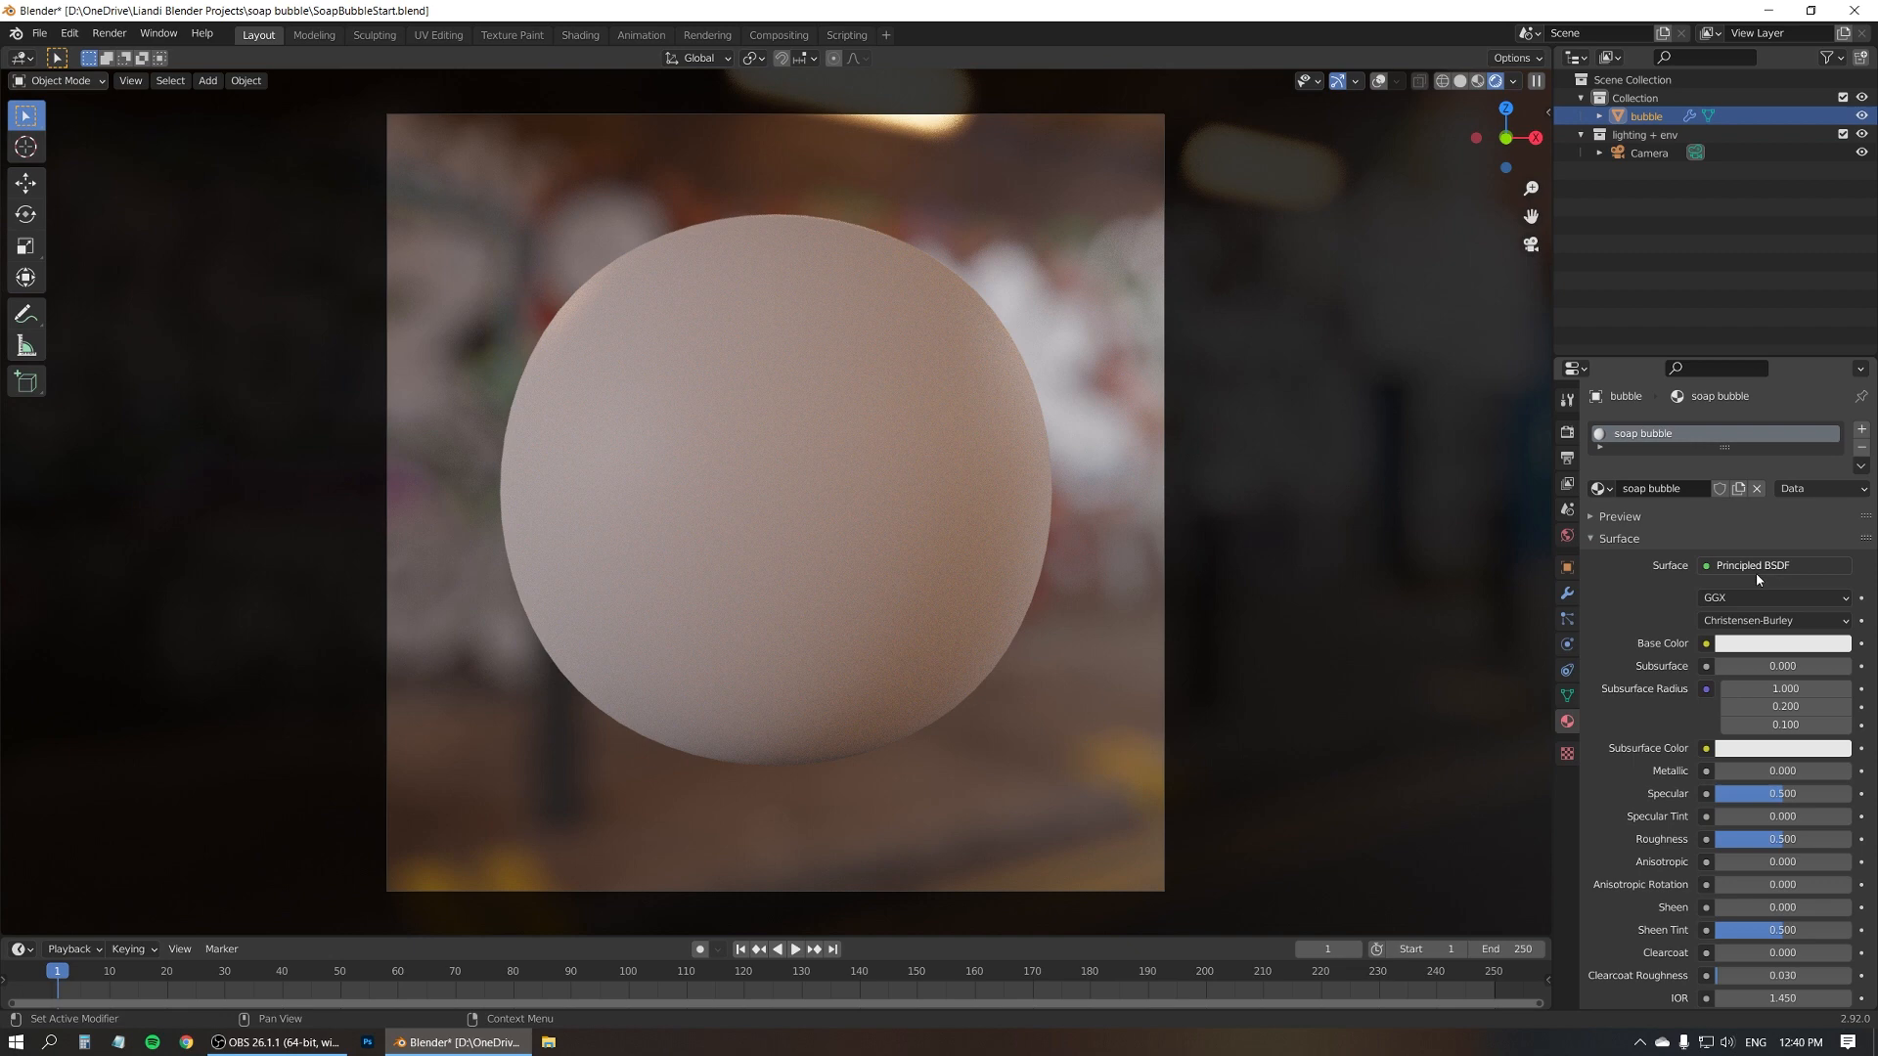
mouse_move(1642, 610)
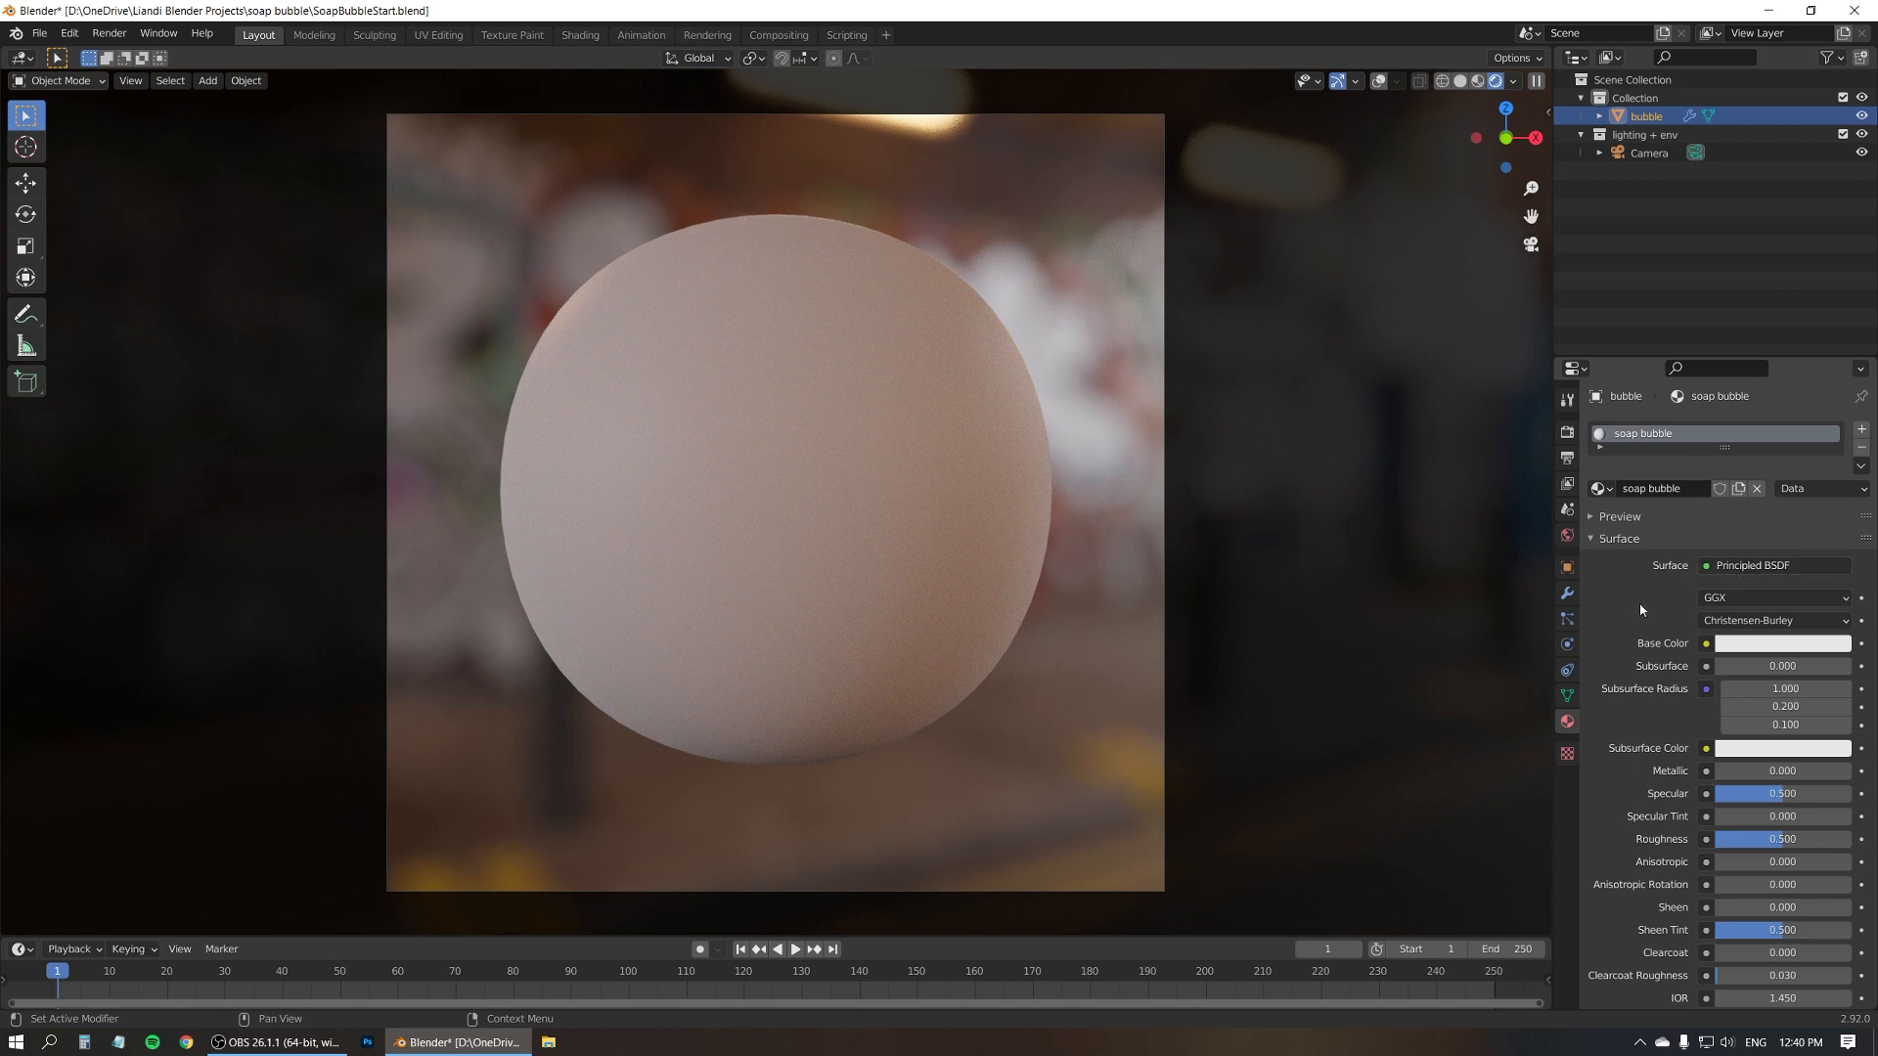
scroll(down, 3)
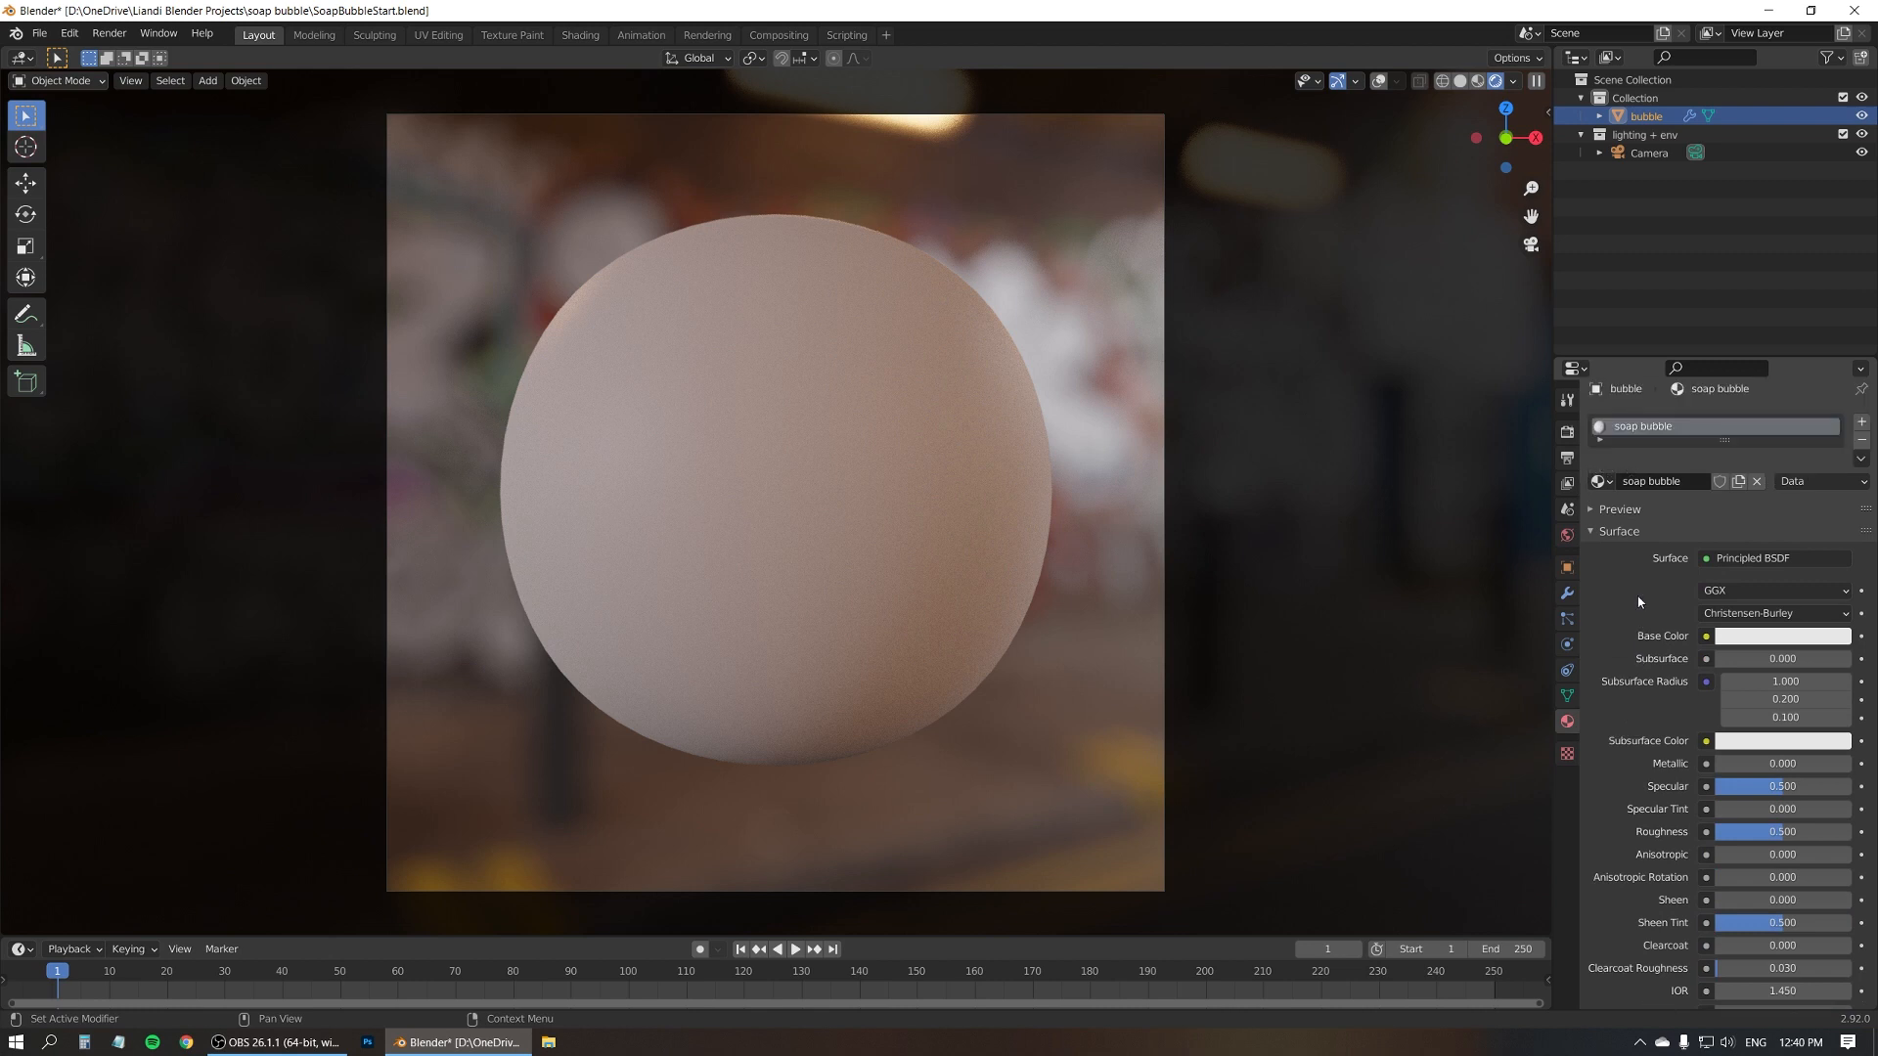
scroll(down, 3)
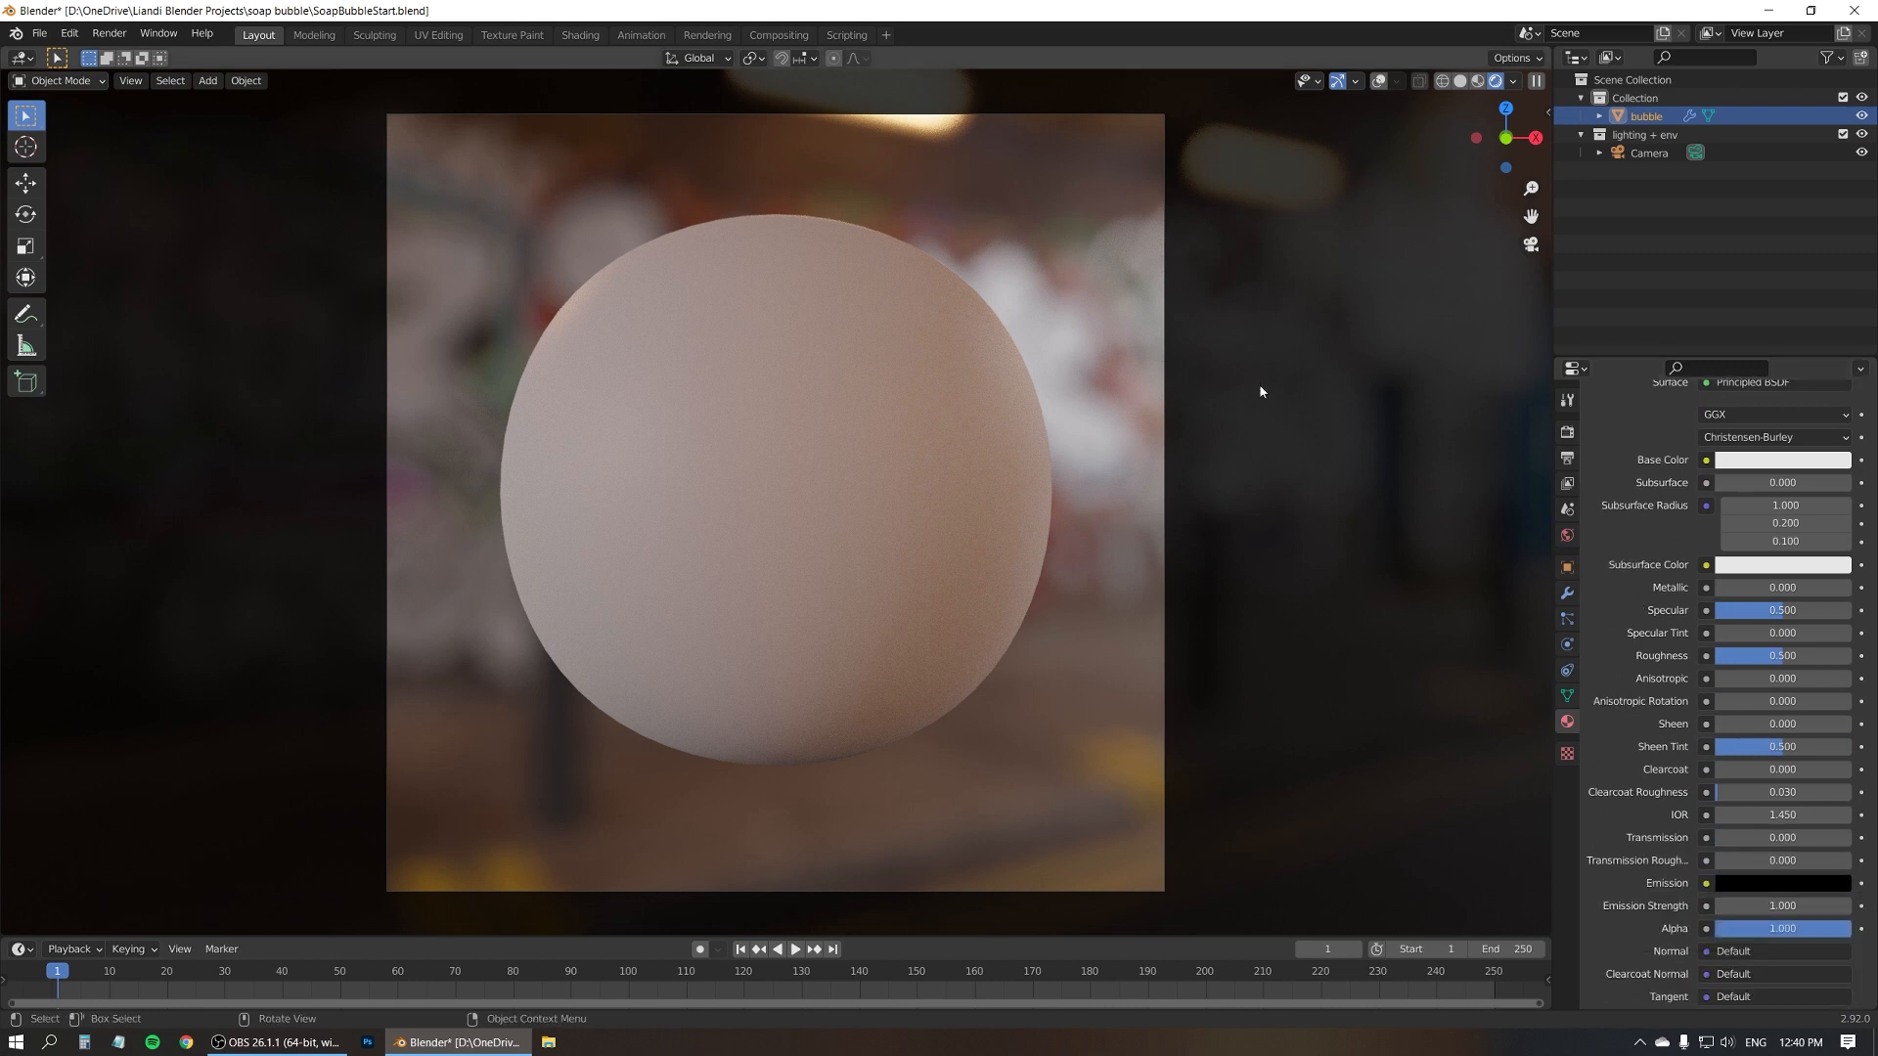
In the Shading workspace, give the Principled BSDF roughness 0, transmission 1 and IOR 1.333
click(580, 33)
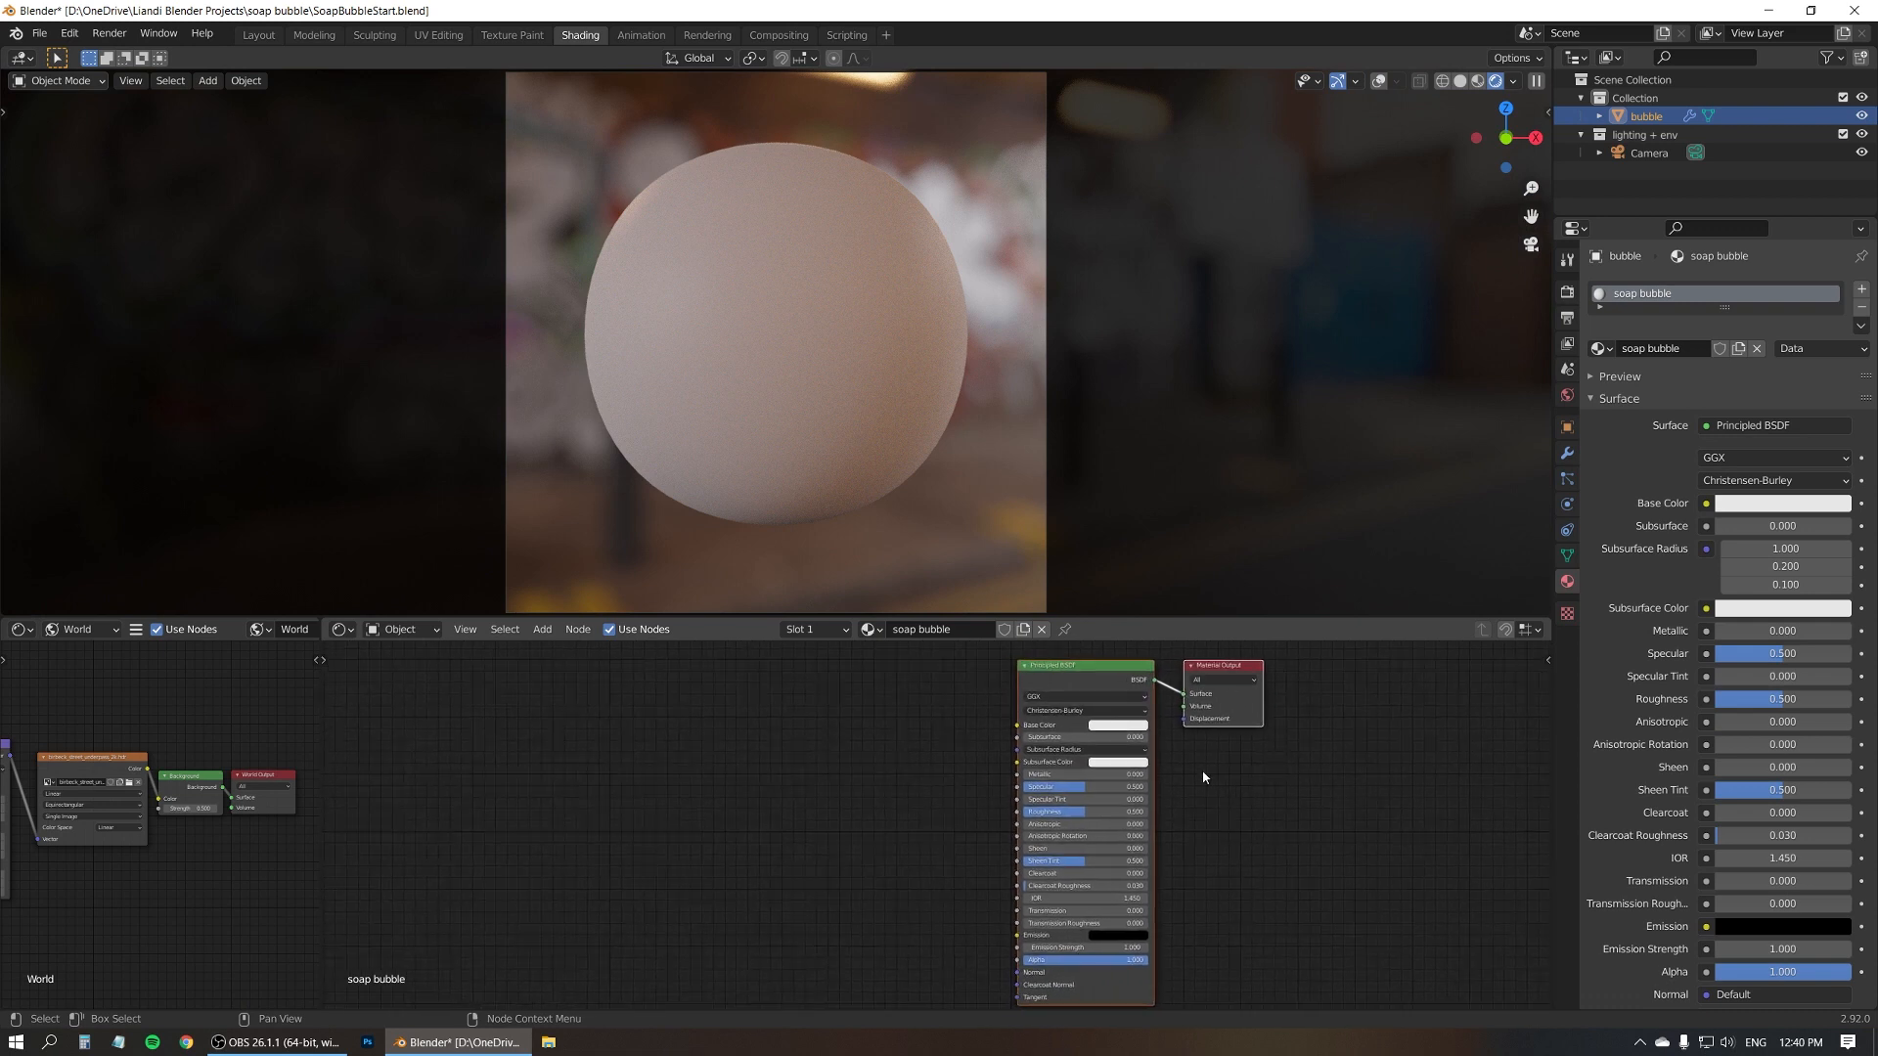
mouse_move(1196, 827)
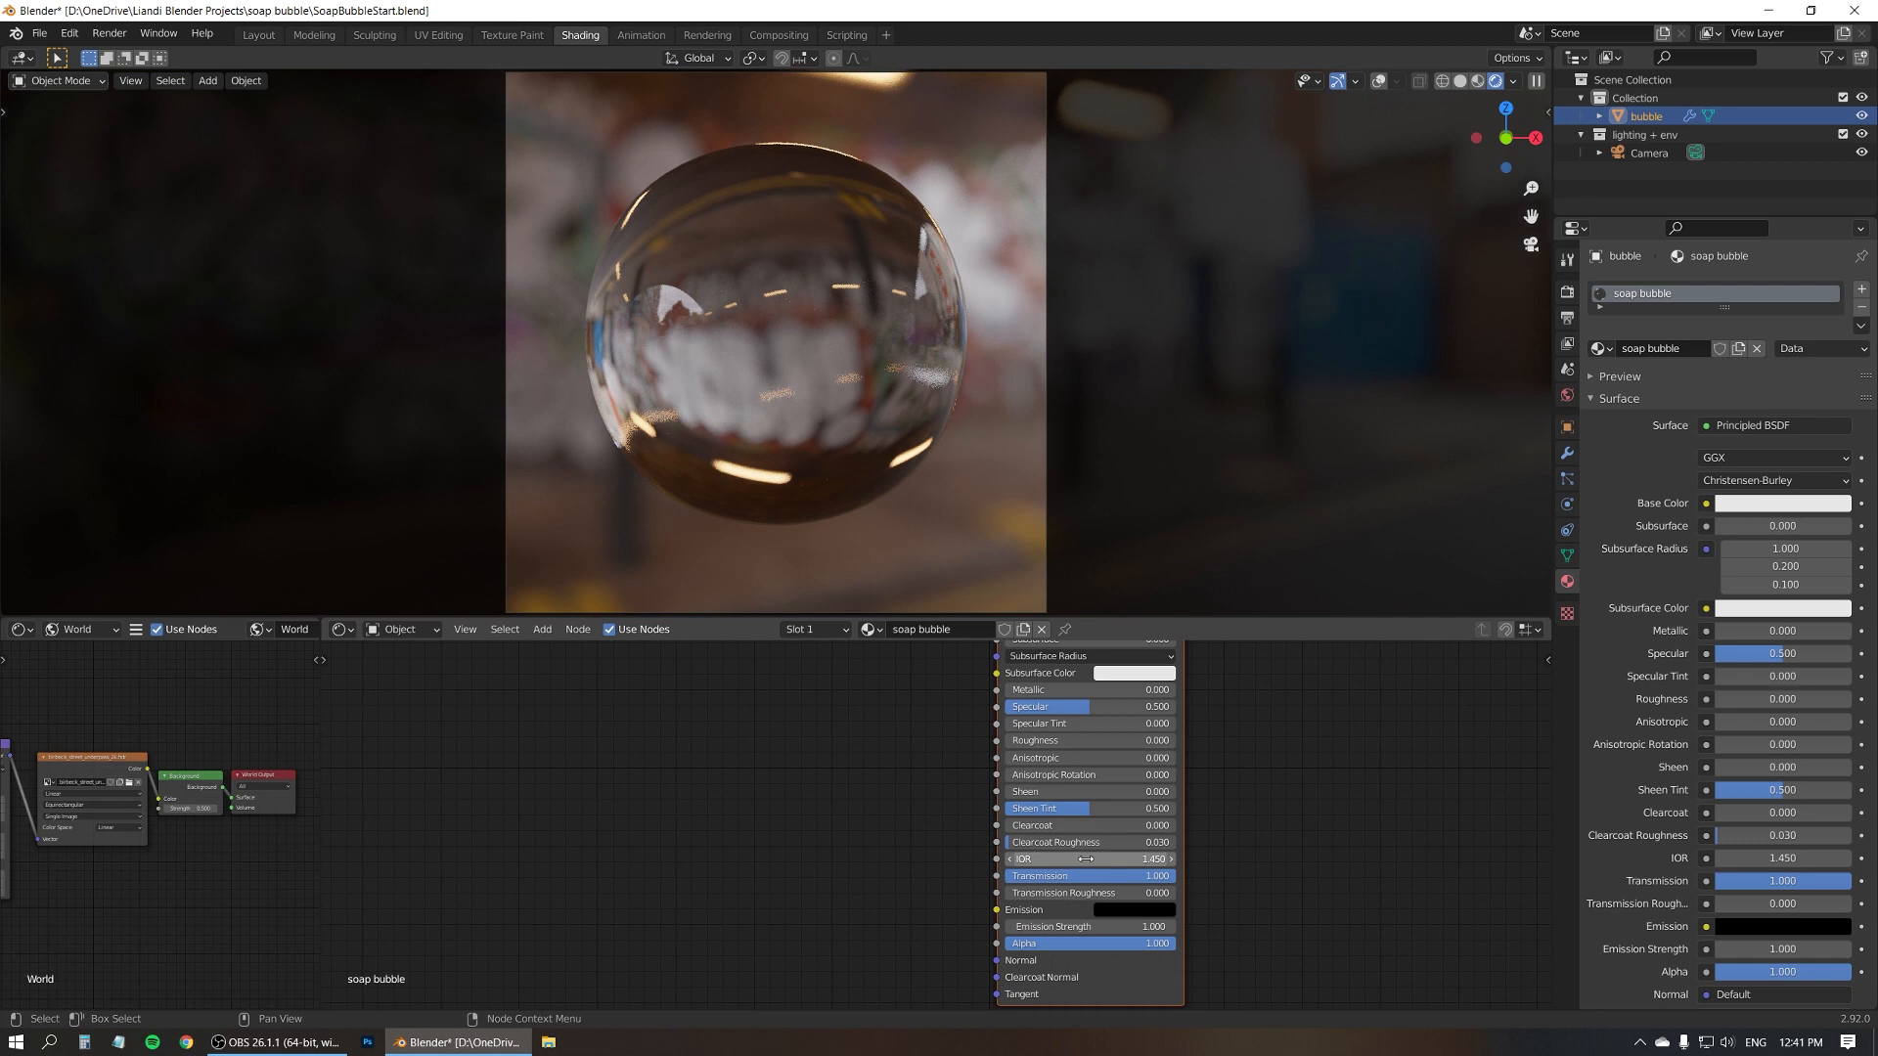
click(1082, 859)
text(1.333)
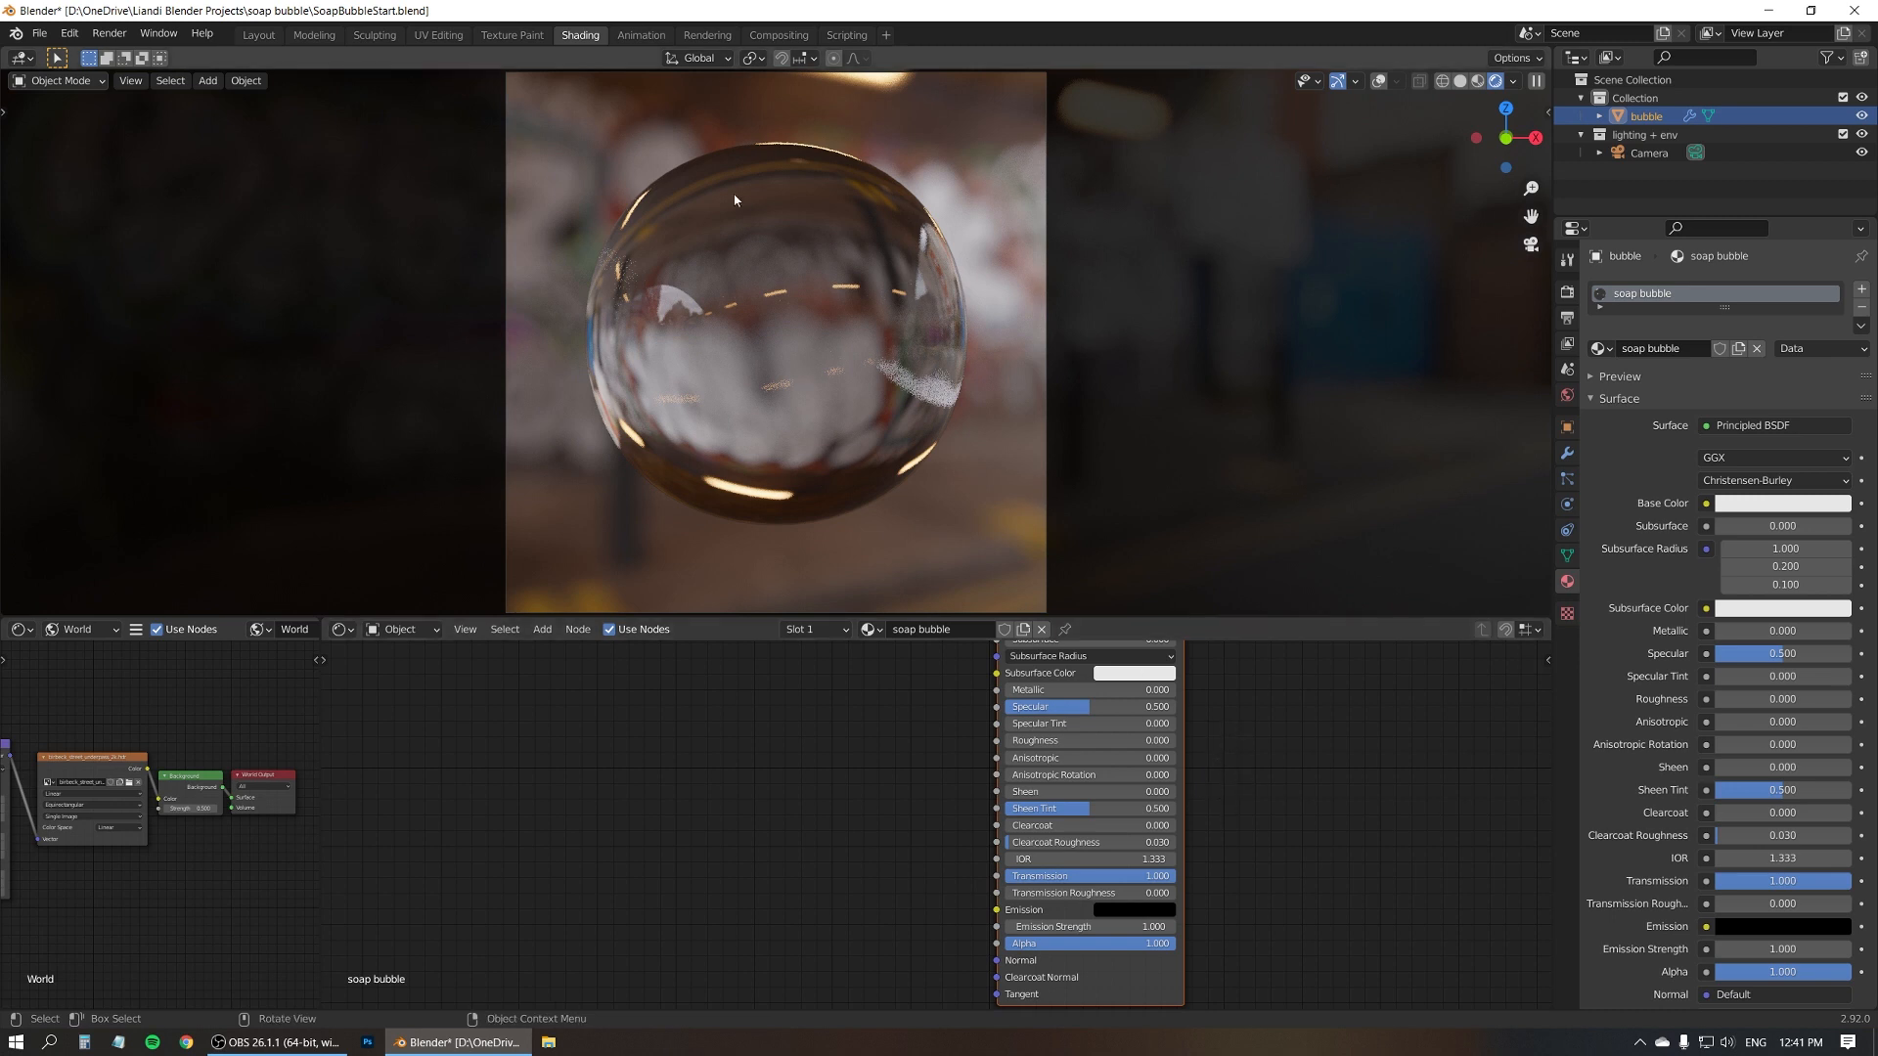
mouse_move(754, 253)
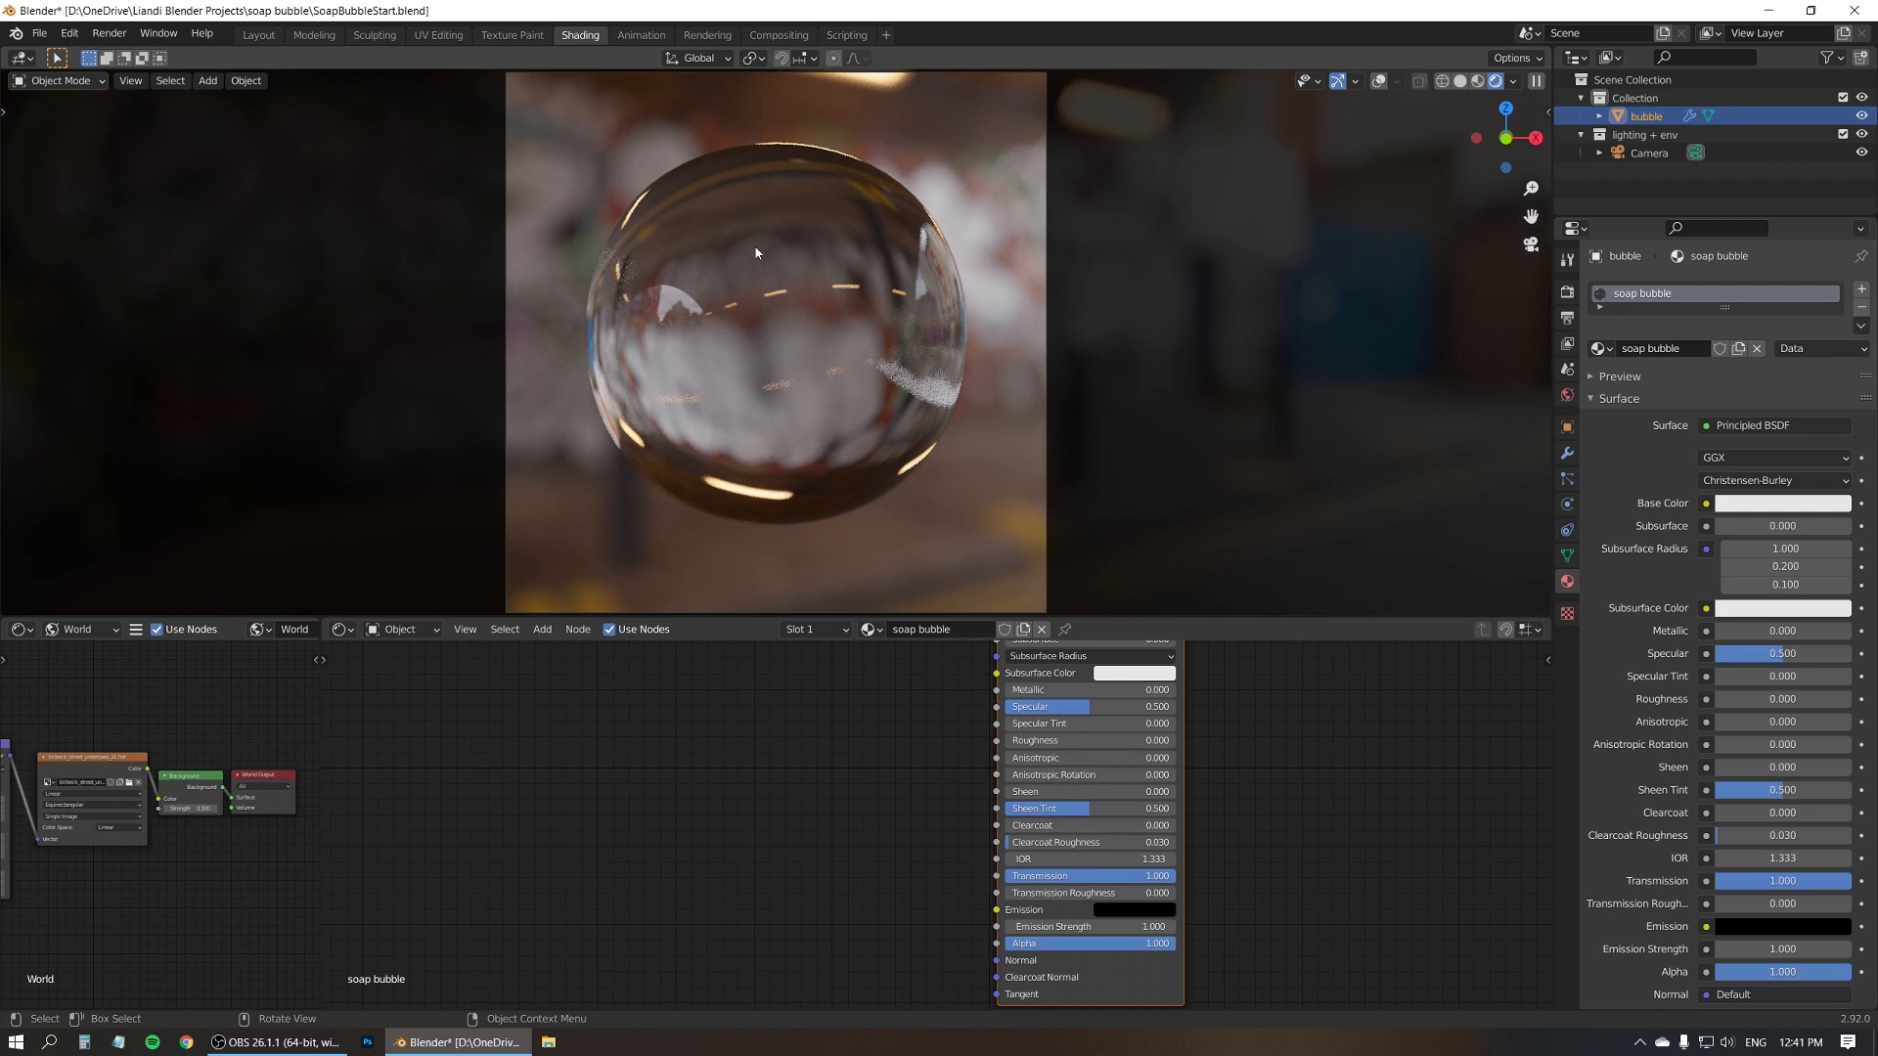
mouse_move(754, 354)
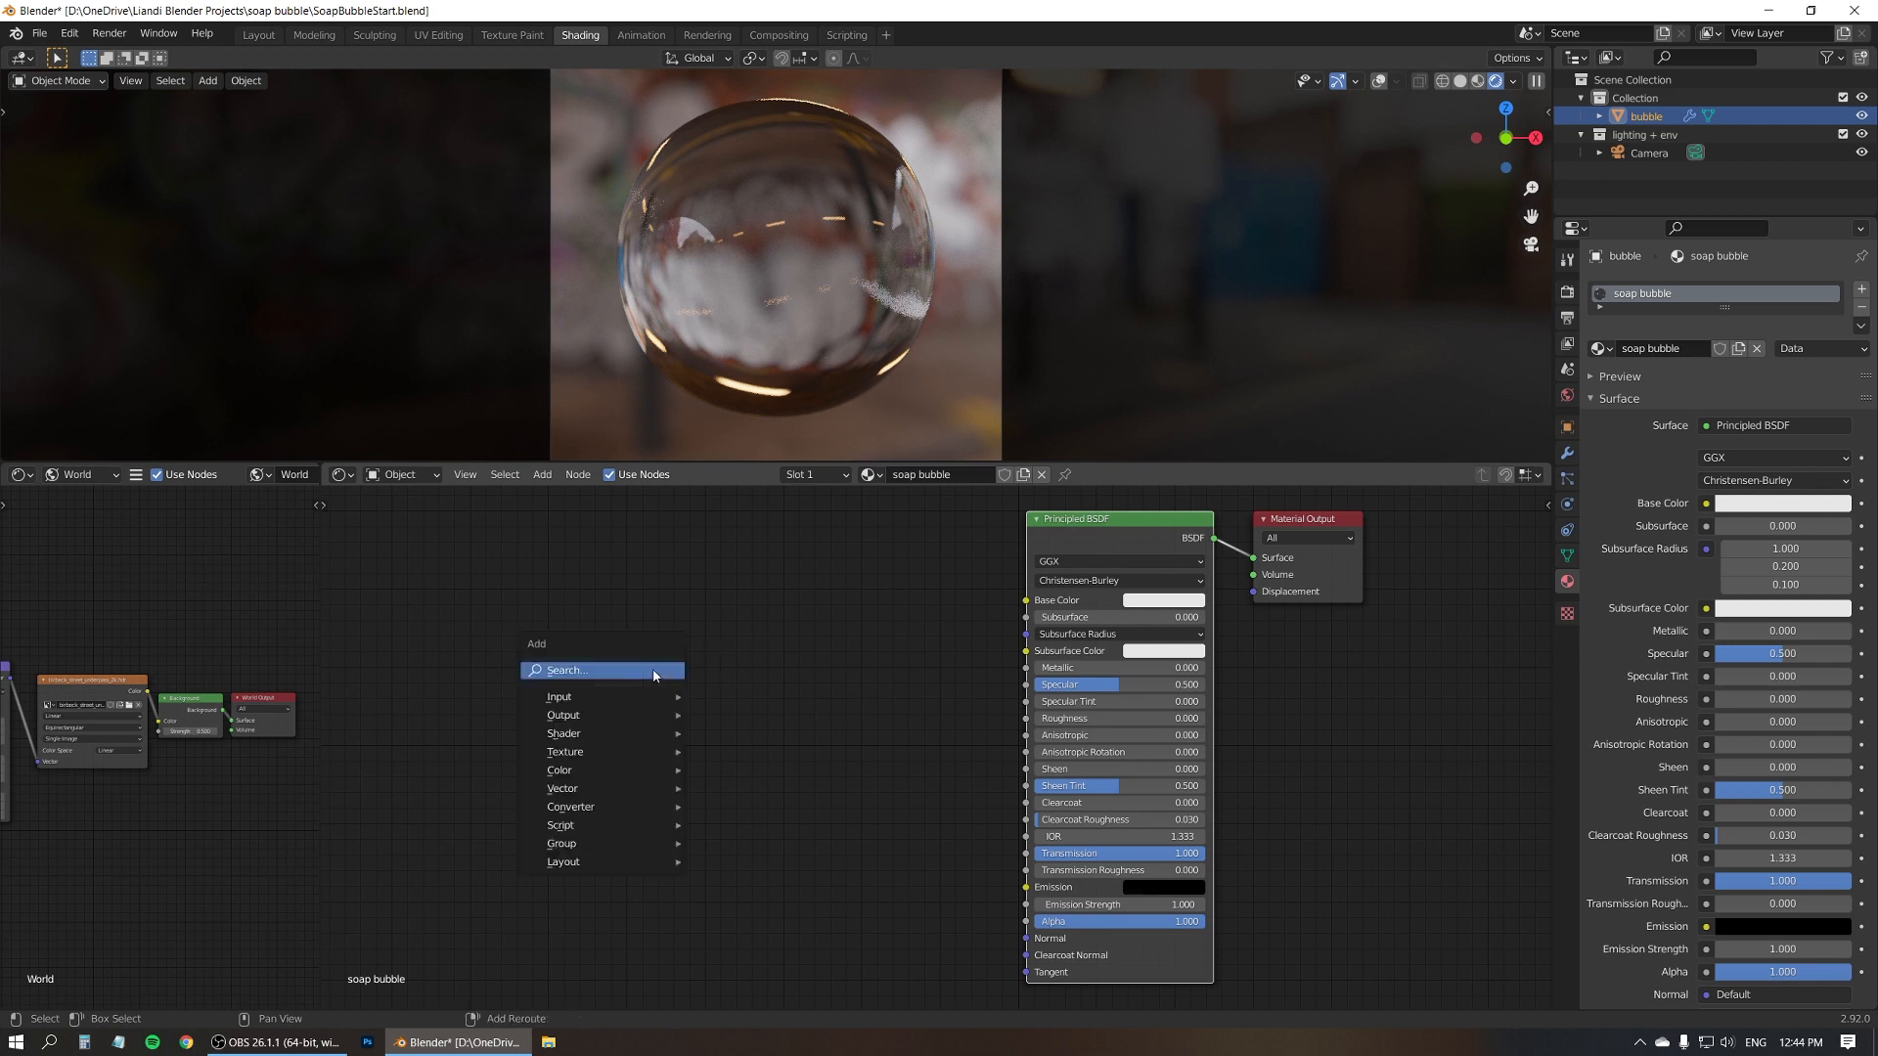
Add a Layer Weight node and preview its Facing output on the bubble
text(layer)
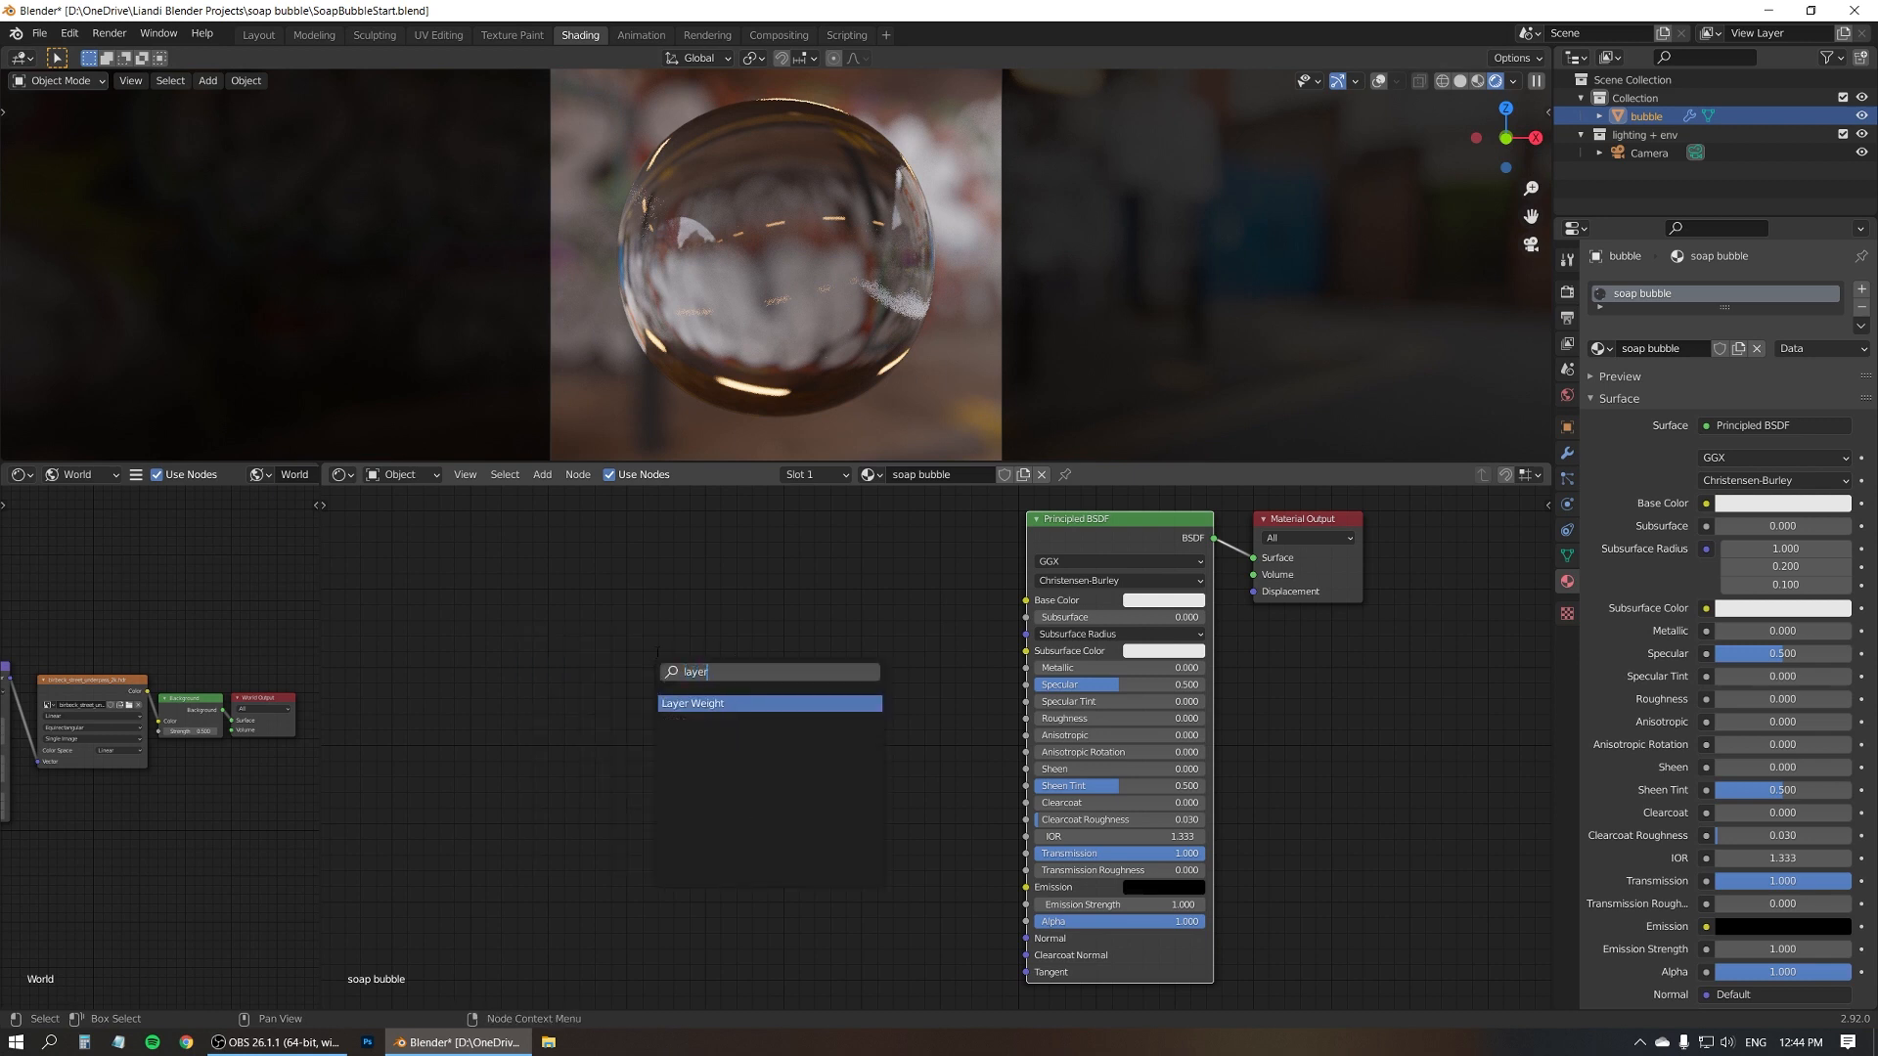
click(692, 703)
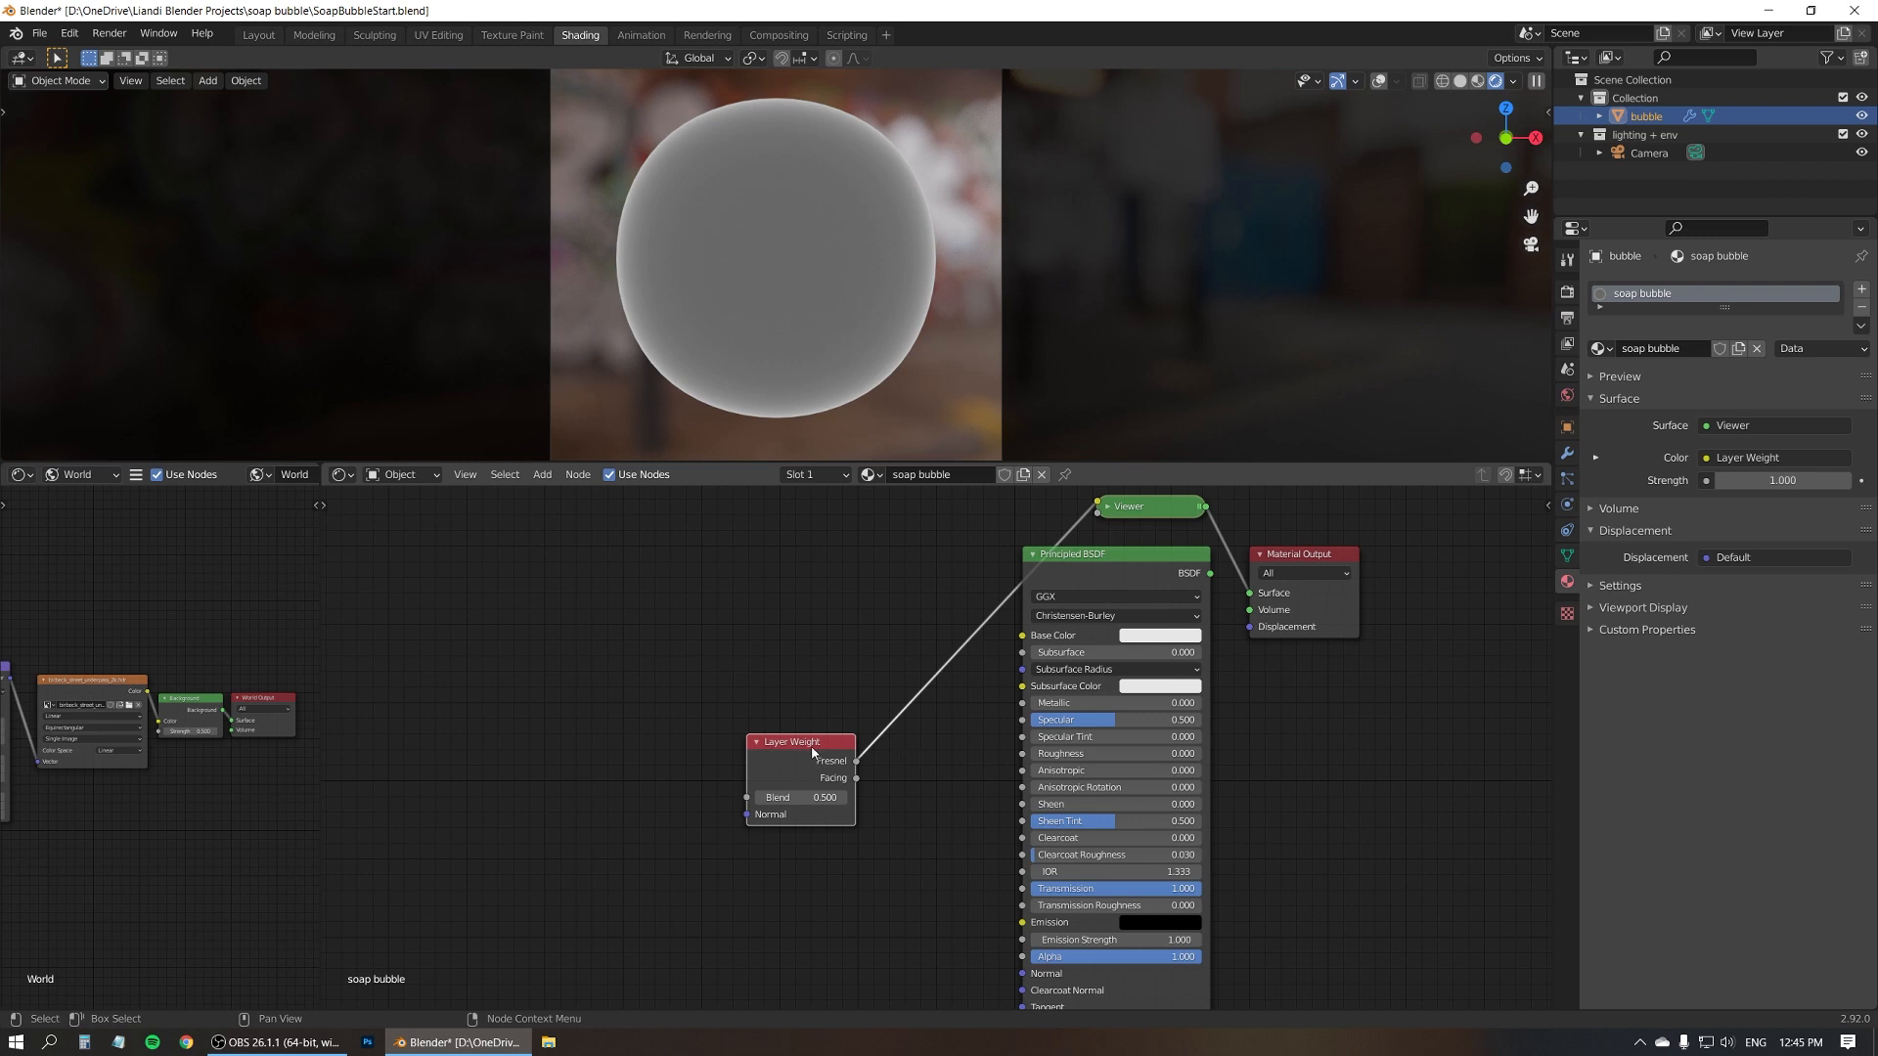
mouse_move(860, 786)
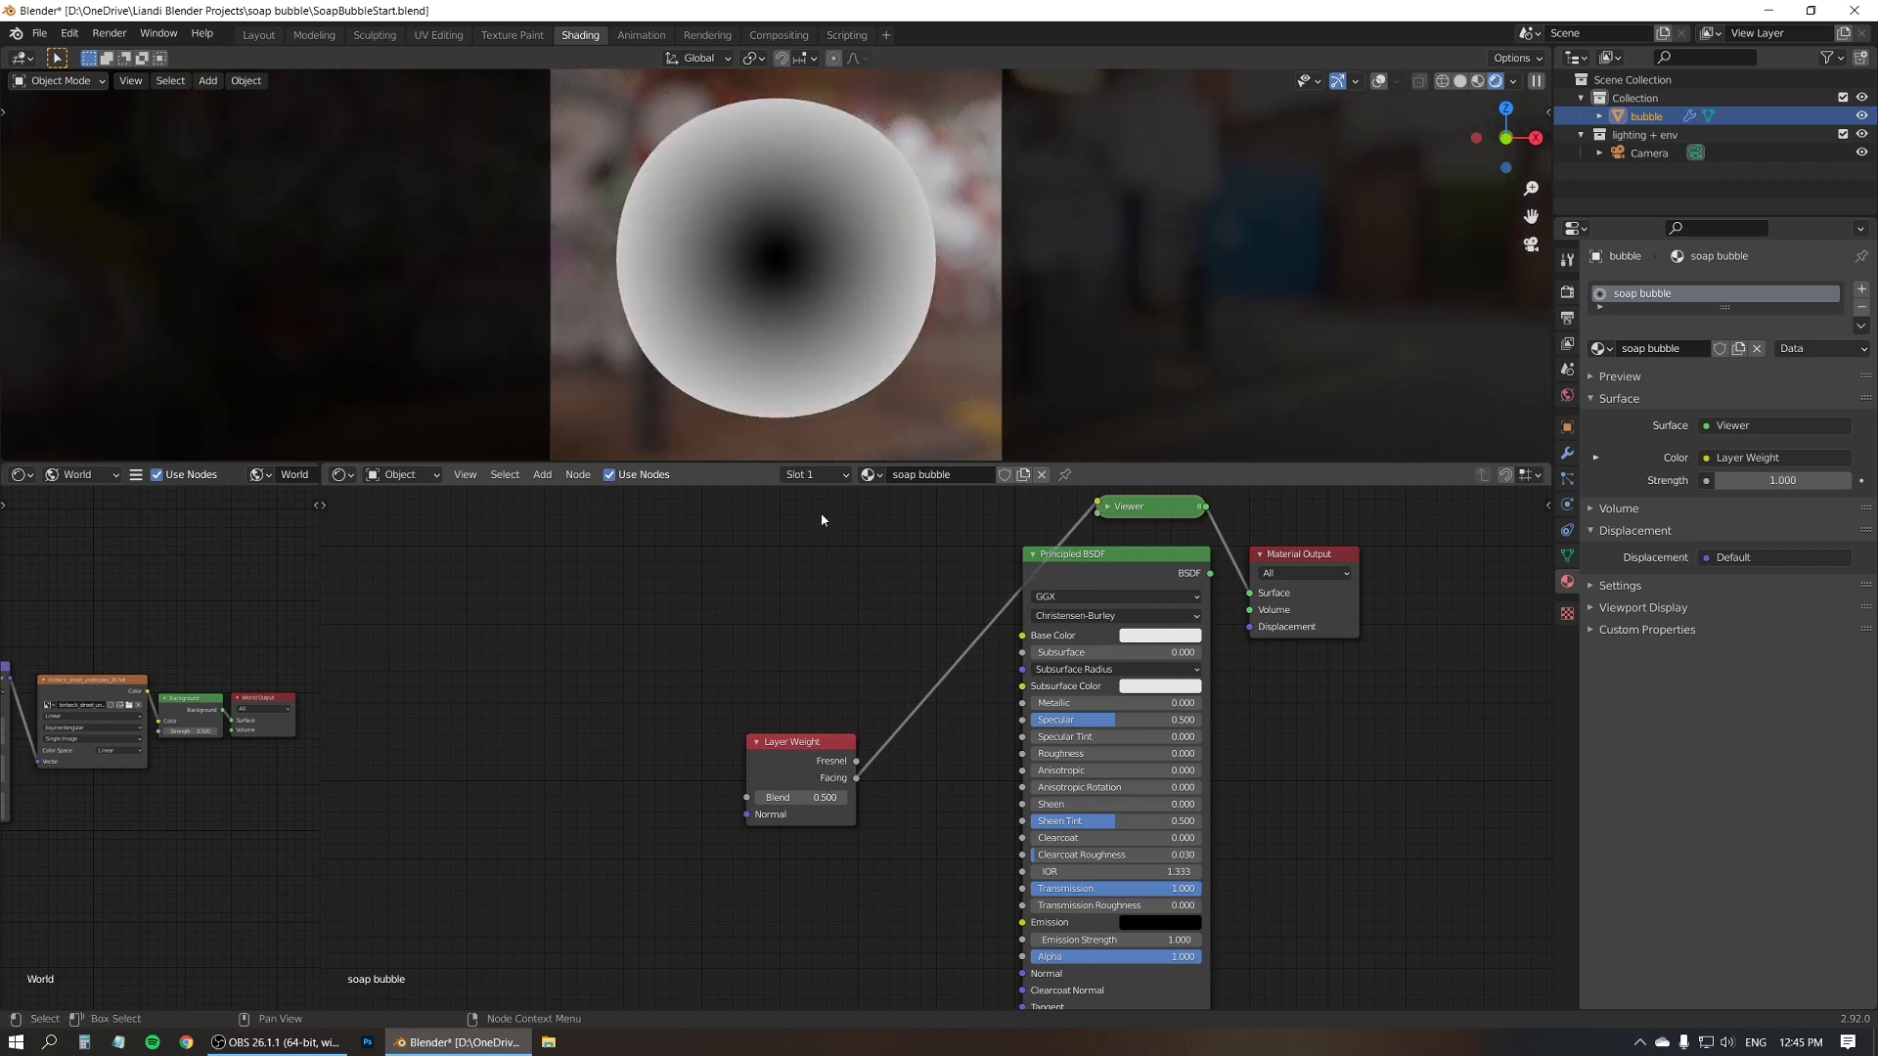
mouse_move(859, 613)
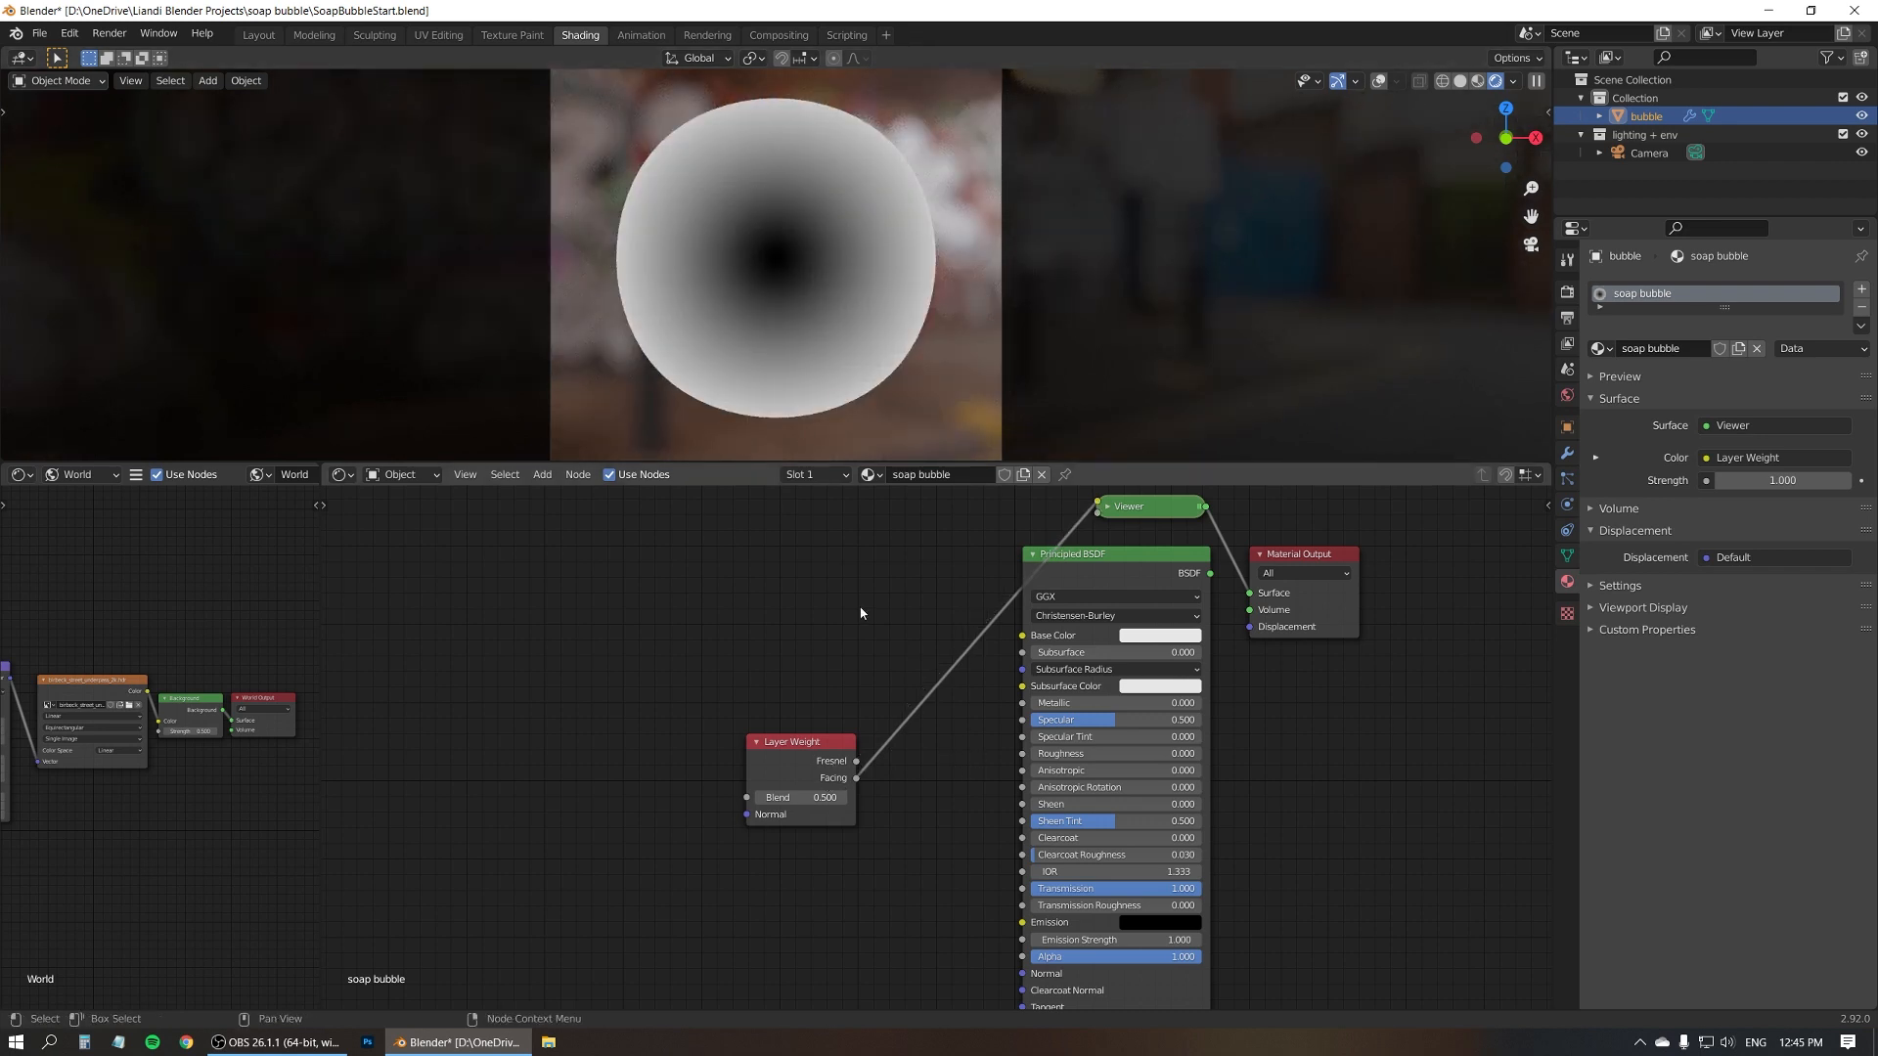
mouse_move(778, 662)
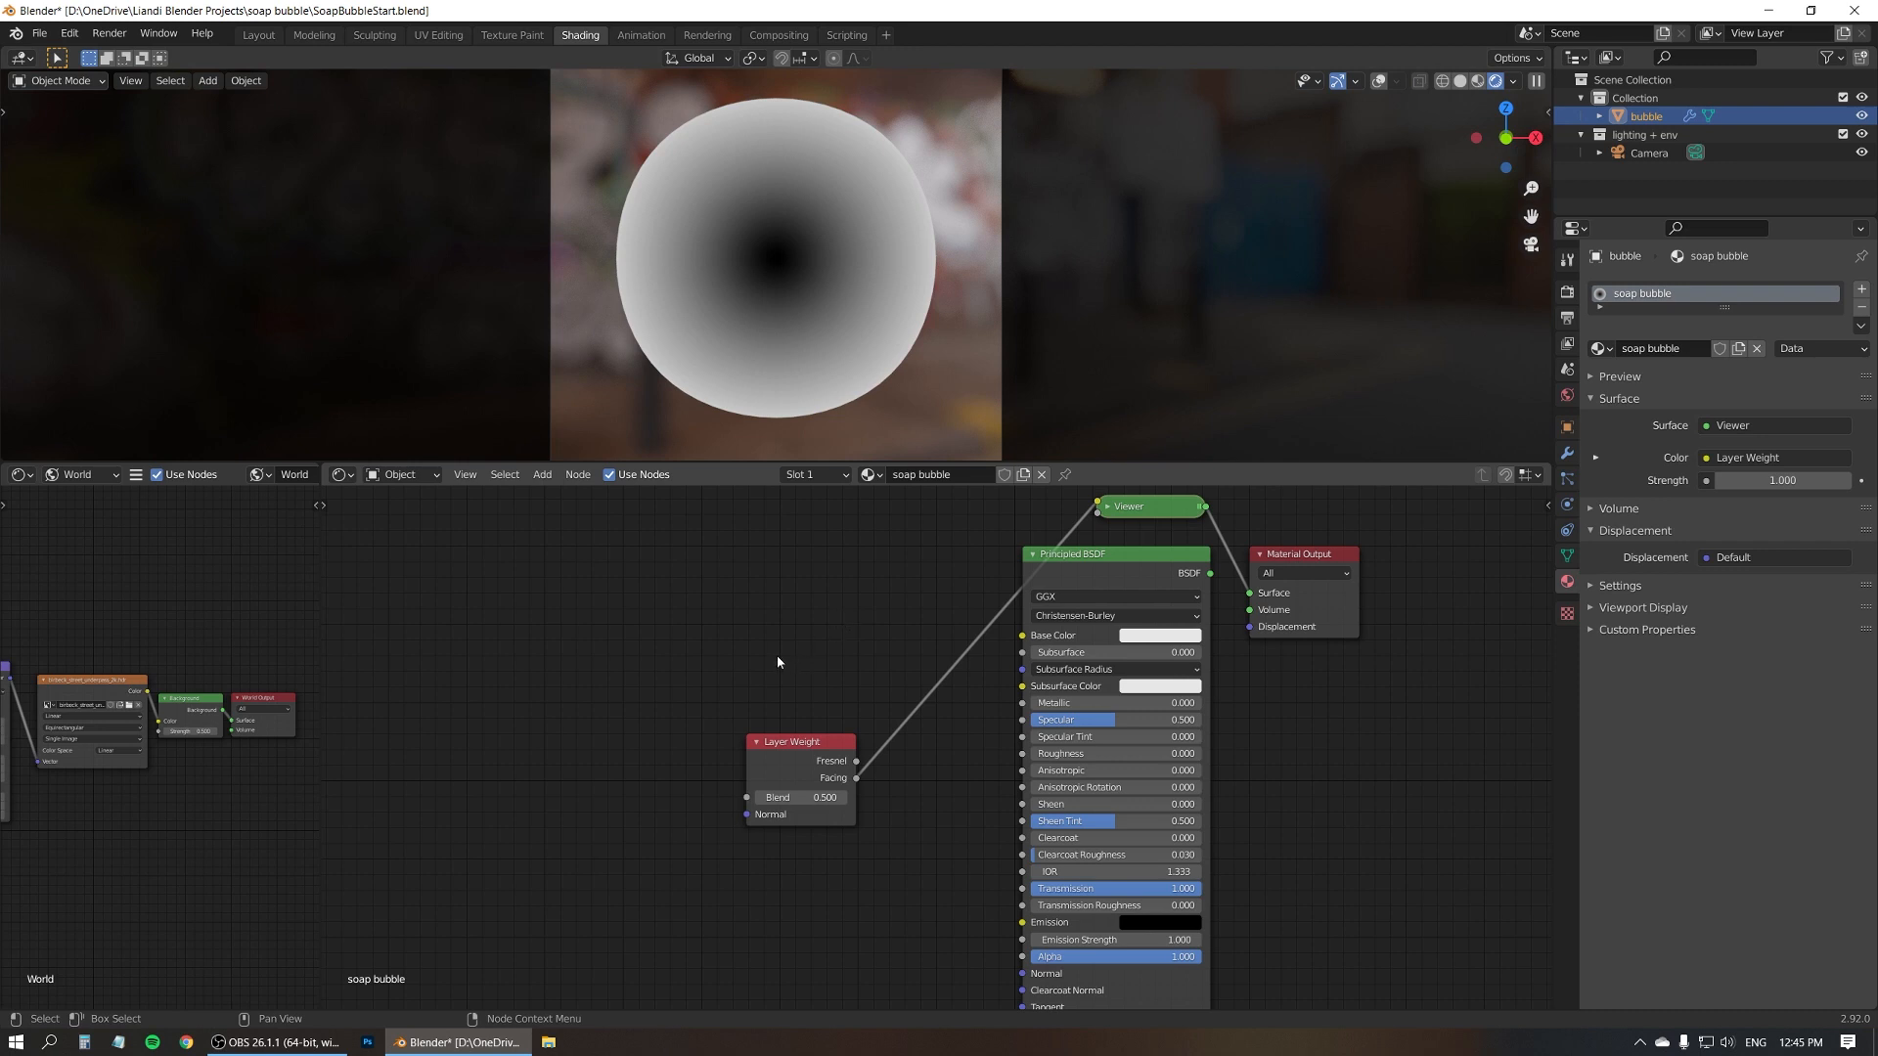
mouse_move(801, 642)
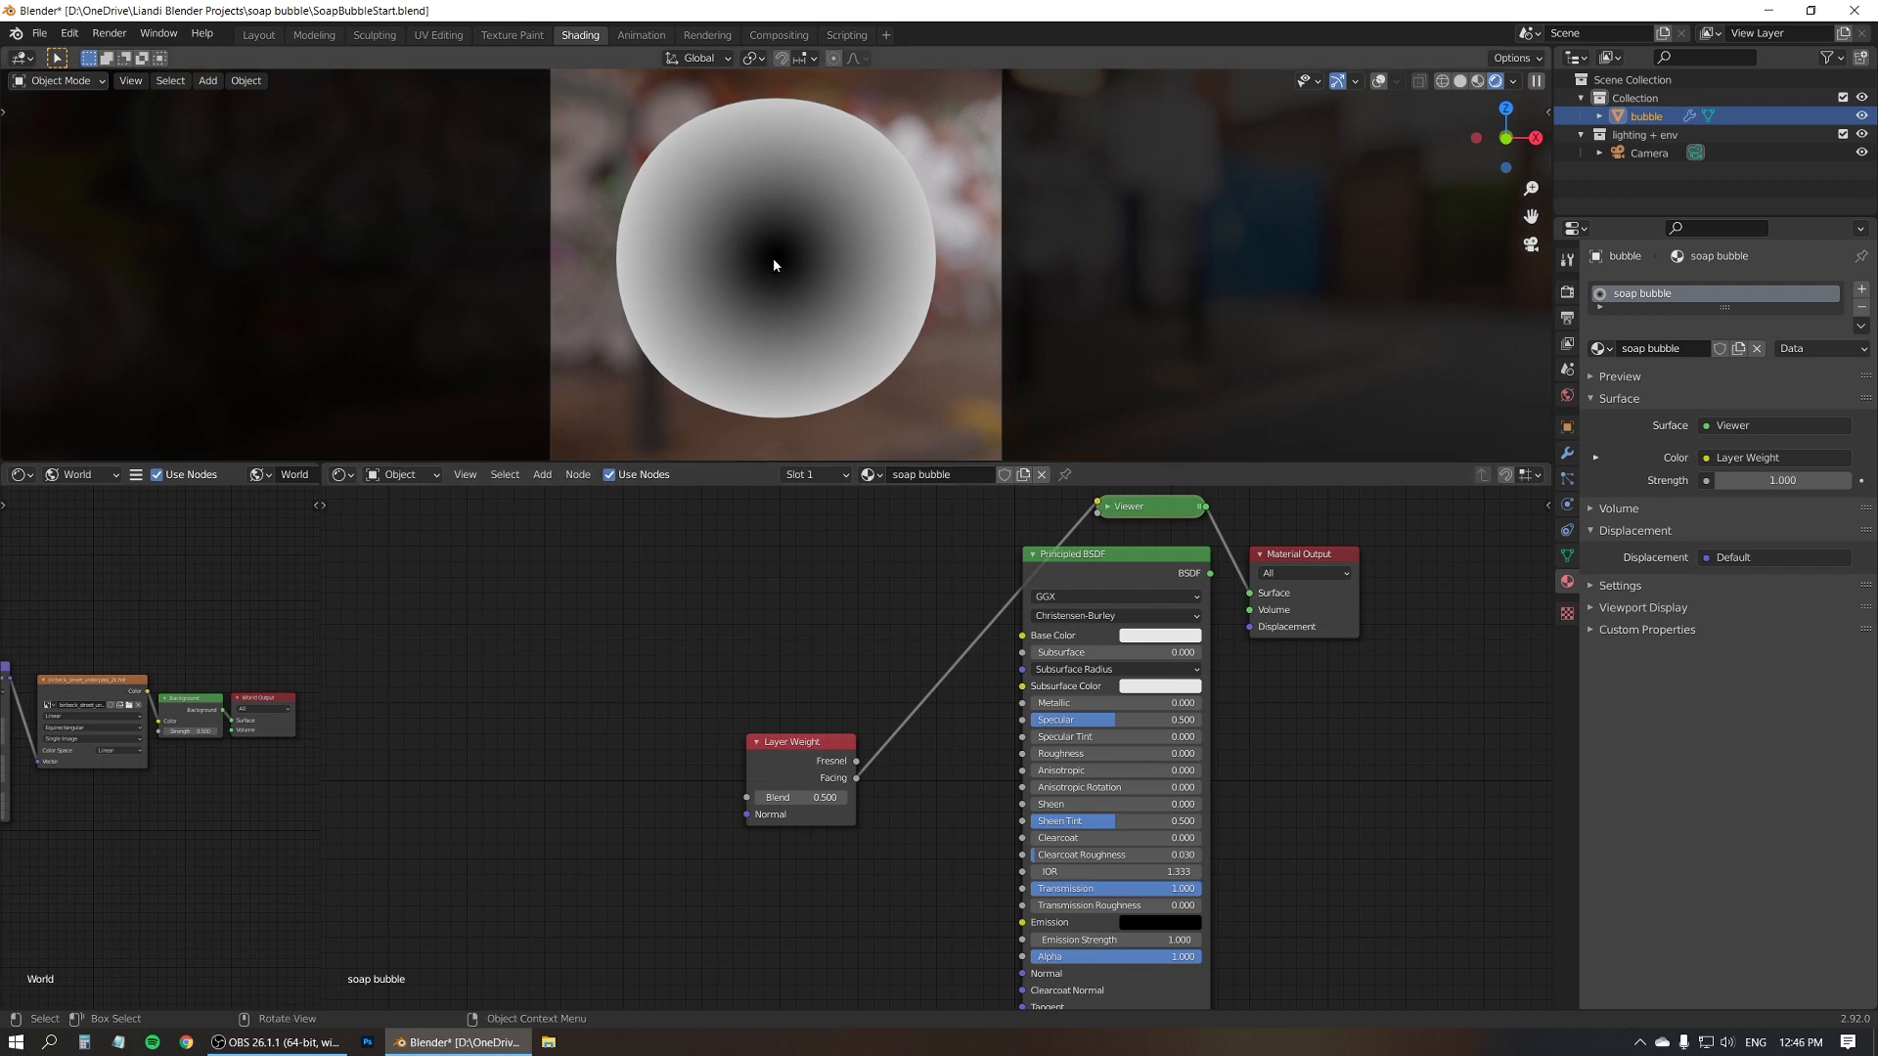
mouse_move(799, 266)
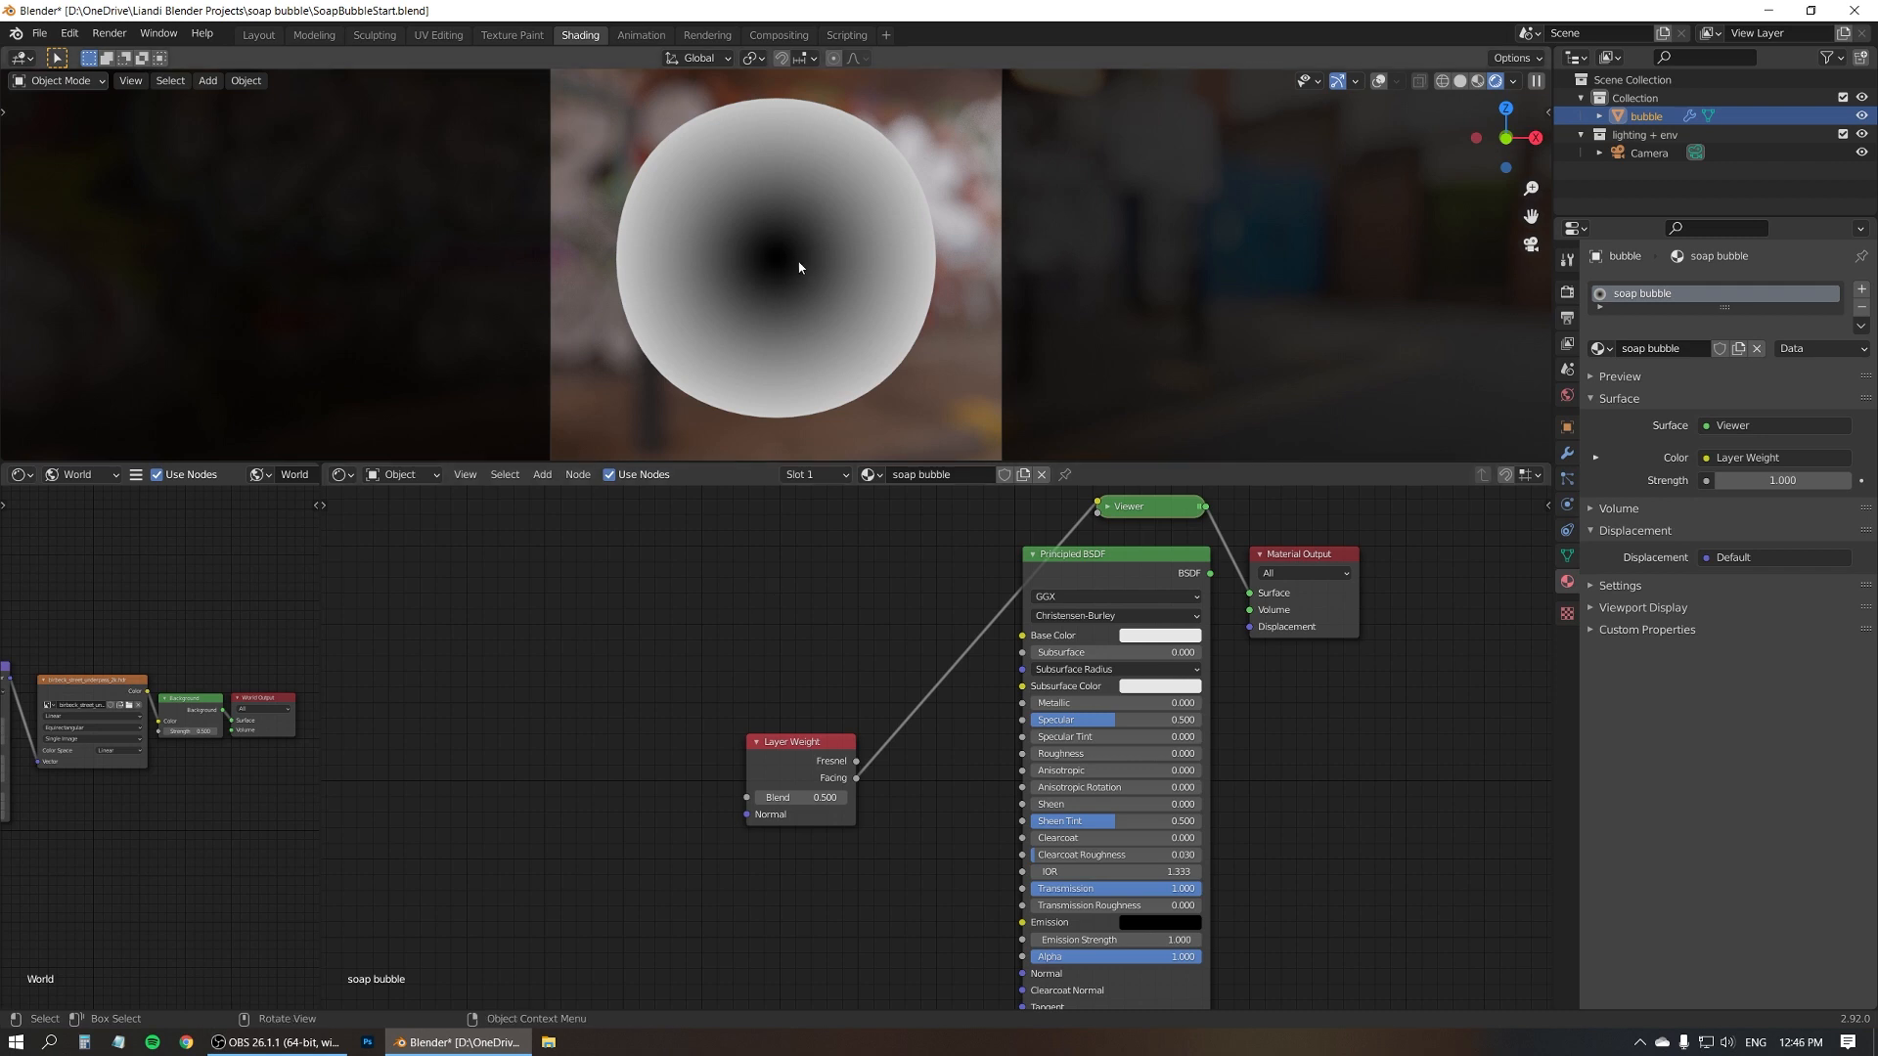
mouse_move(940, 247)
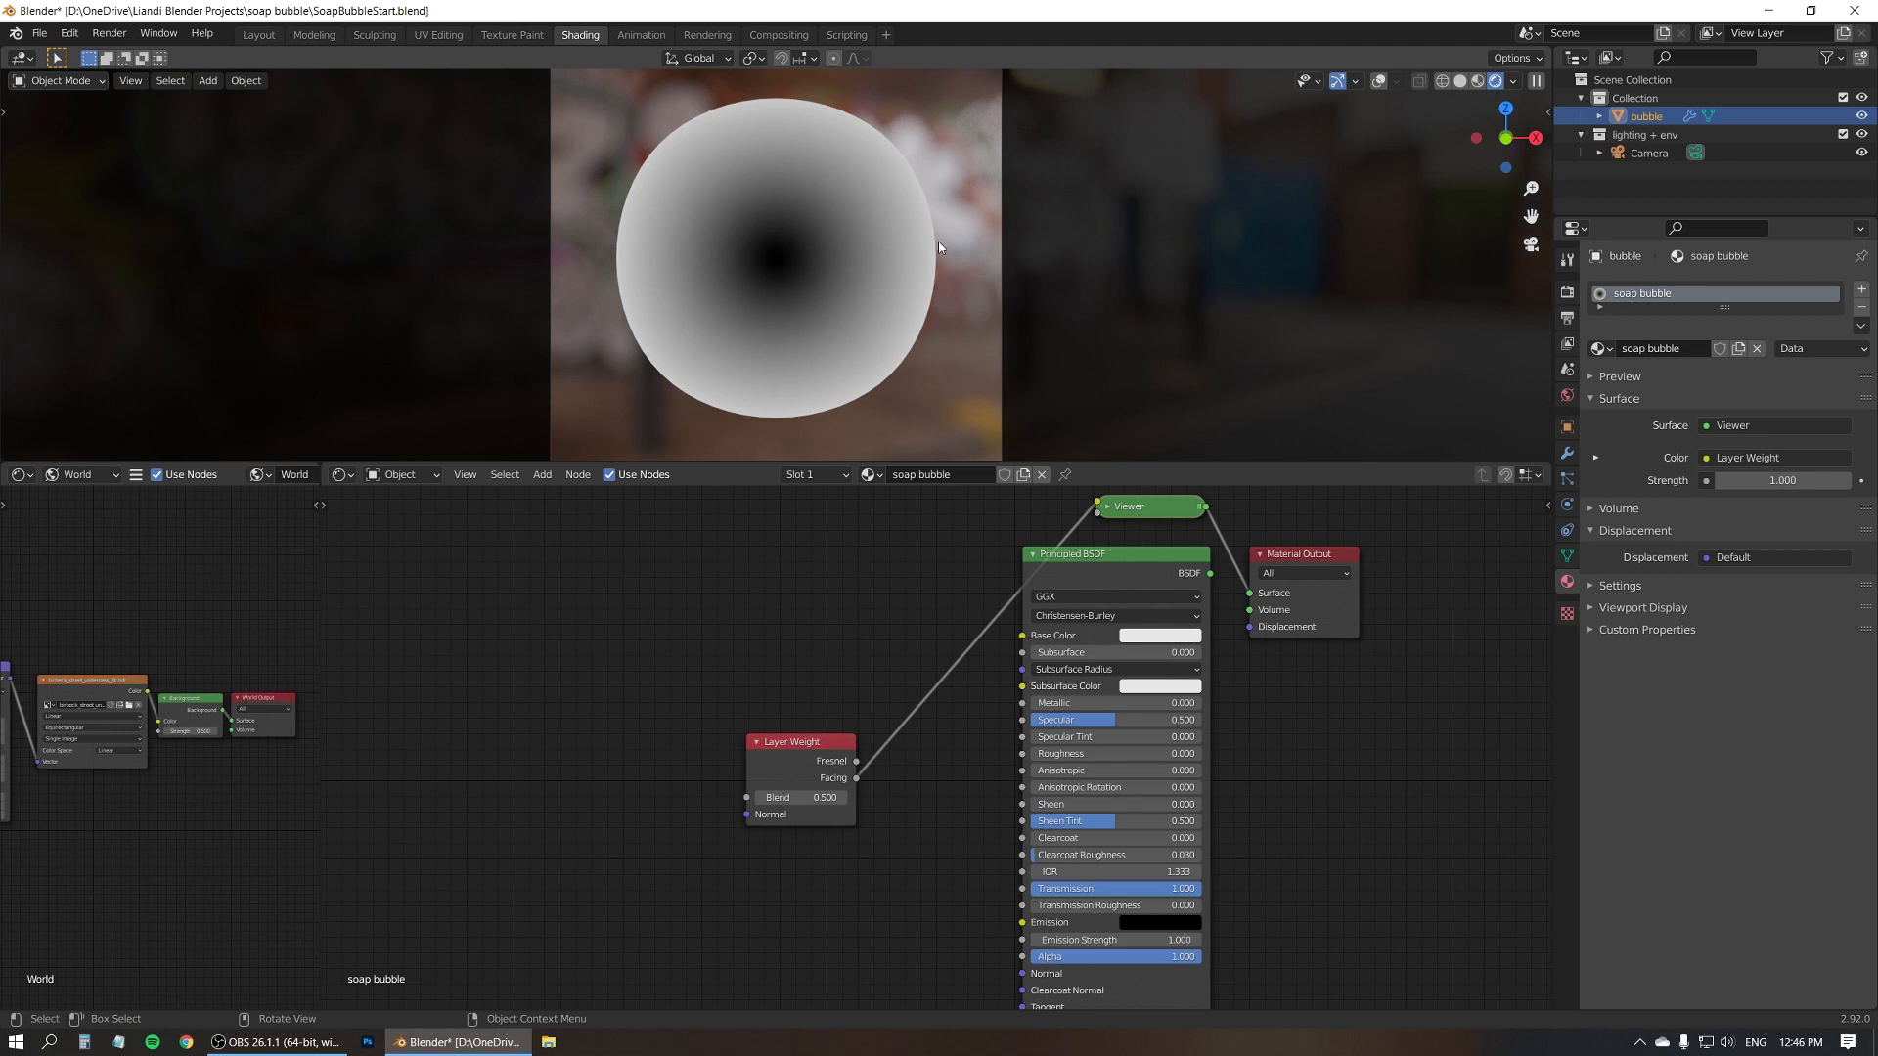
mouse_move(822, 244)
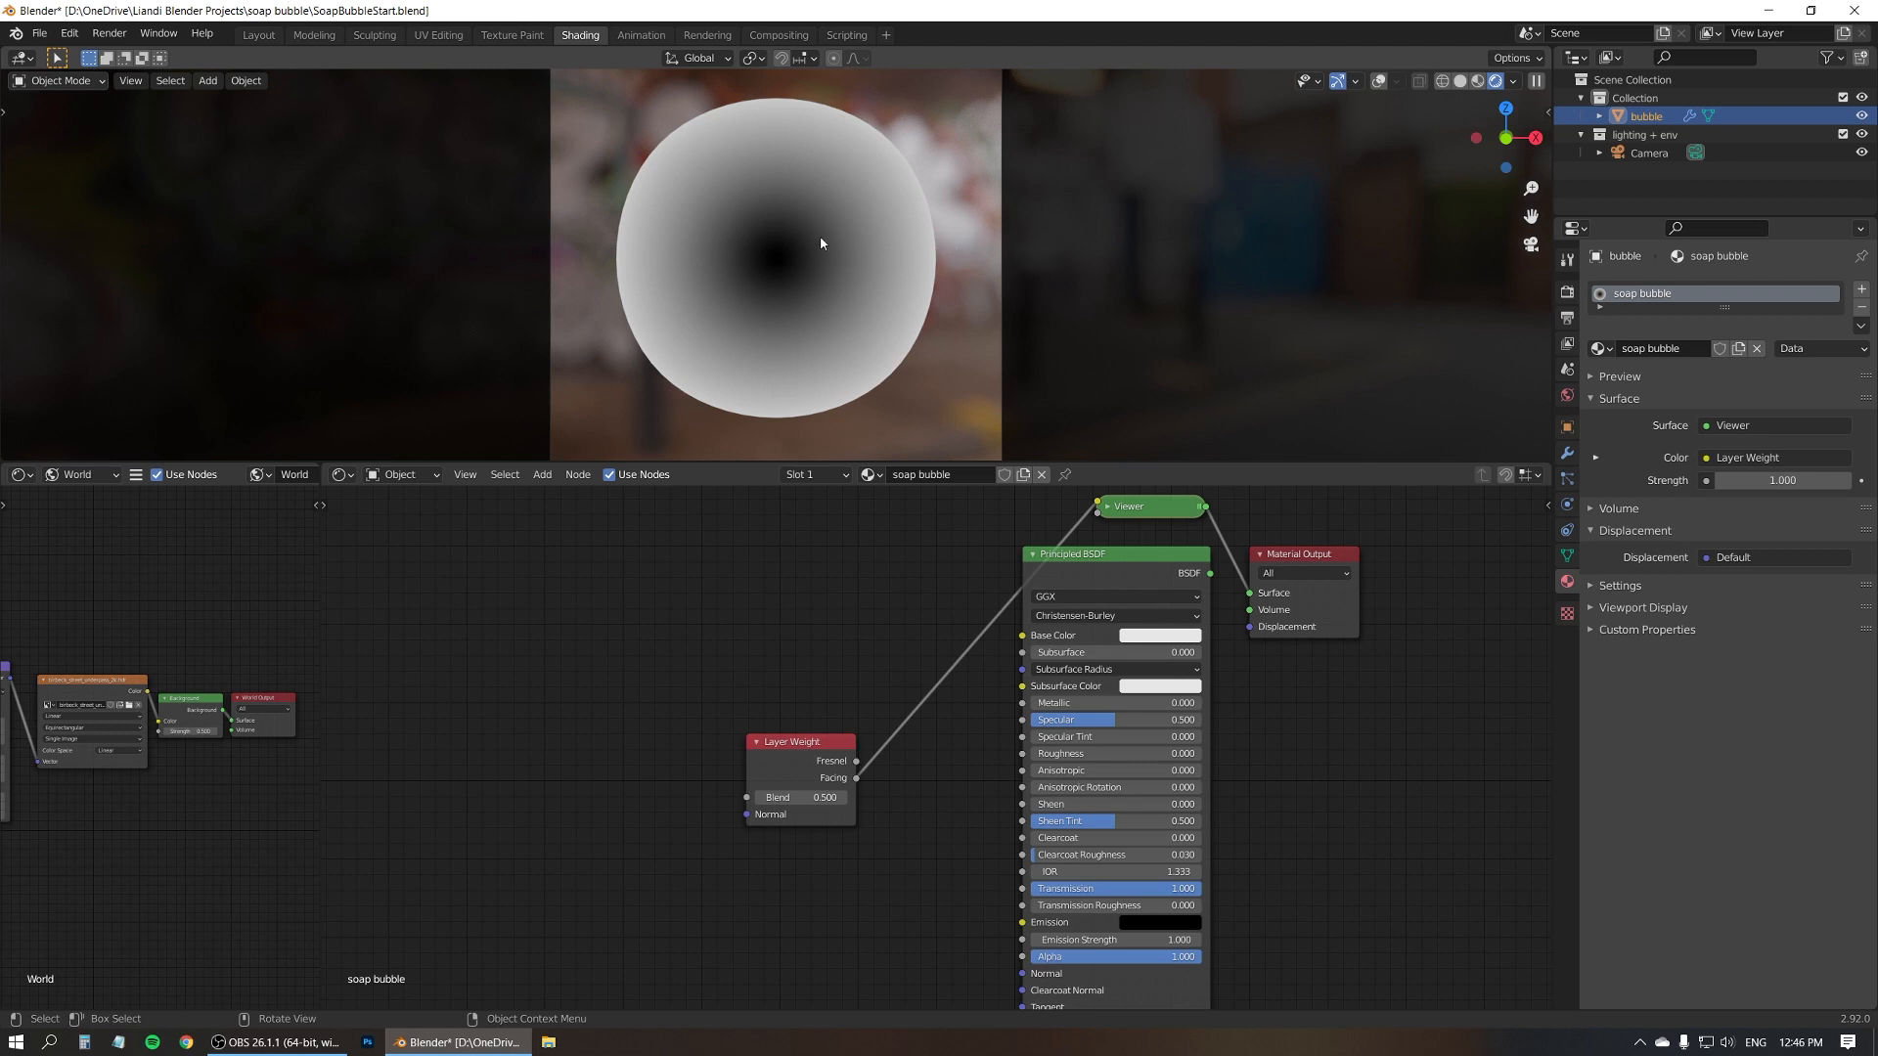
mouse_move(773, 282)
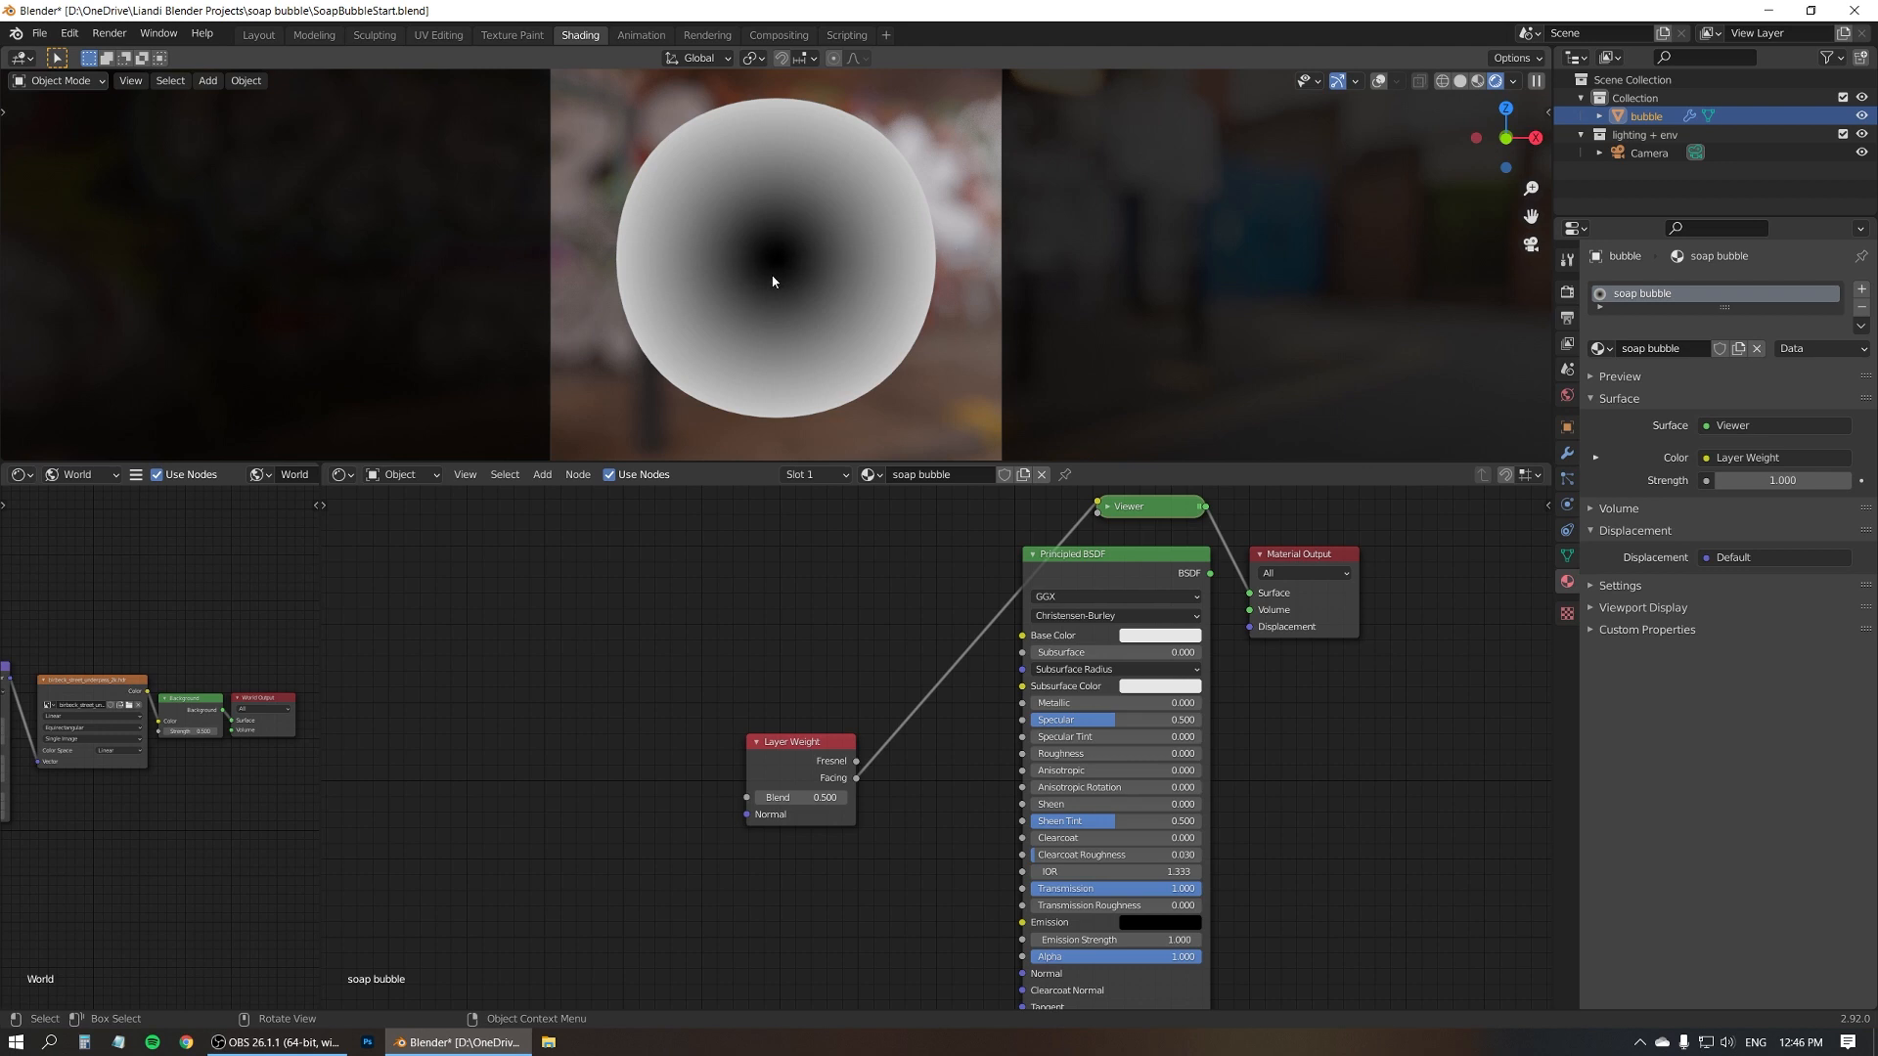
mouse_move(774, 282)
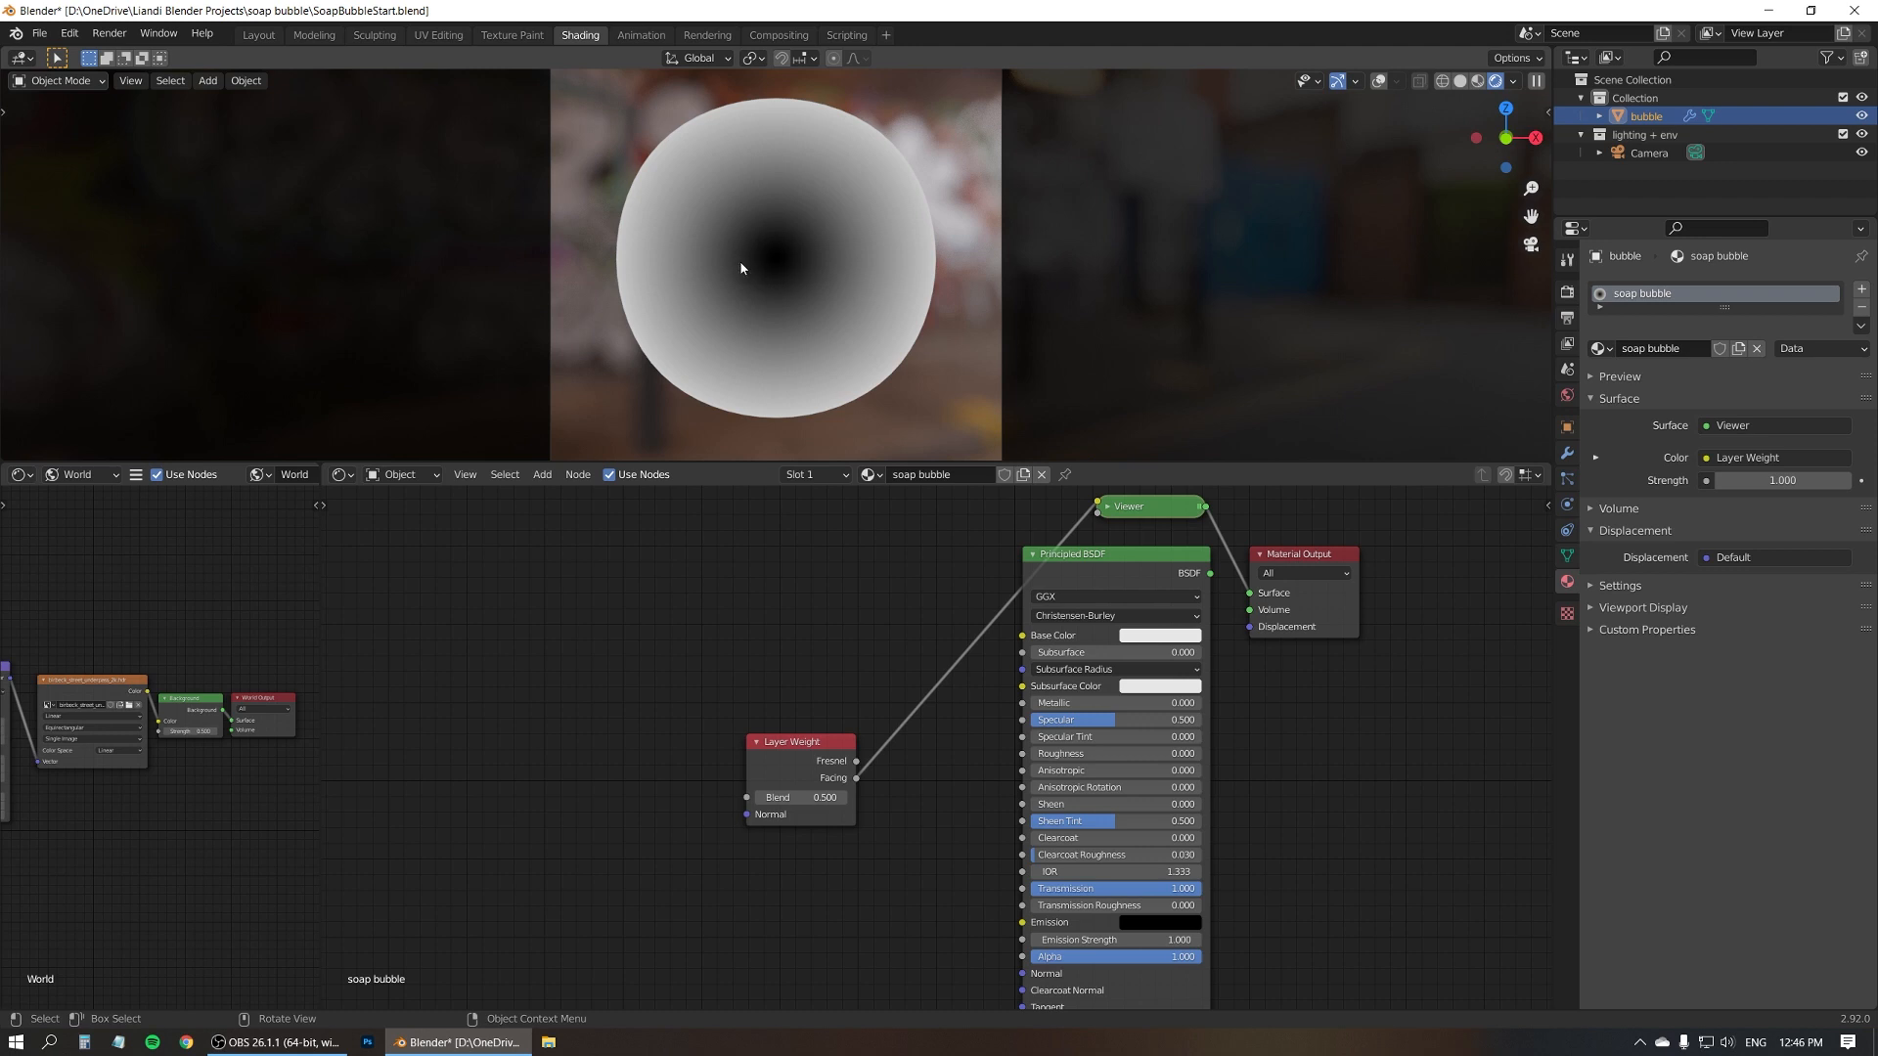
mouse_move(939, 241)
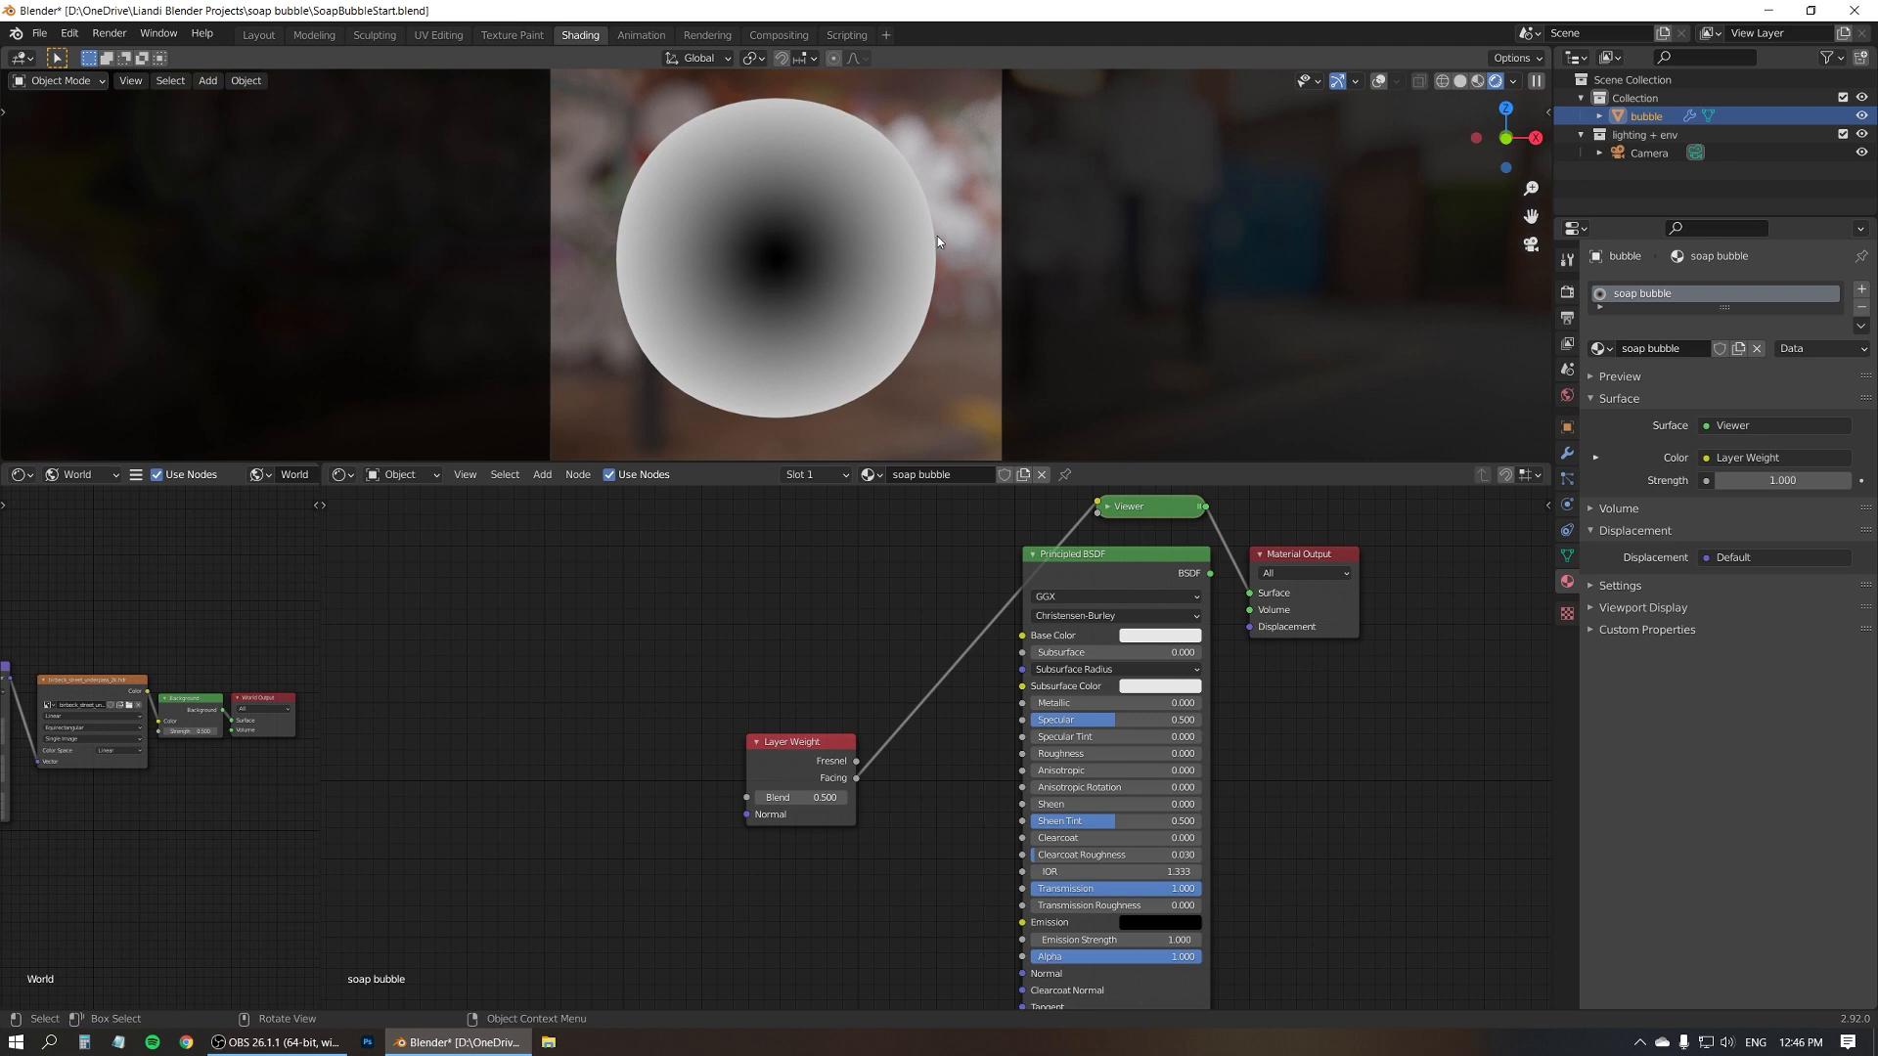
mouse_move(933, 233)
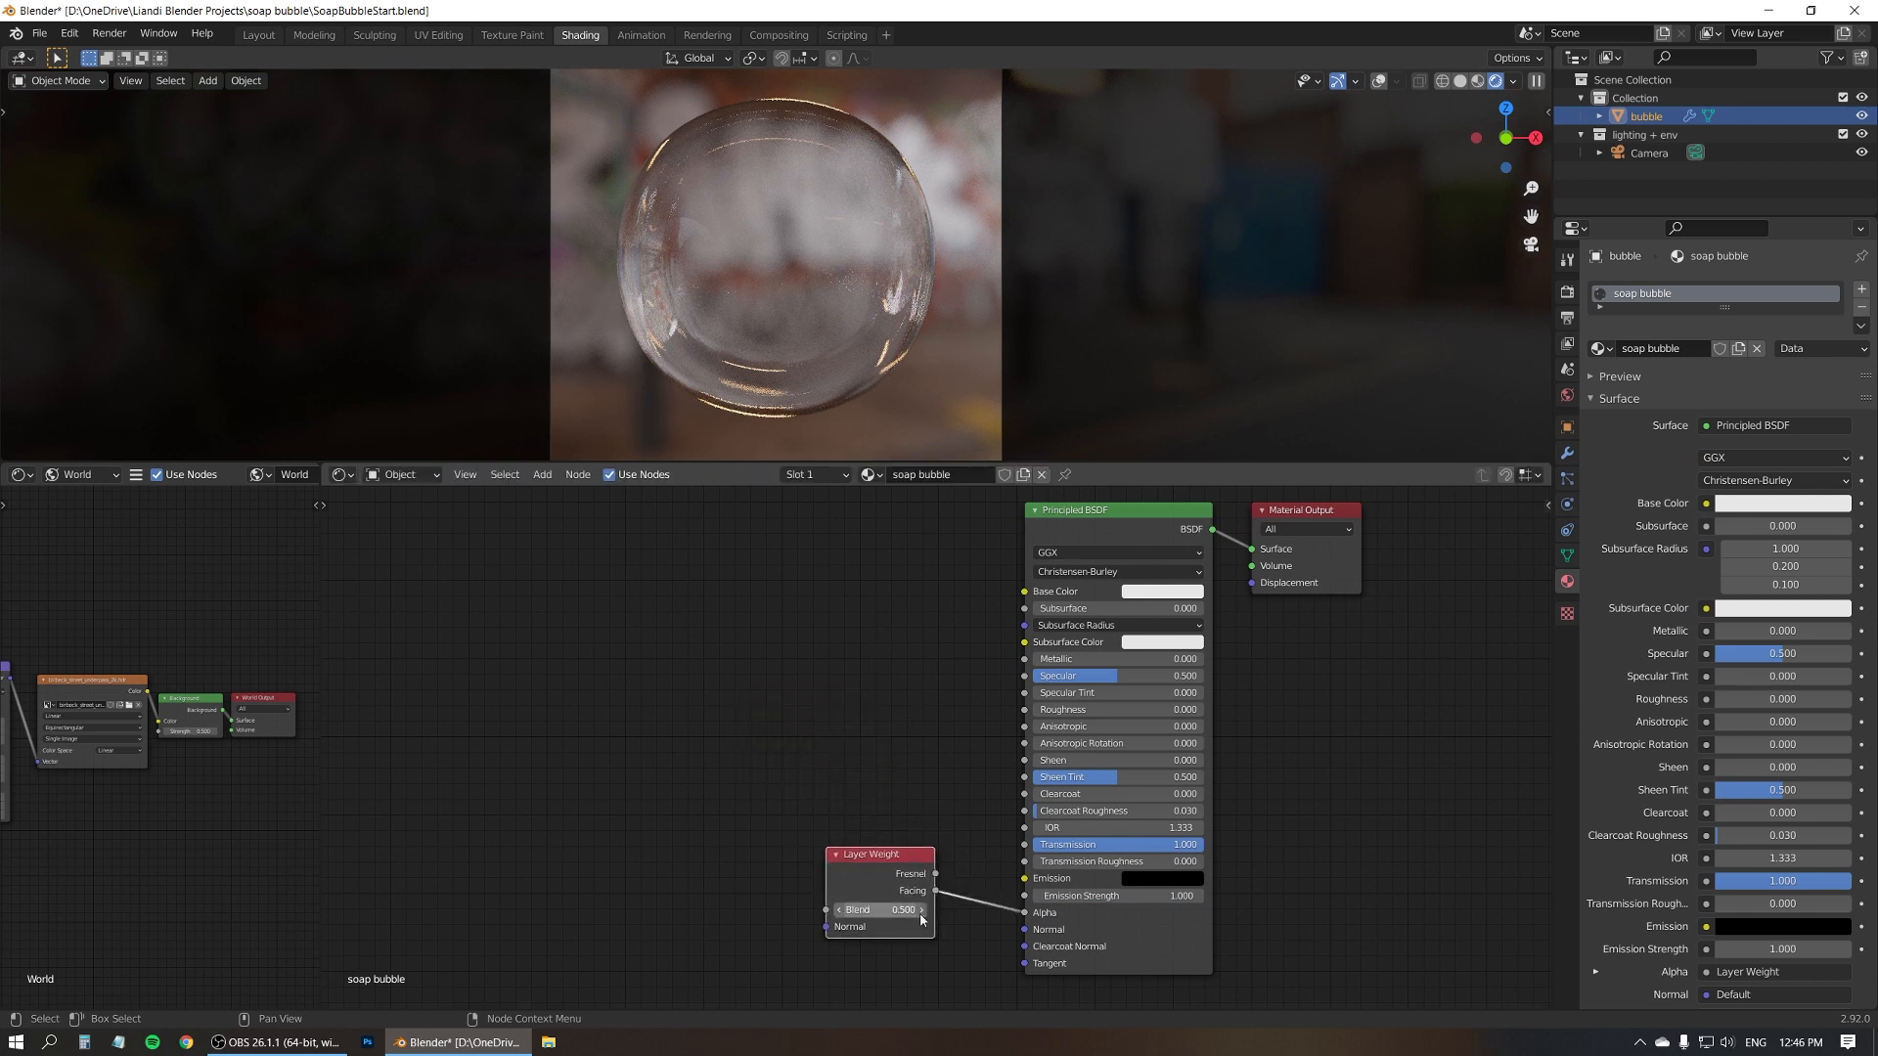
Try several Layer Weight Blend values, settling at 0.2 for subtle visible edges
drag(857, 909, 911, 909)
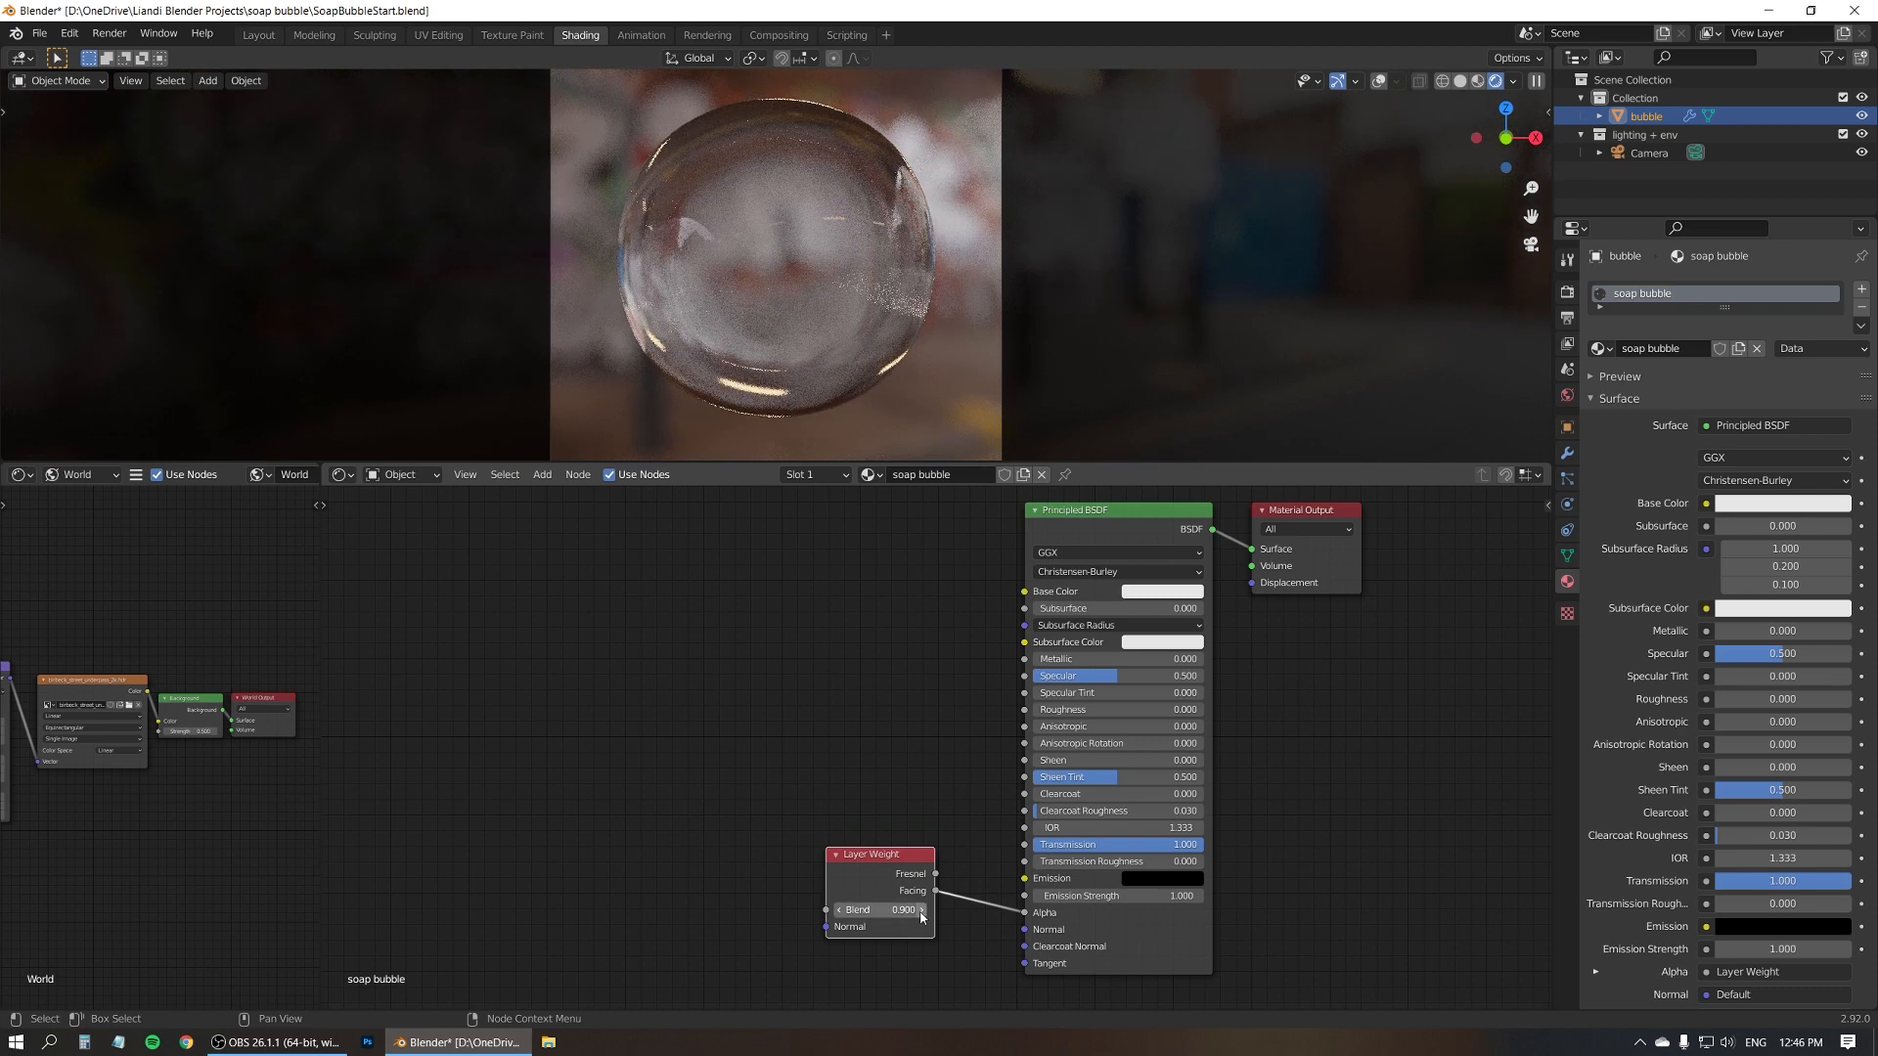
drag(886, 909, 911, 909)
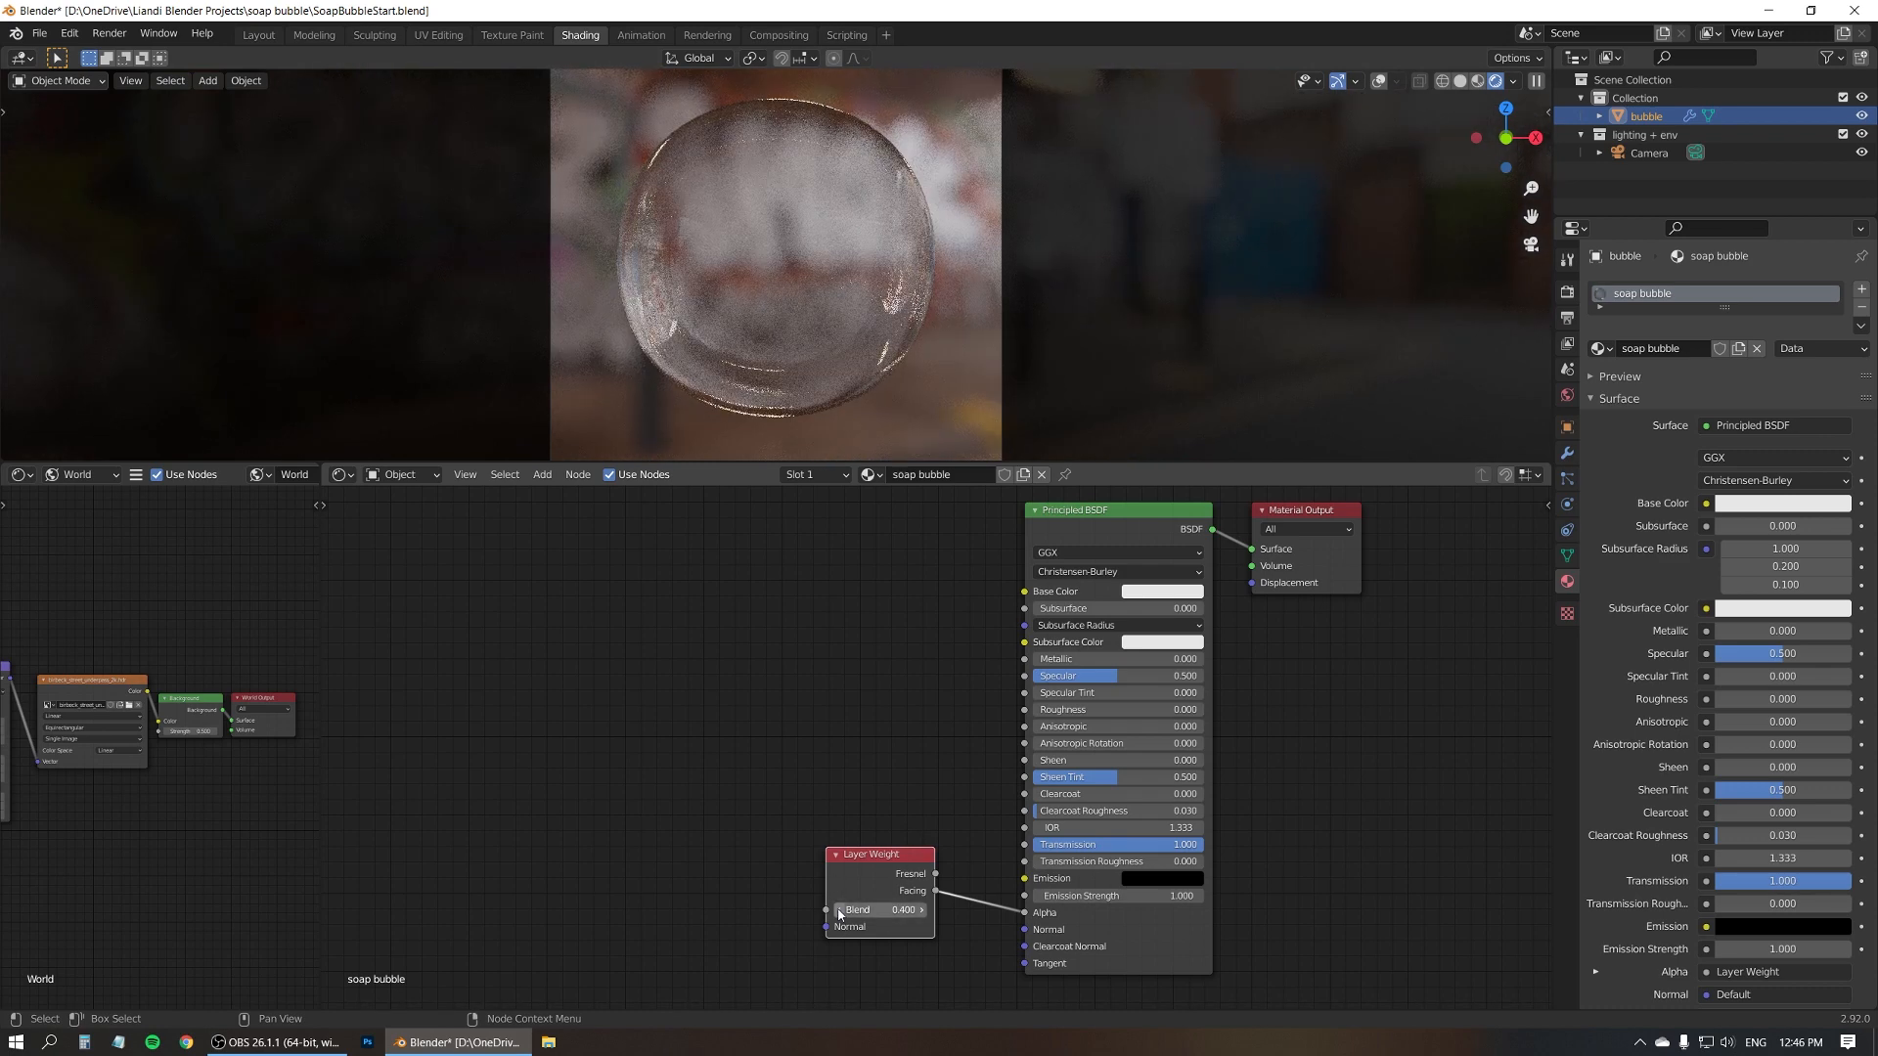
drag(904, 911, 862, 911)
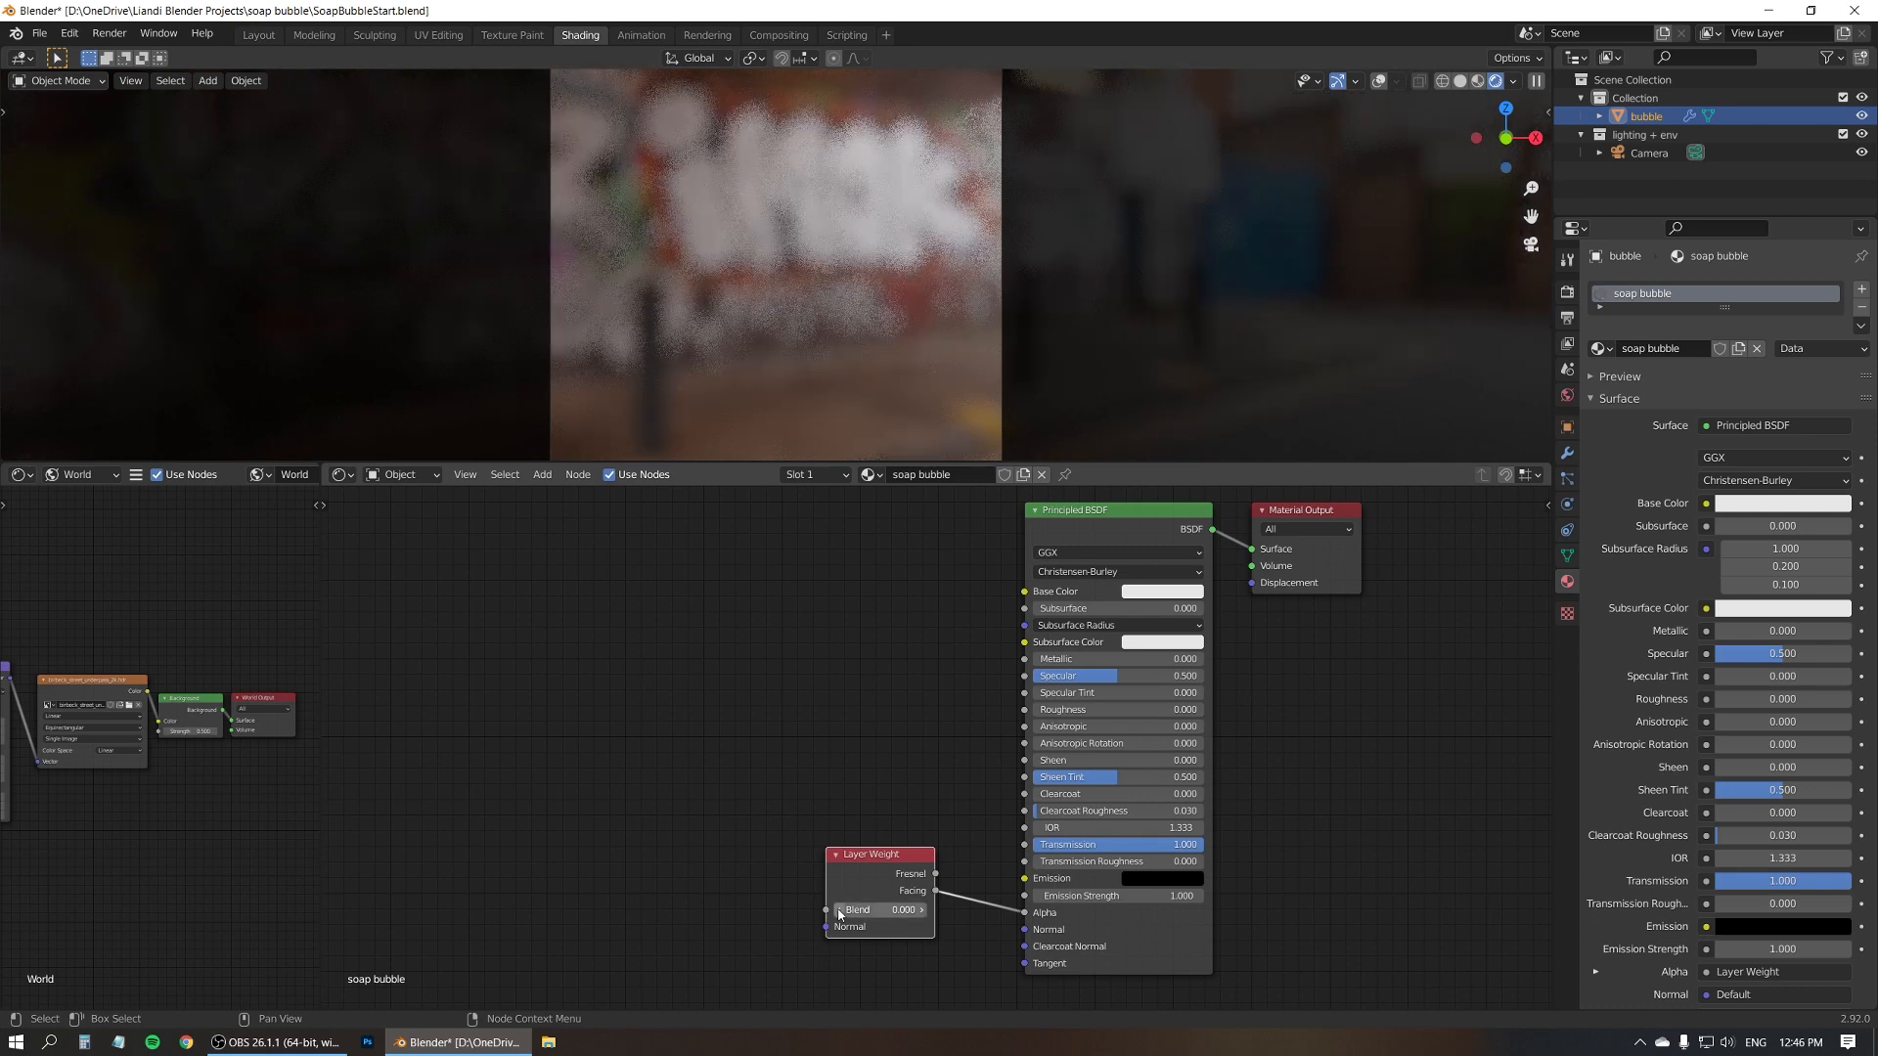
drag(838, 908, 922, 909)
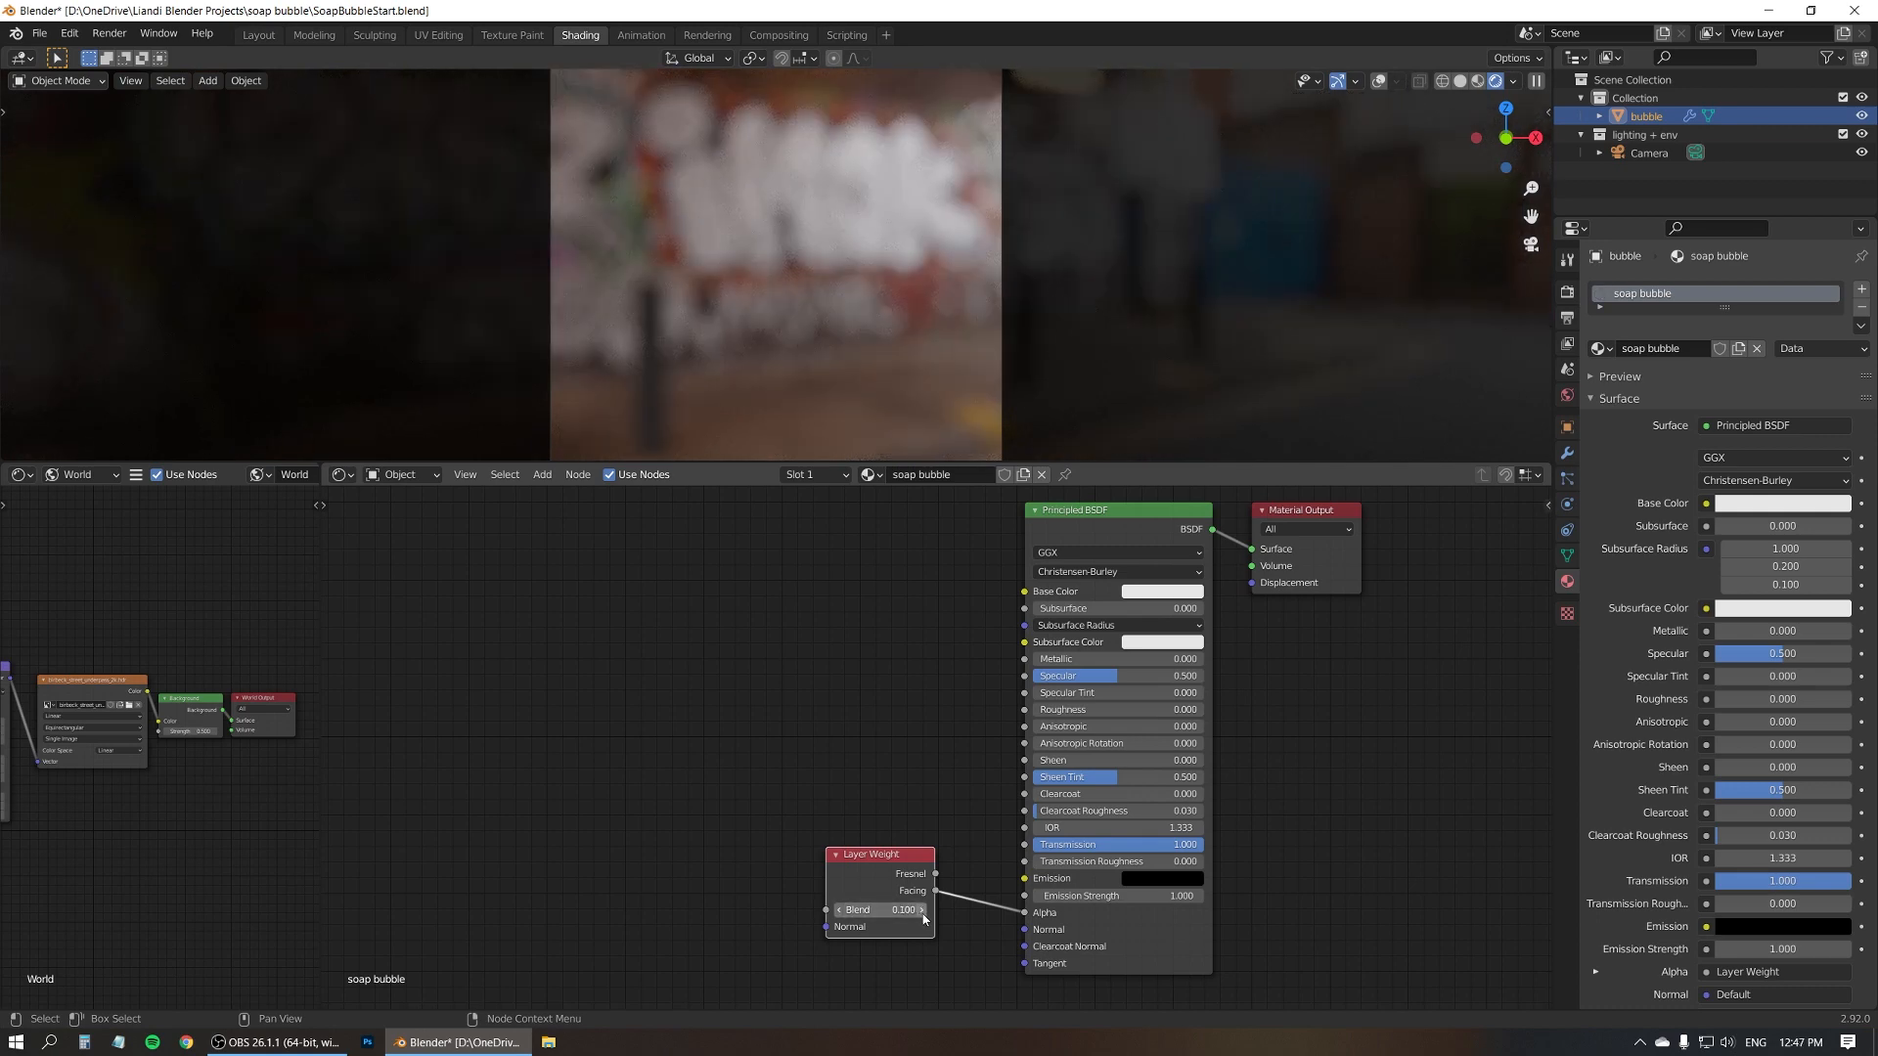
drag(875, 908, 904, 908)
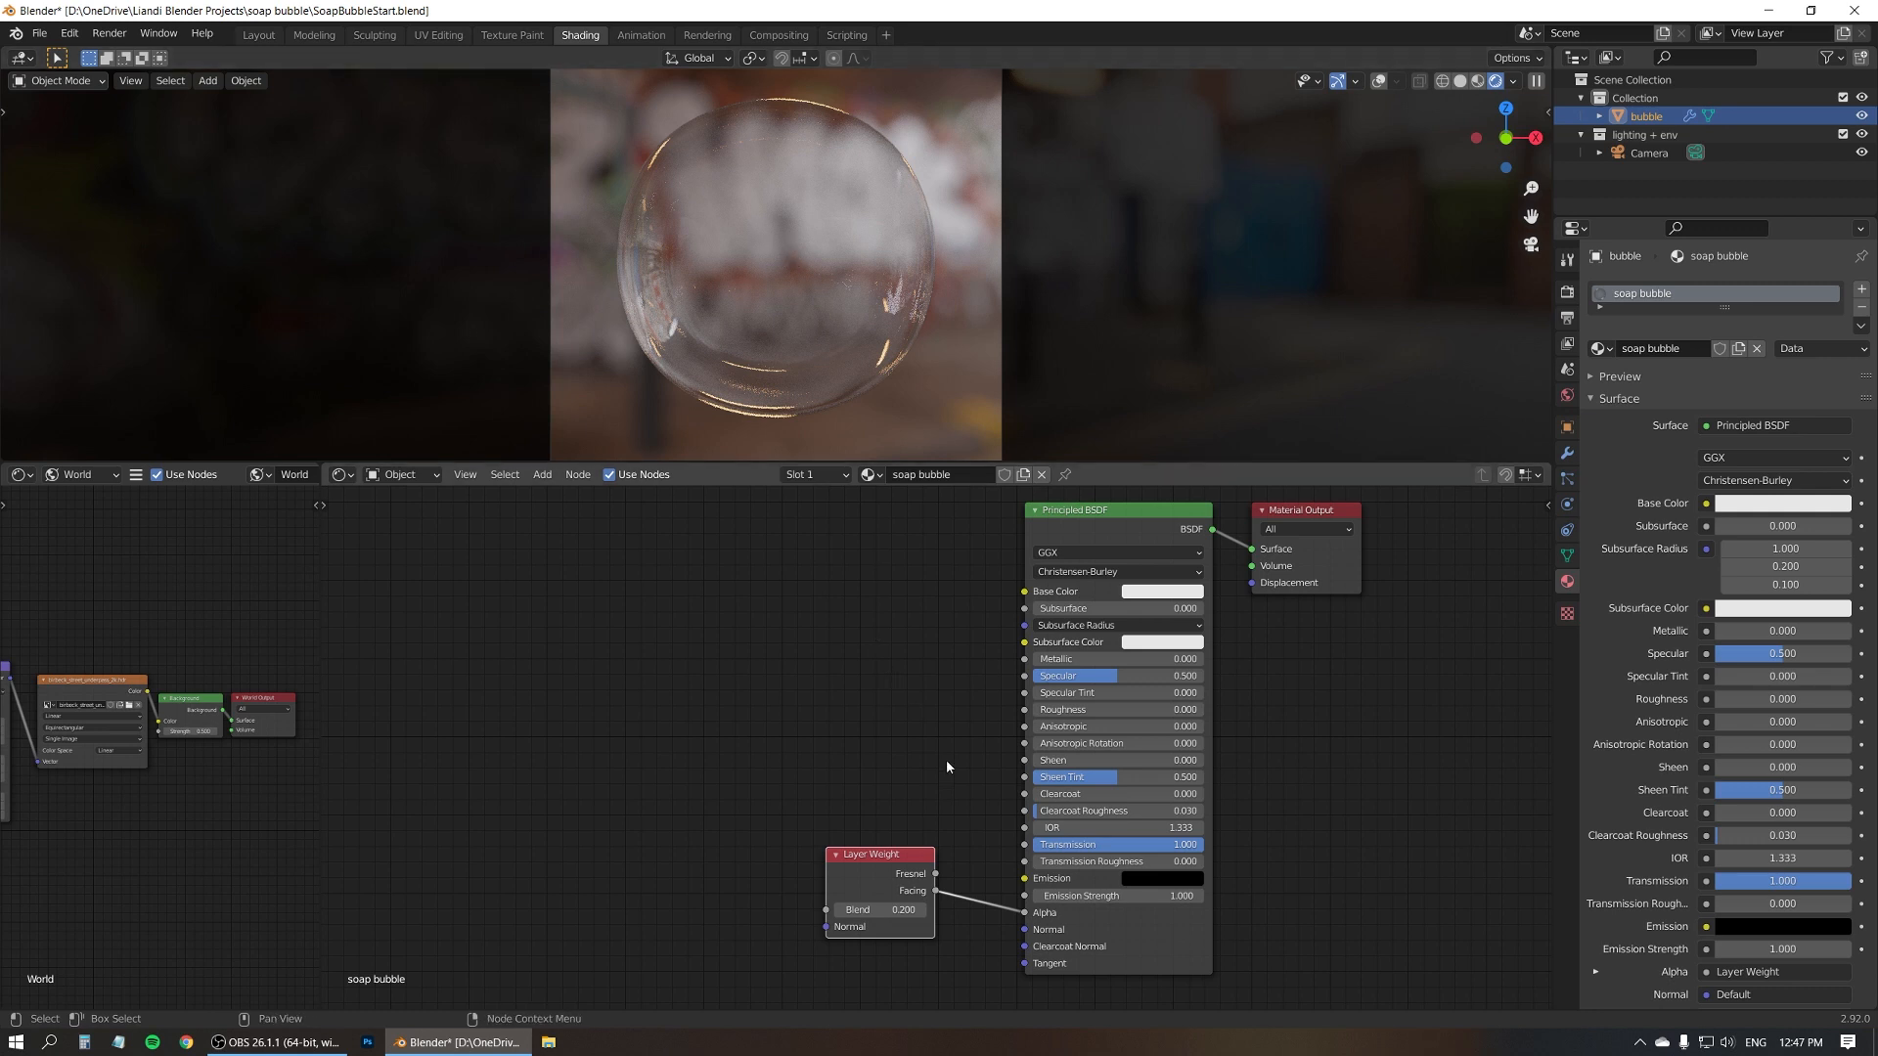
mouse_move(888, 633)
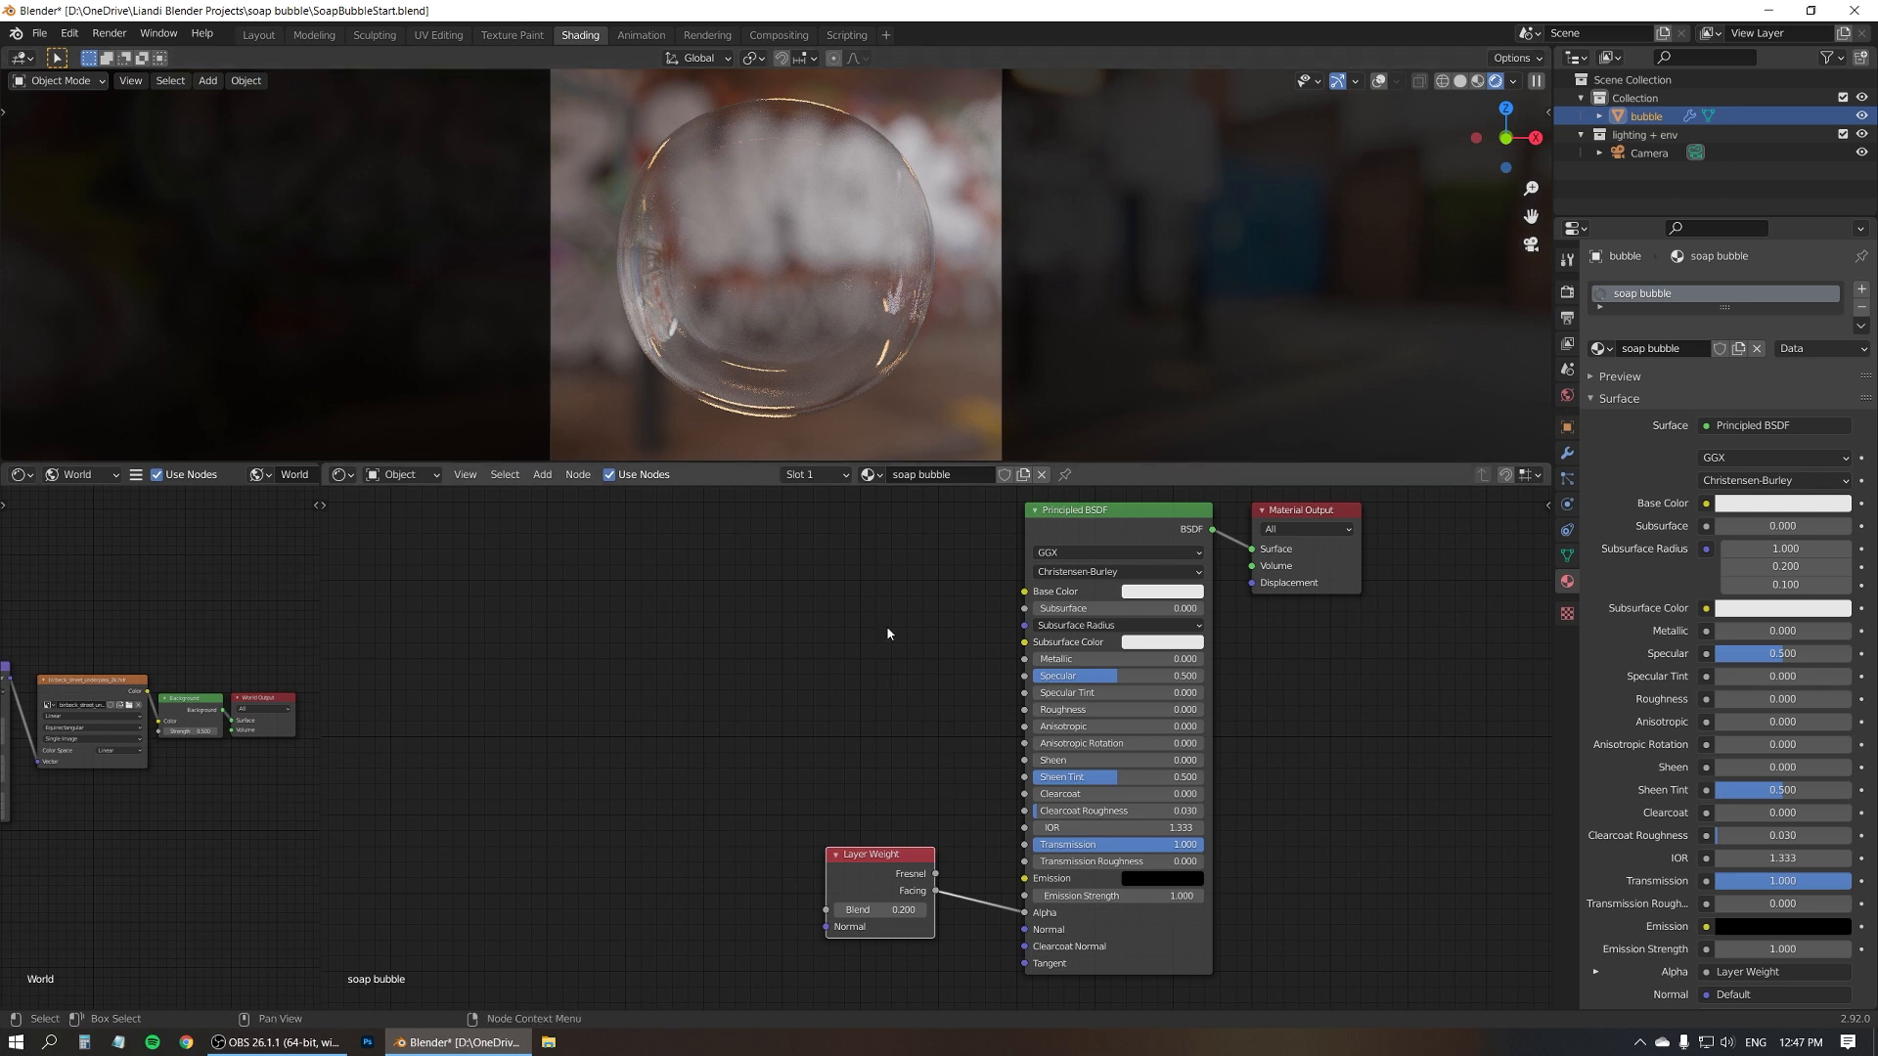
mouse_move(882, 643)
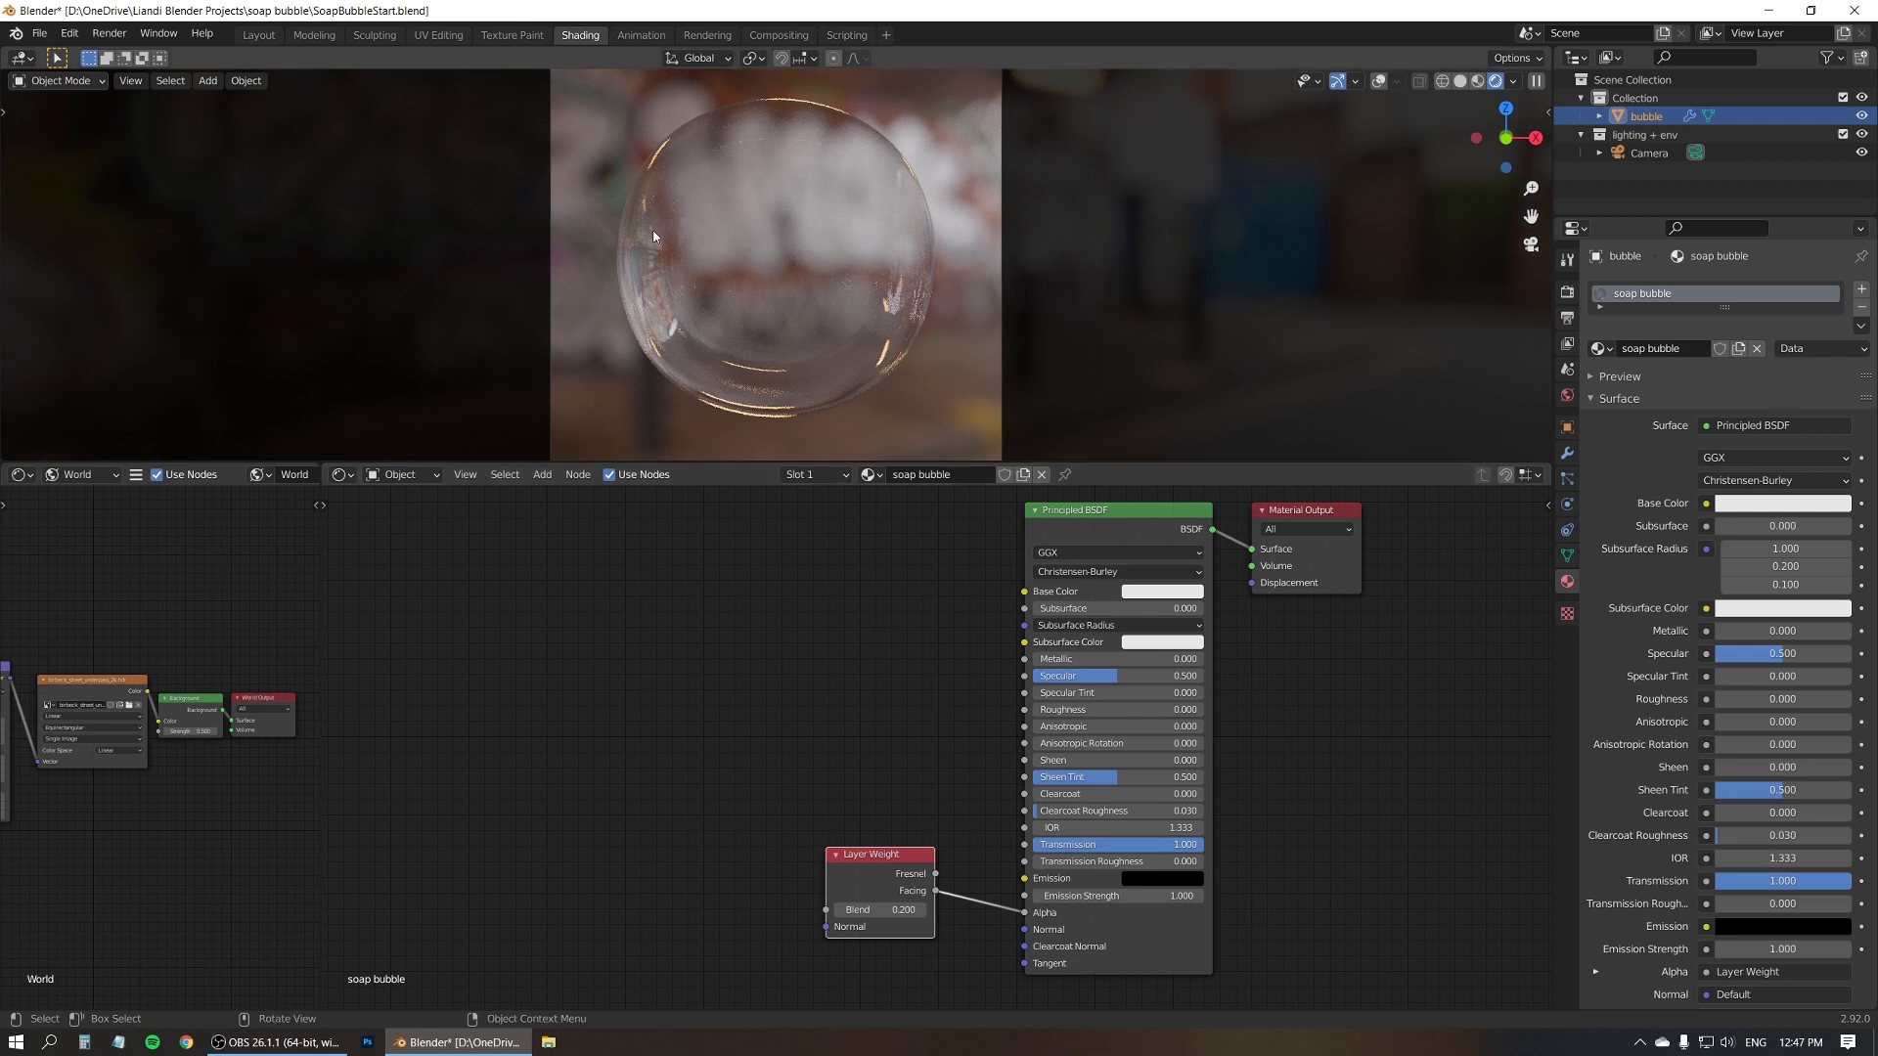
mouse_move(857, 233)
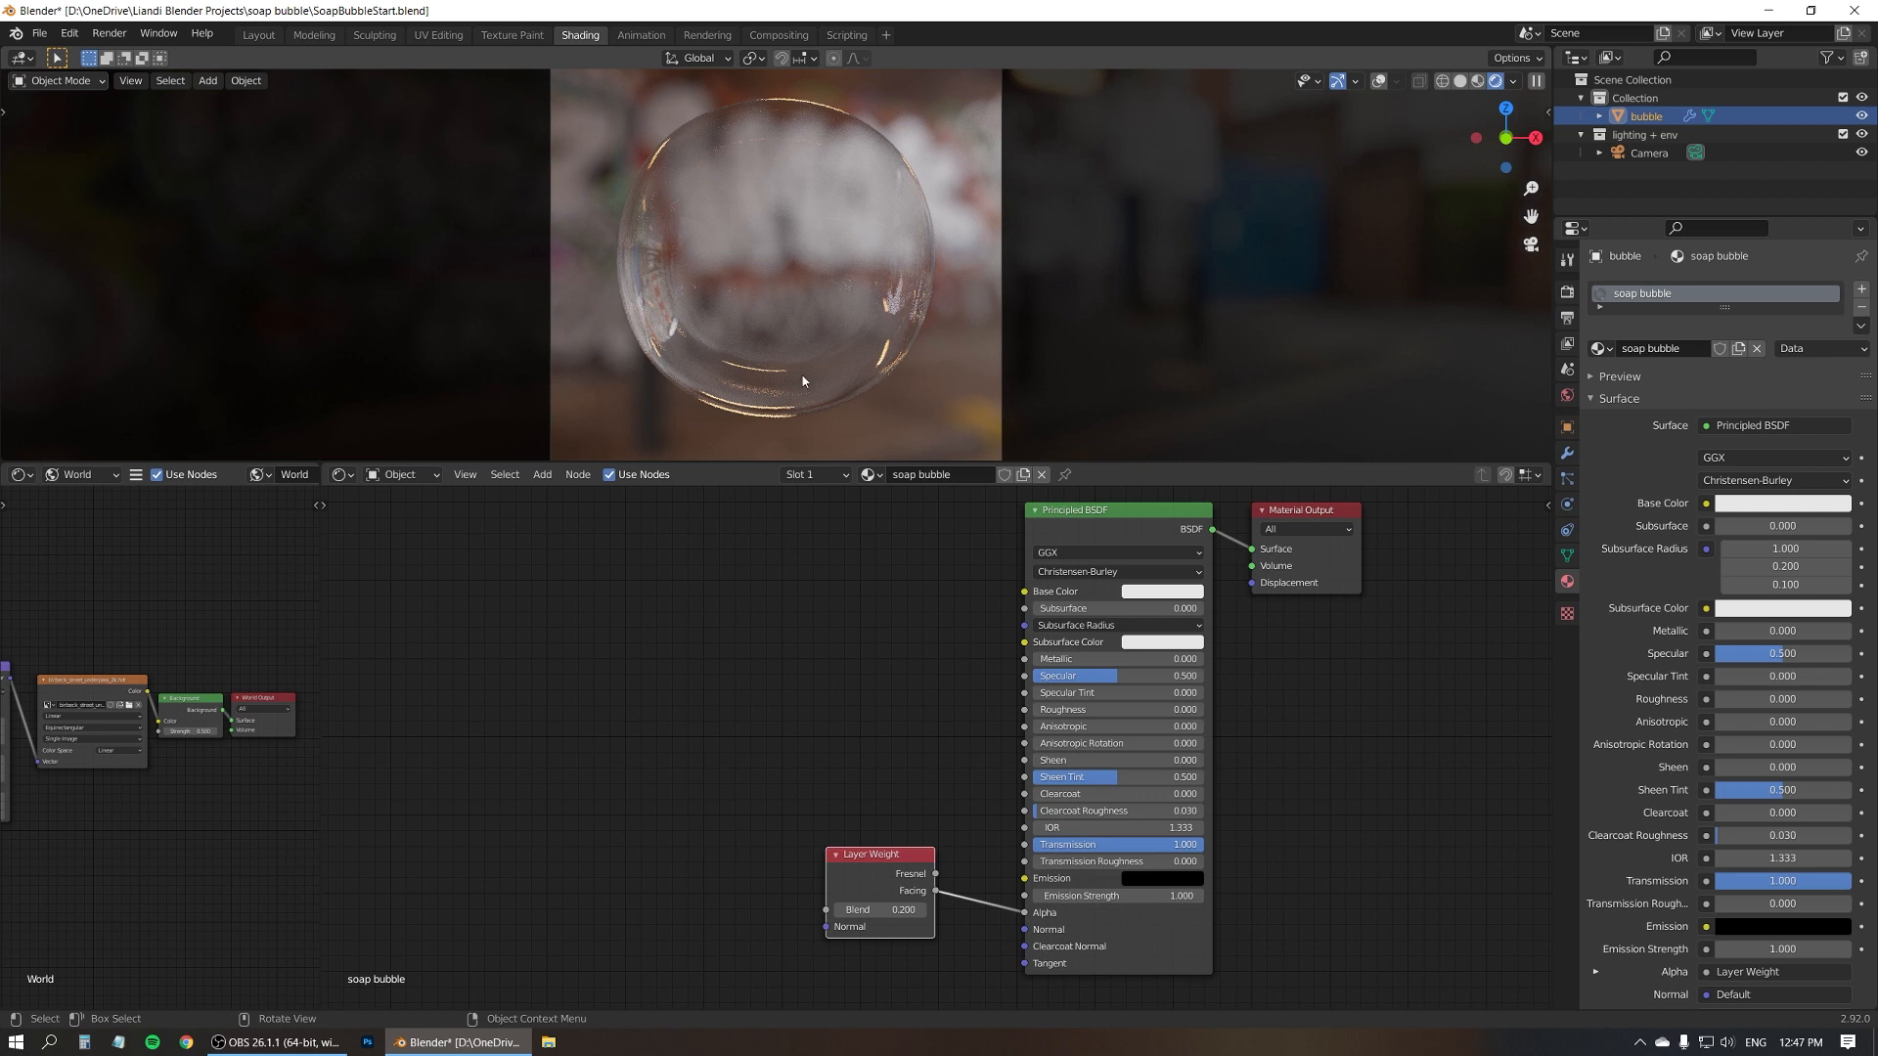
mouse_move(789, 265)
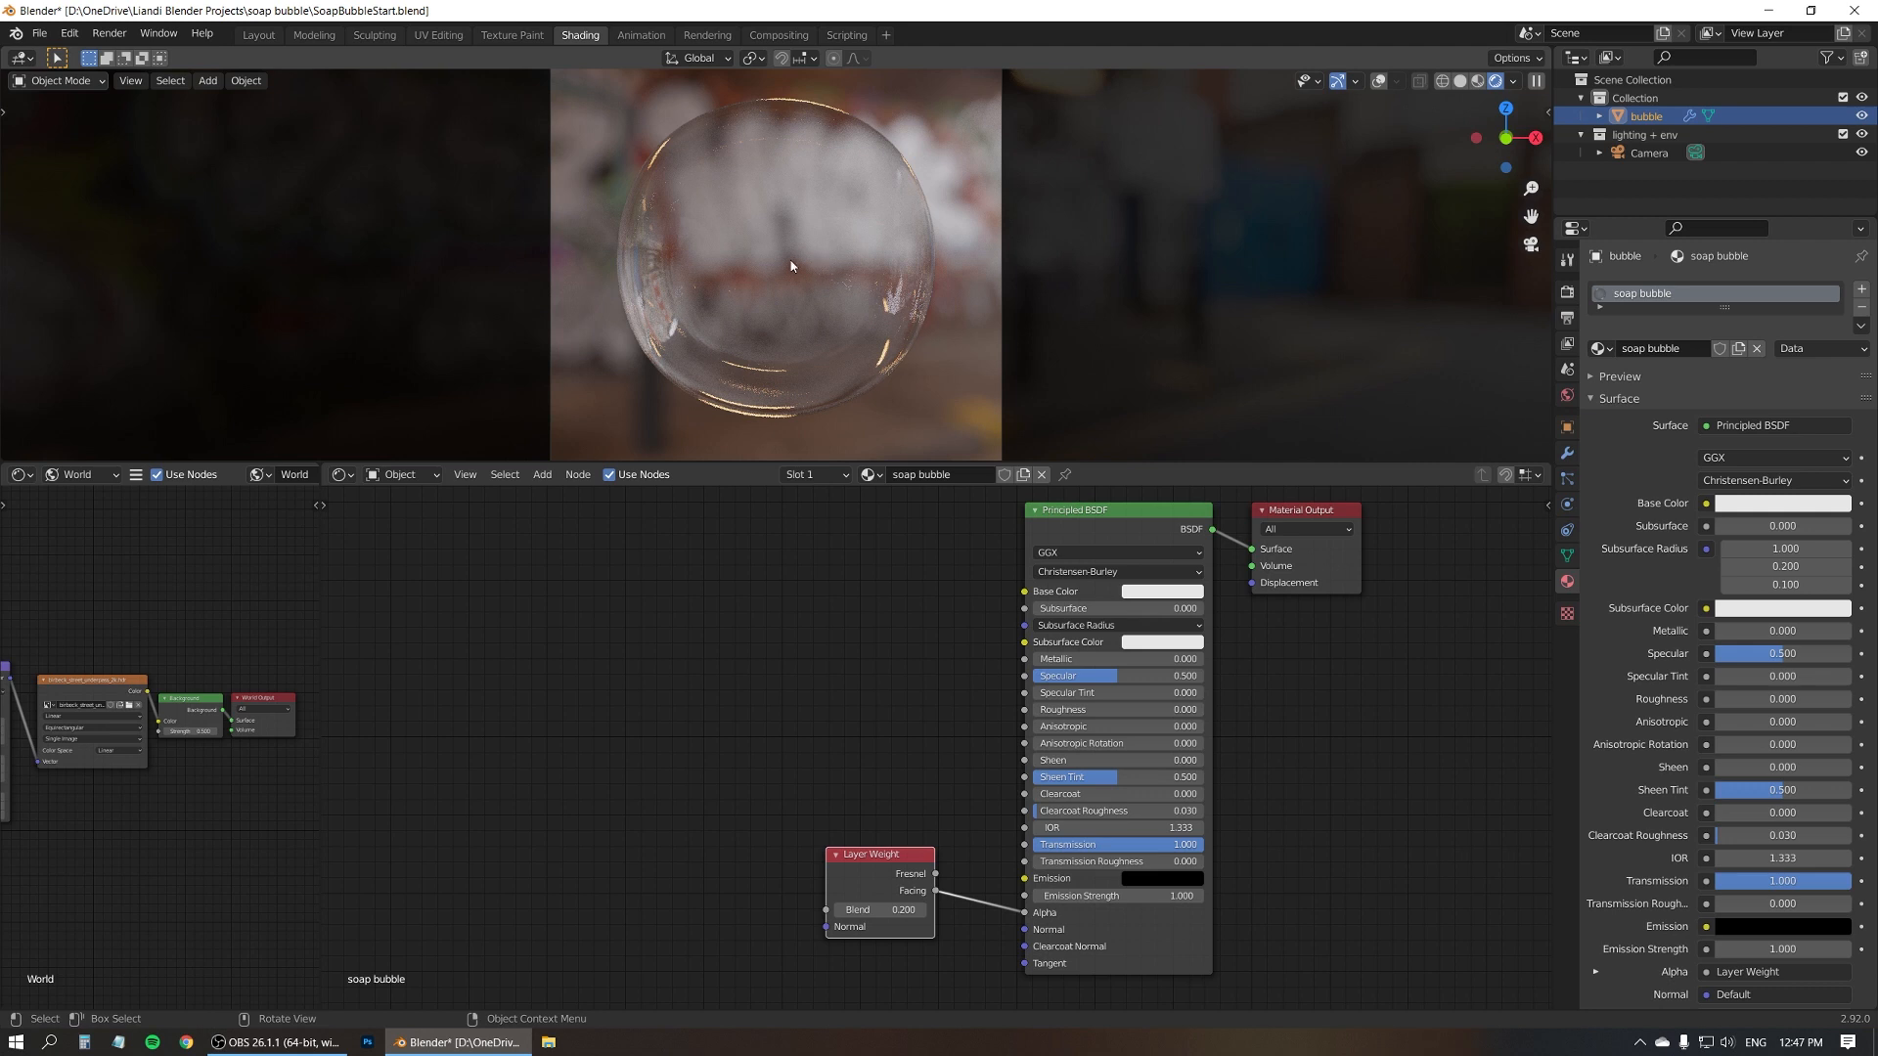
mouse_move(732, 223)
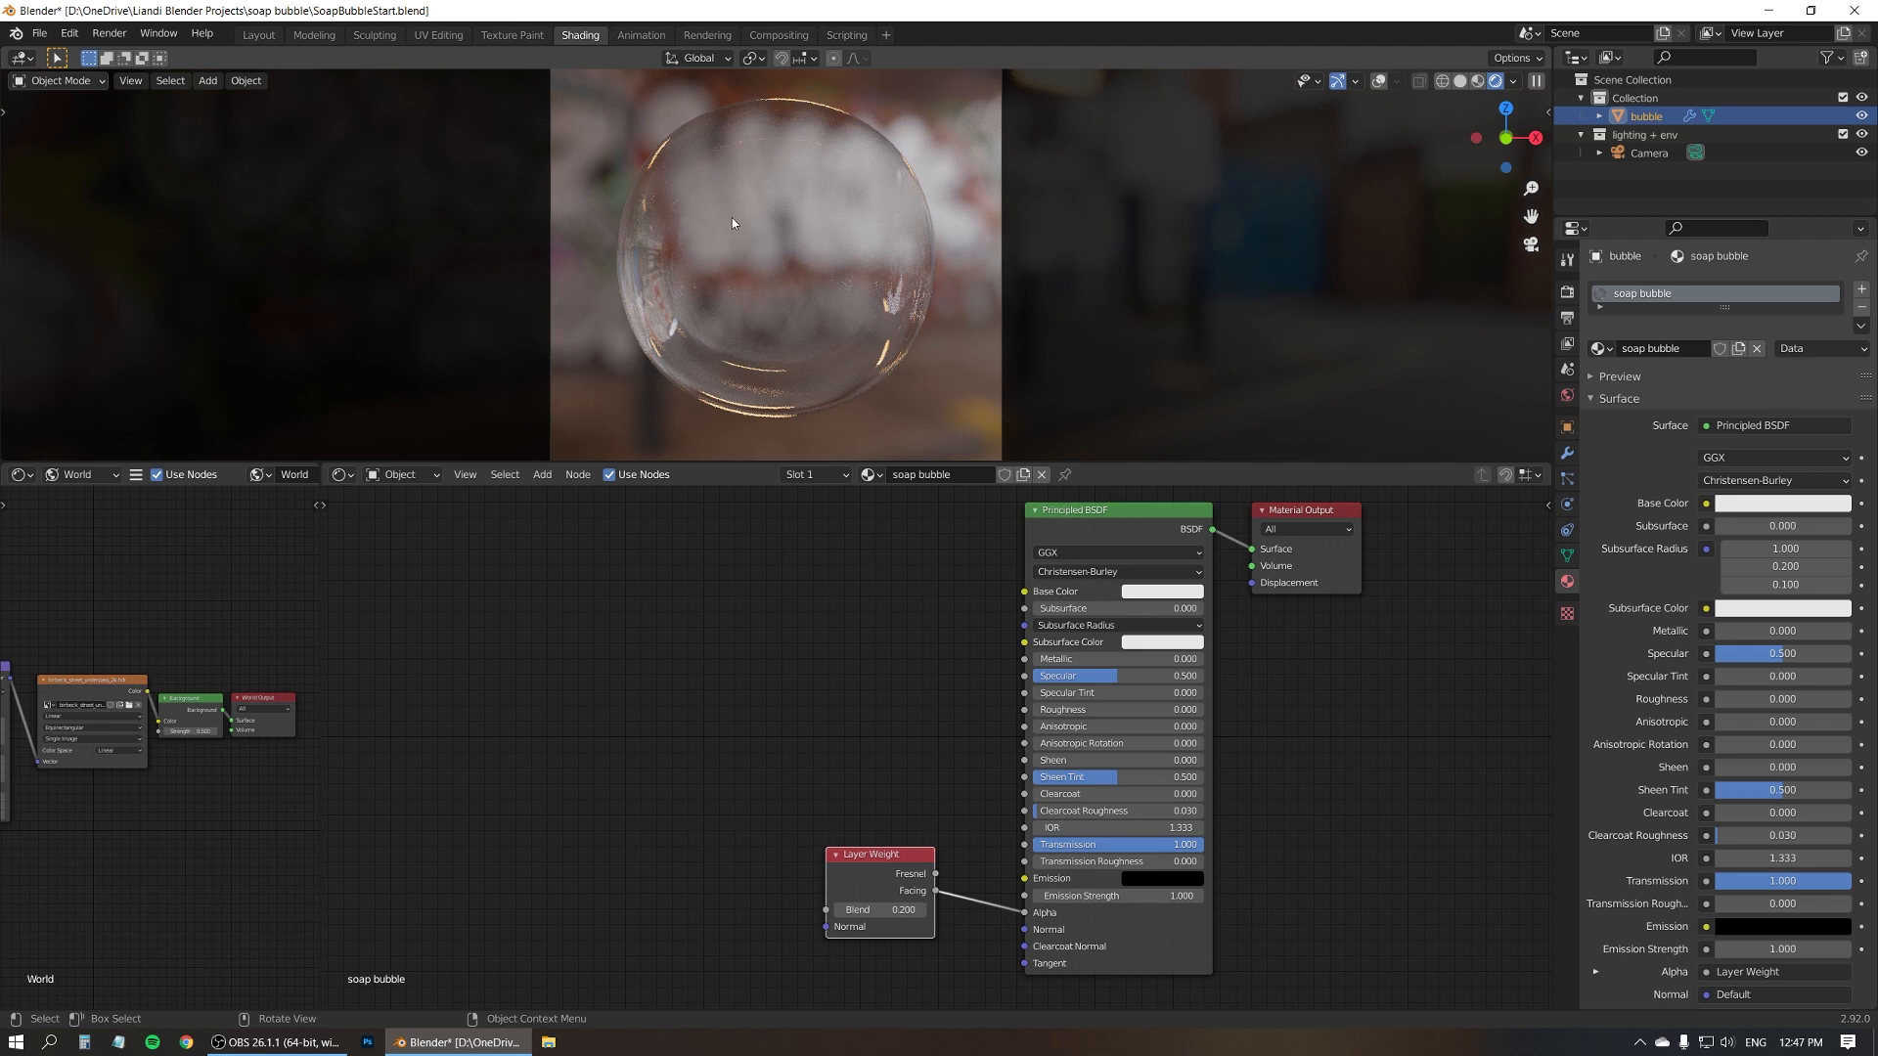
mouse_move(762, 252)
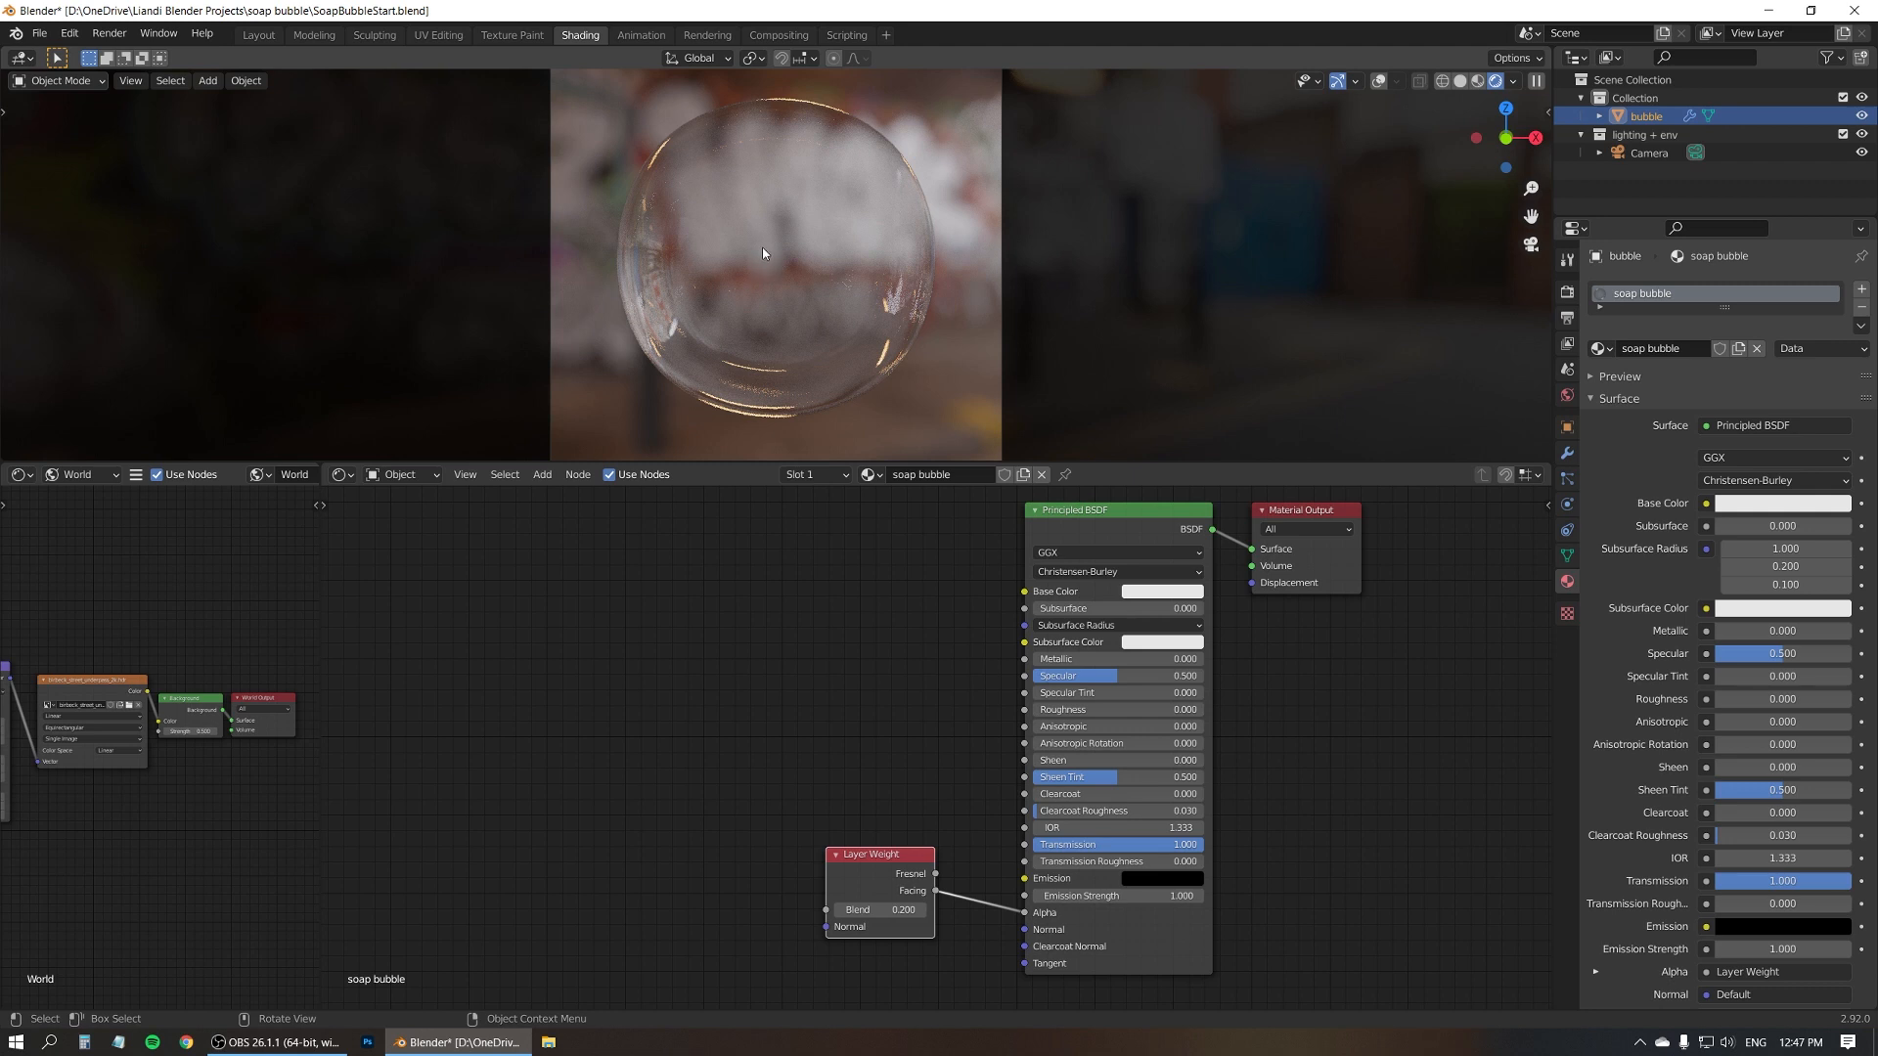
mouse_move(773, 262)
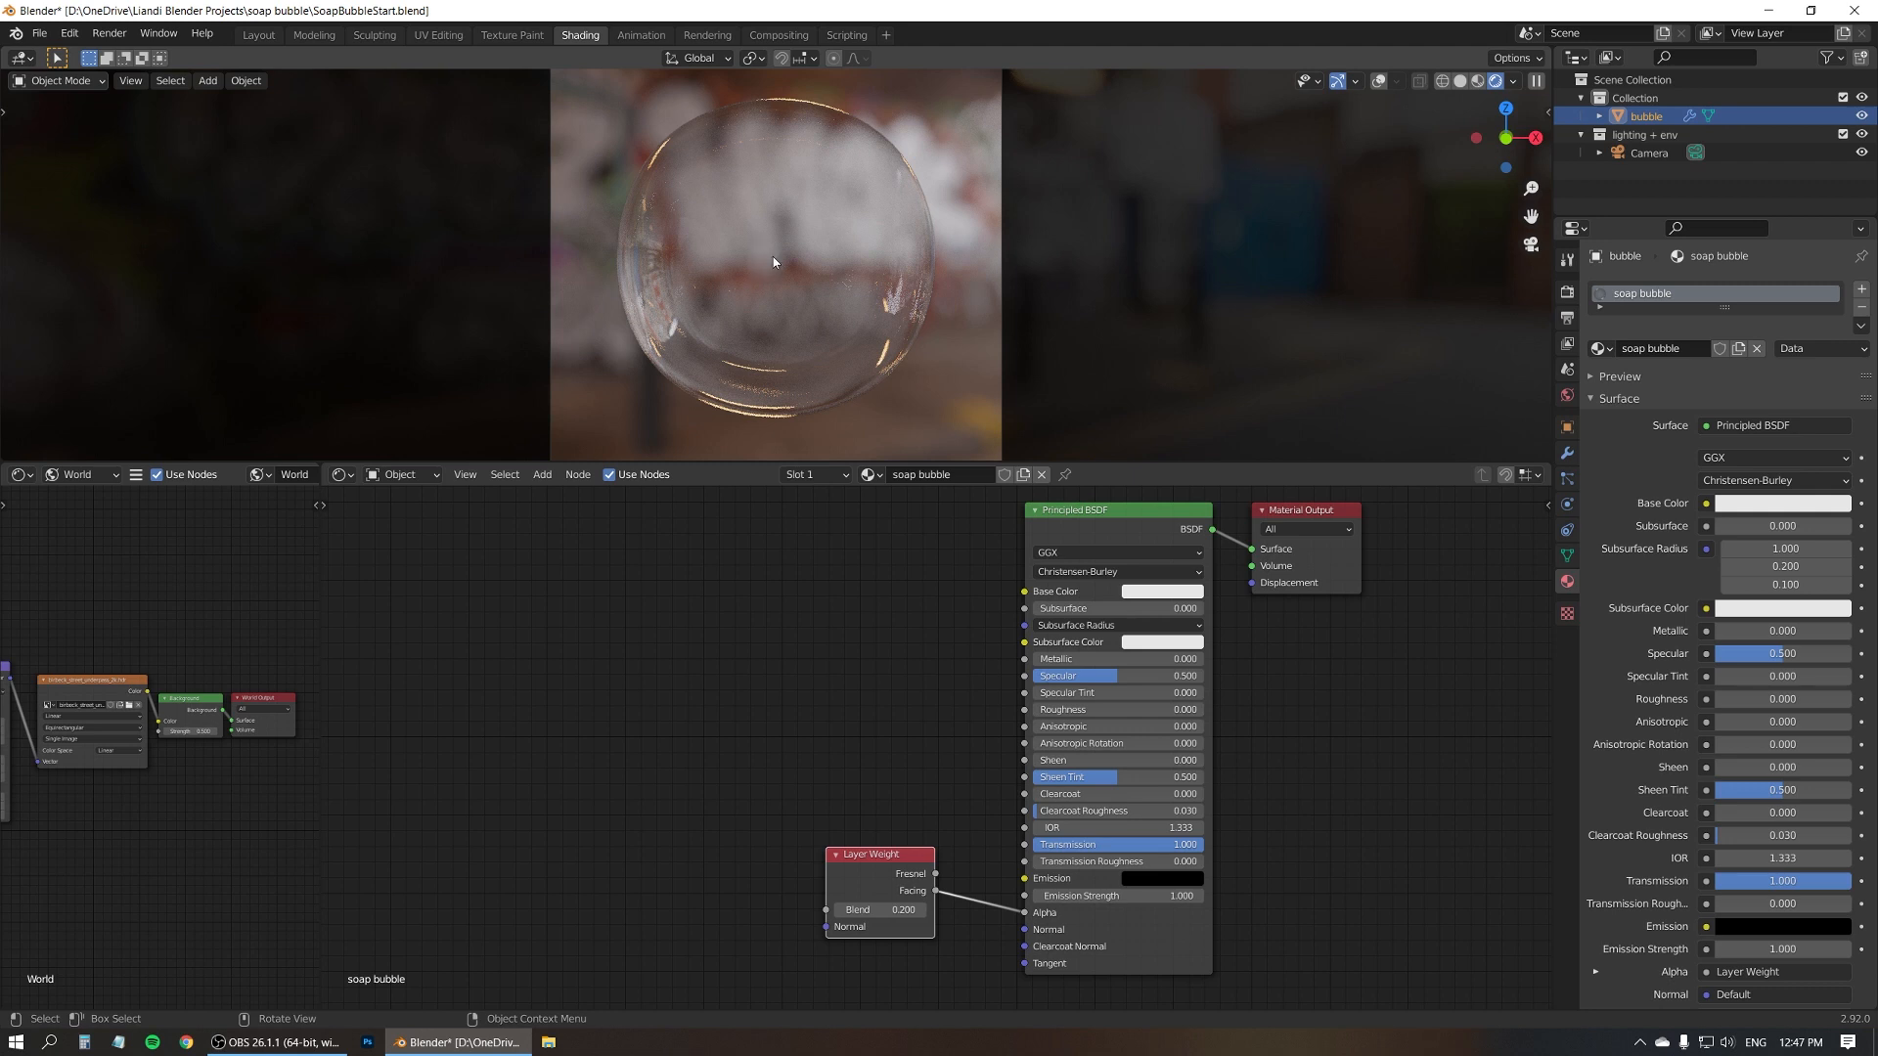
mouse_move(759, 250)
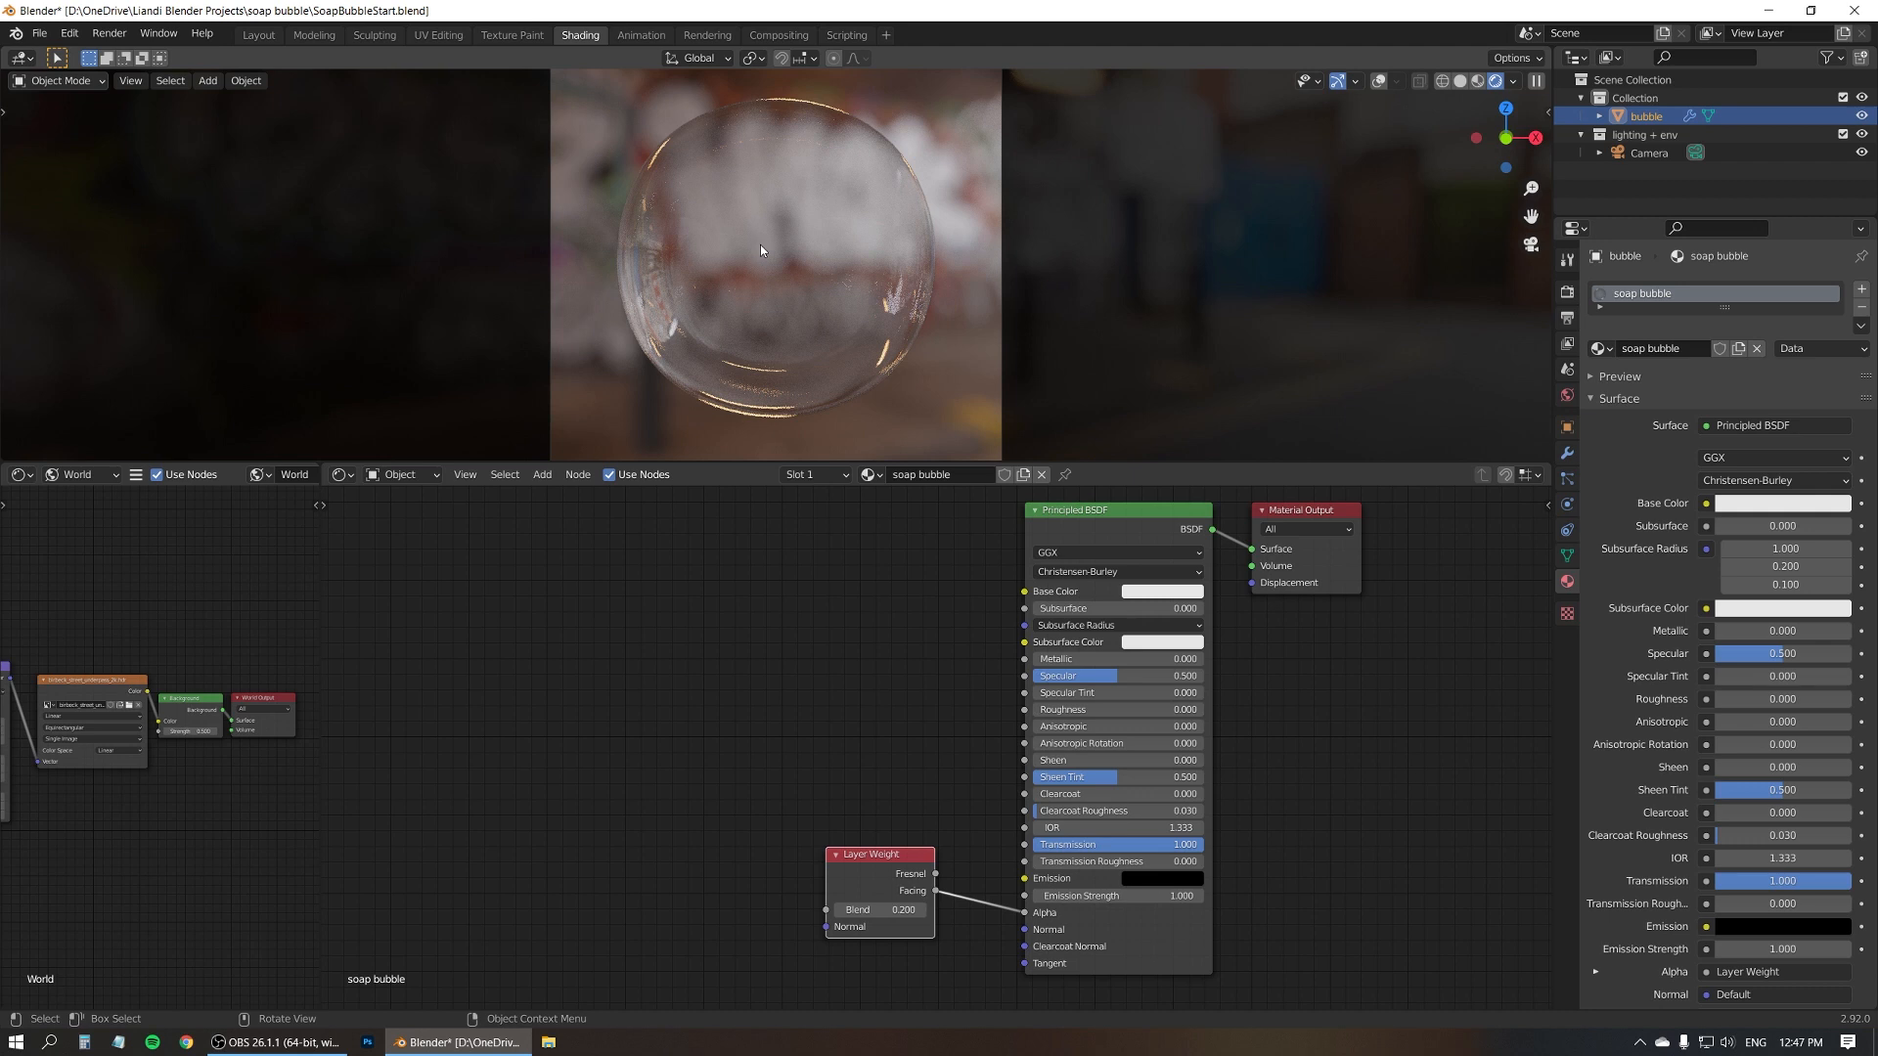
mouse_move(765, 256)
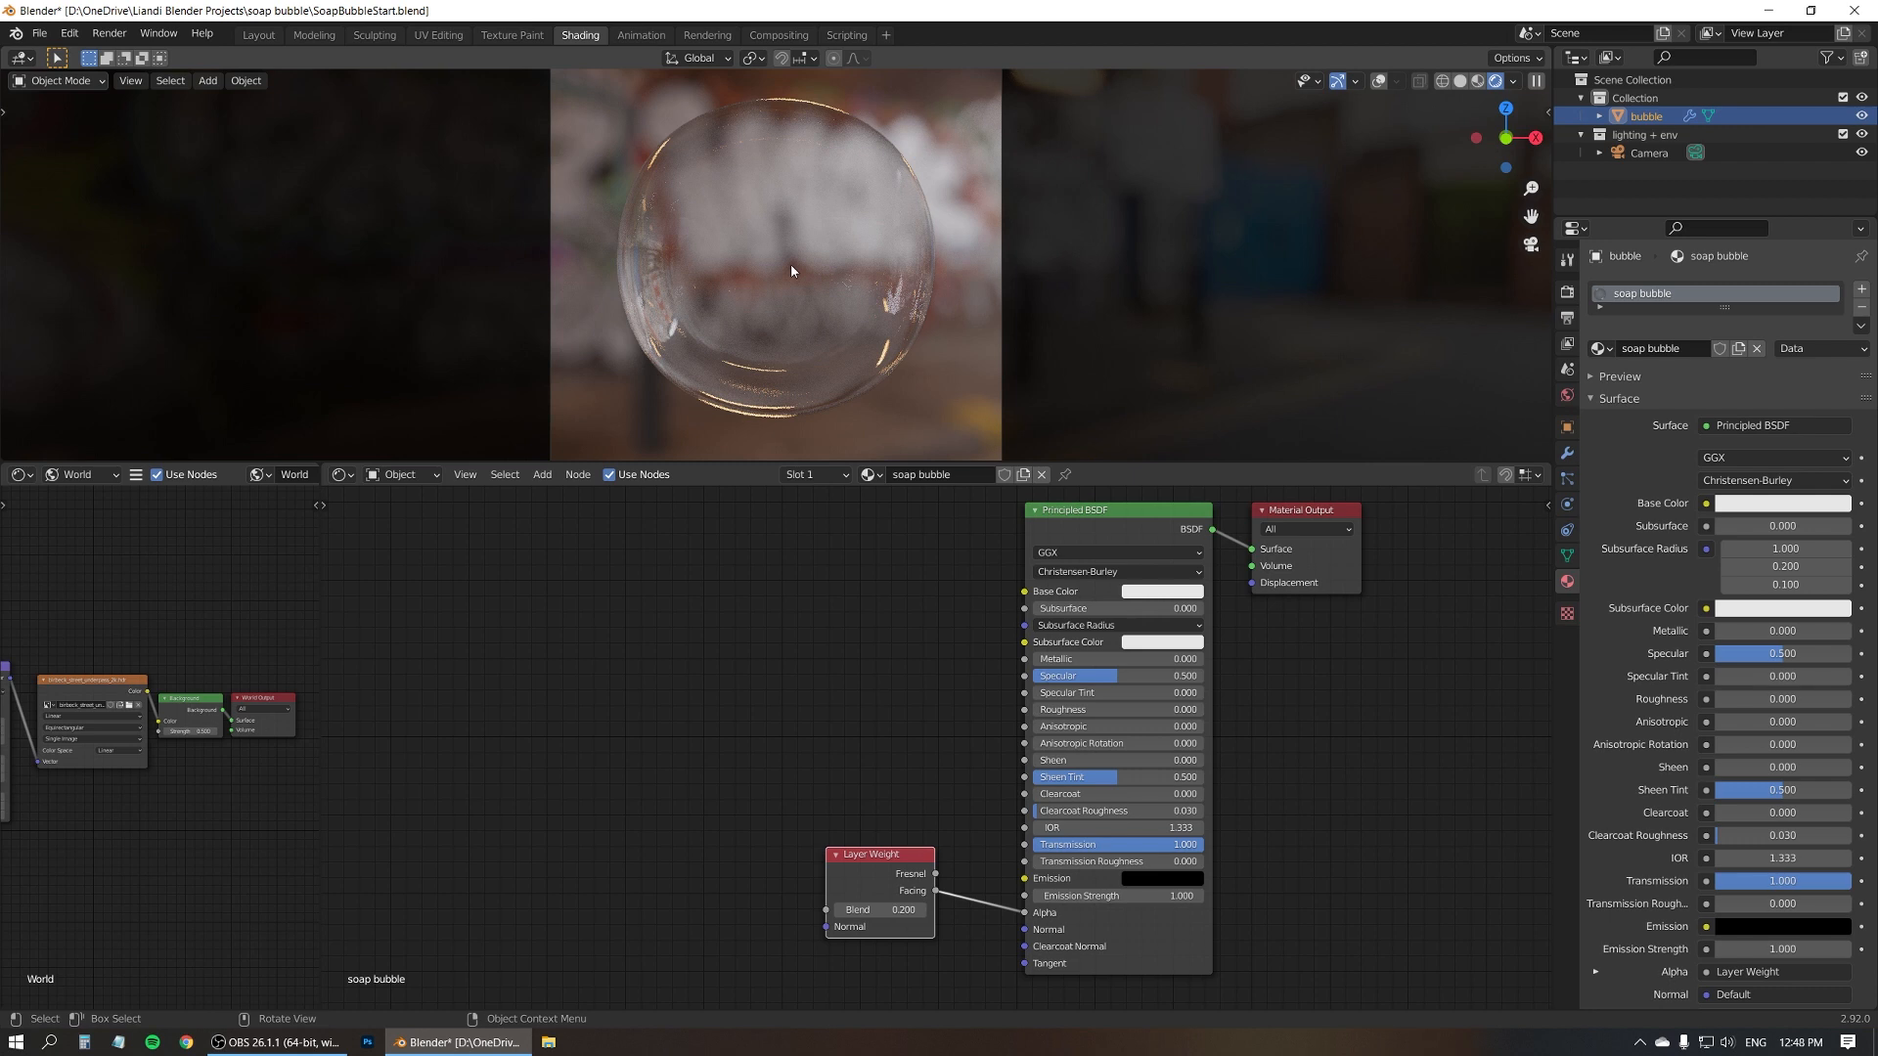
mouse_move(615, 619)
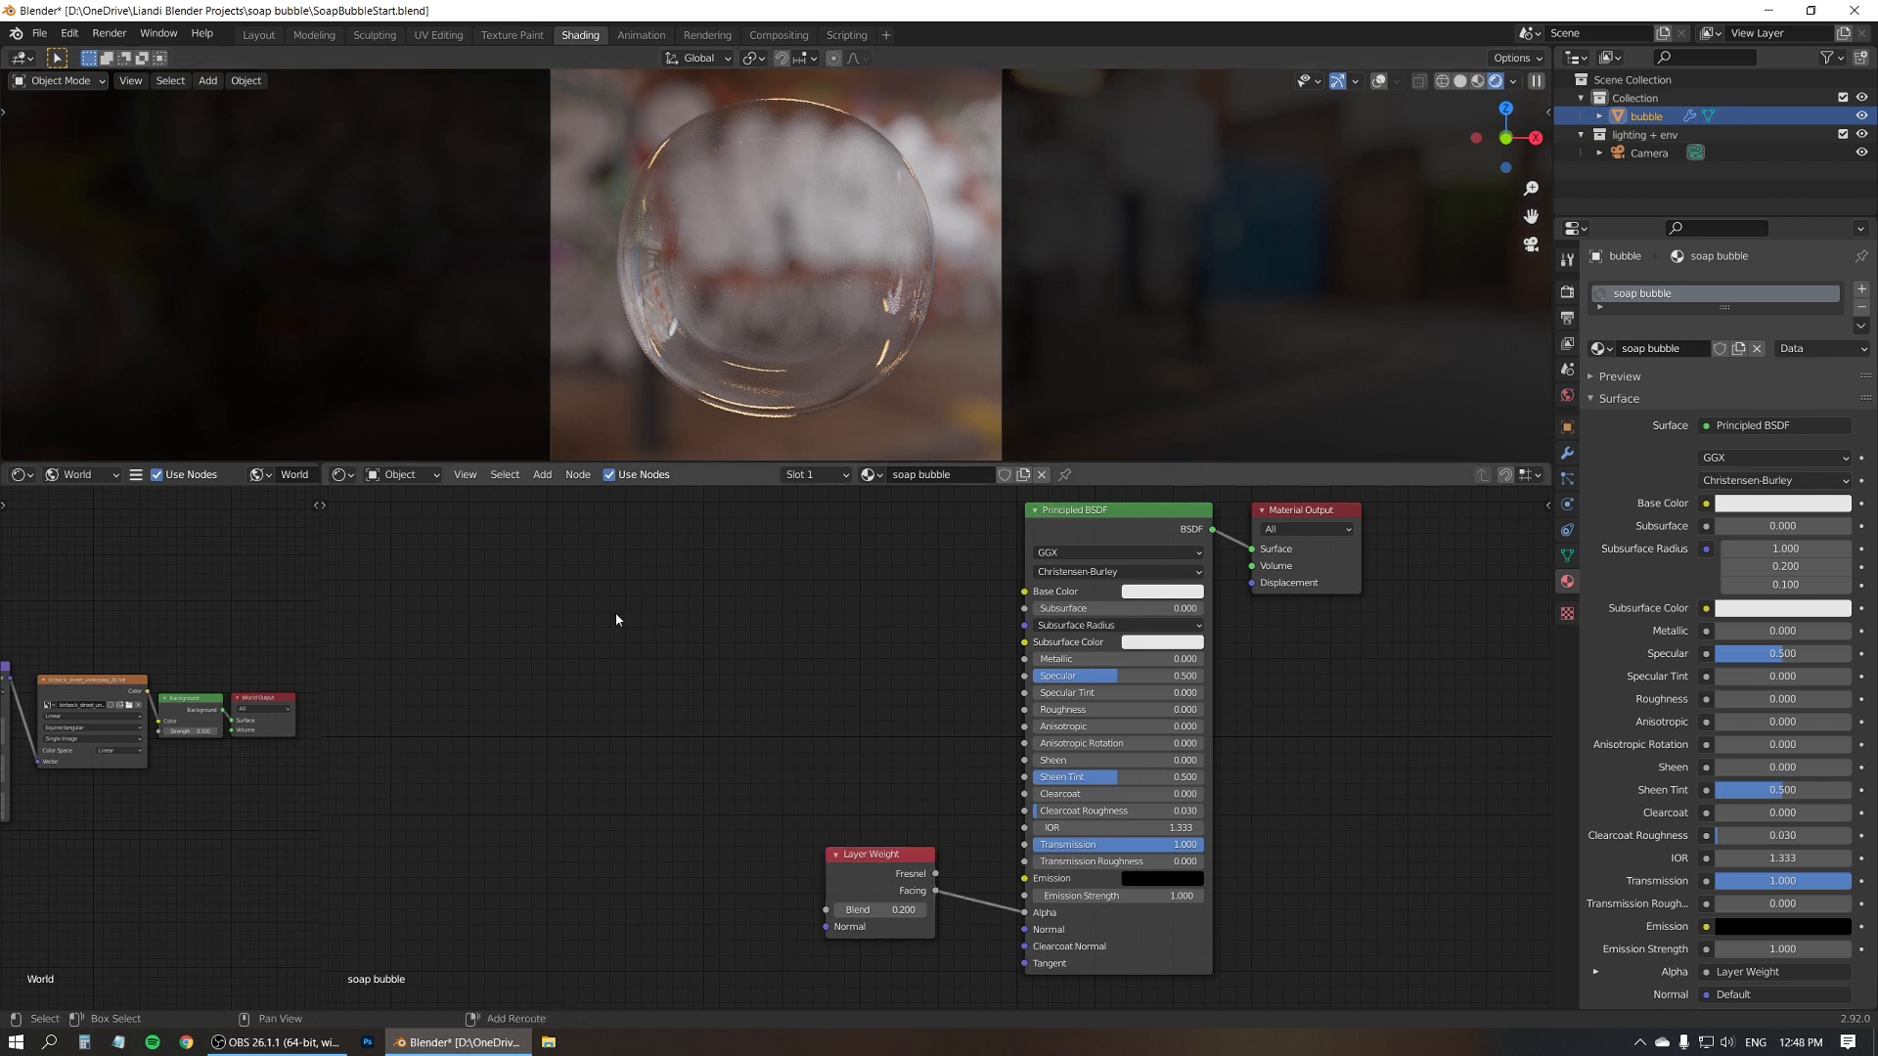
Search for 'magic' and add a Magic Texture node to the bubble material
click(615, 620)
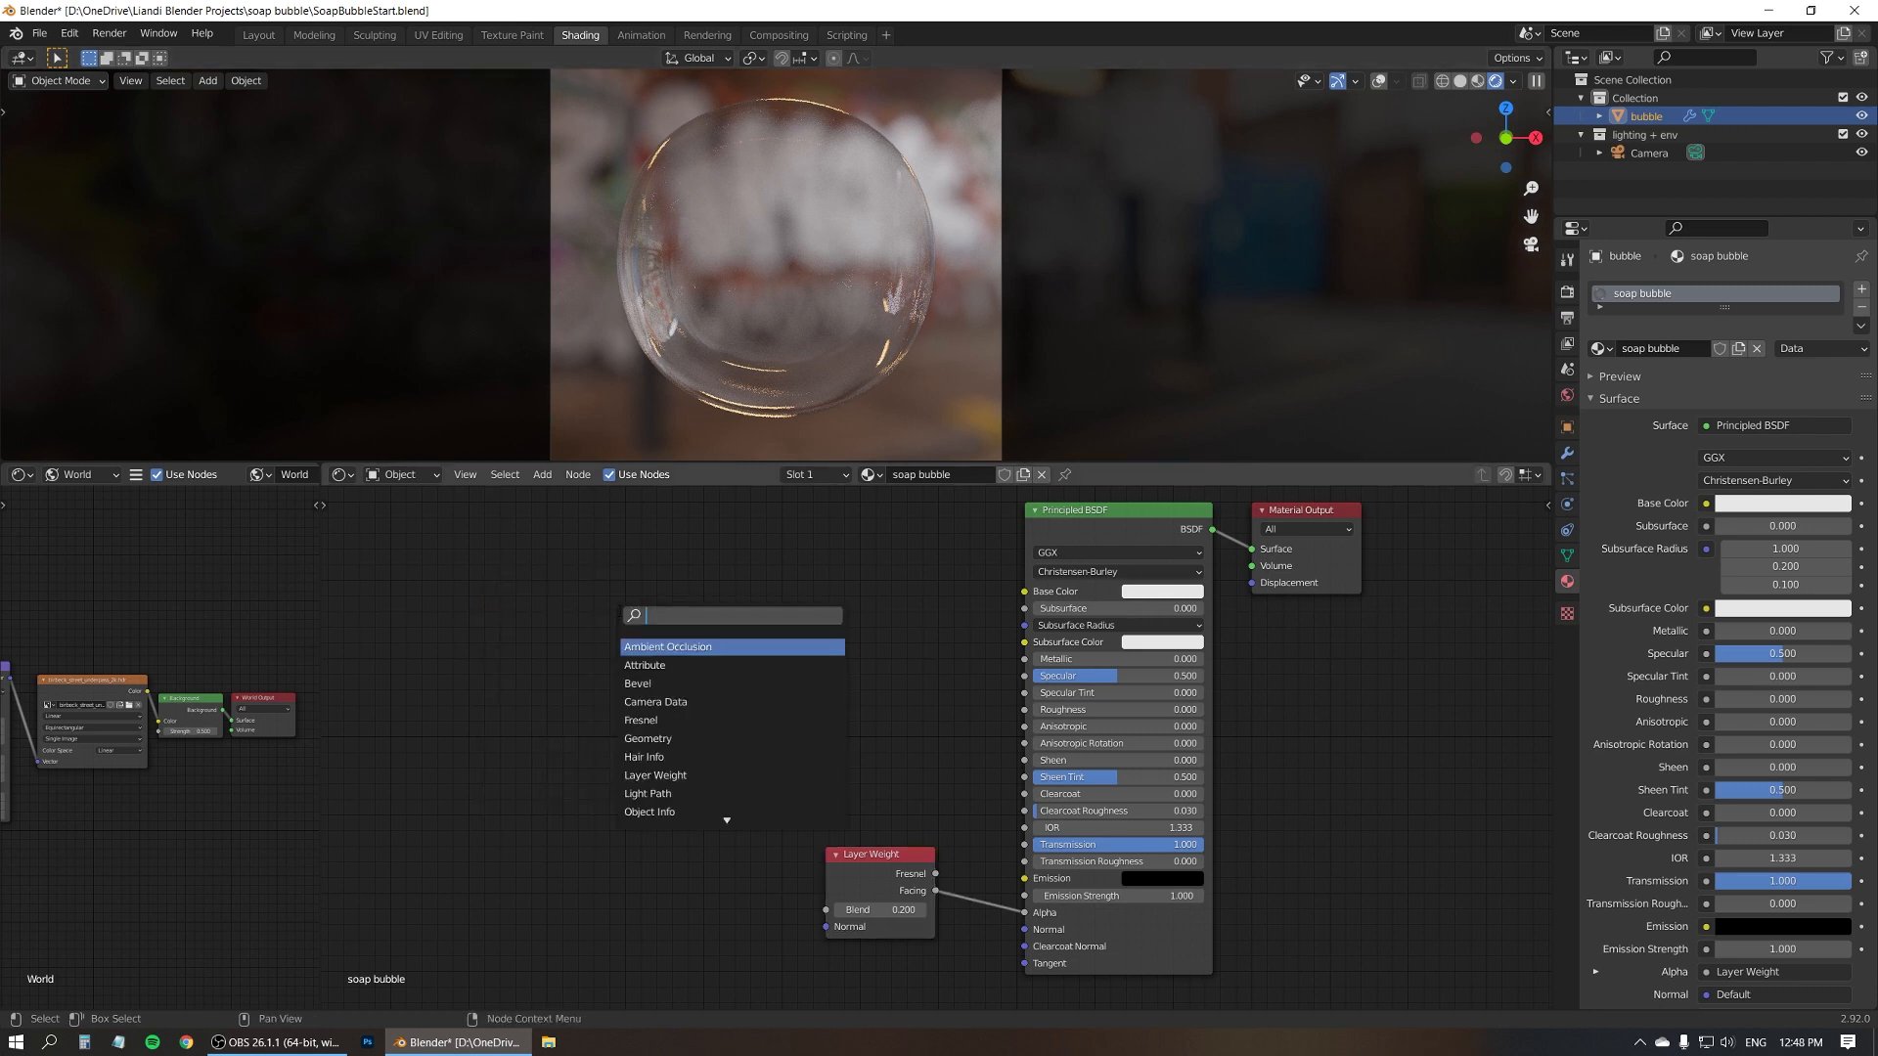
text(magic)
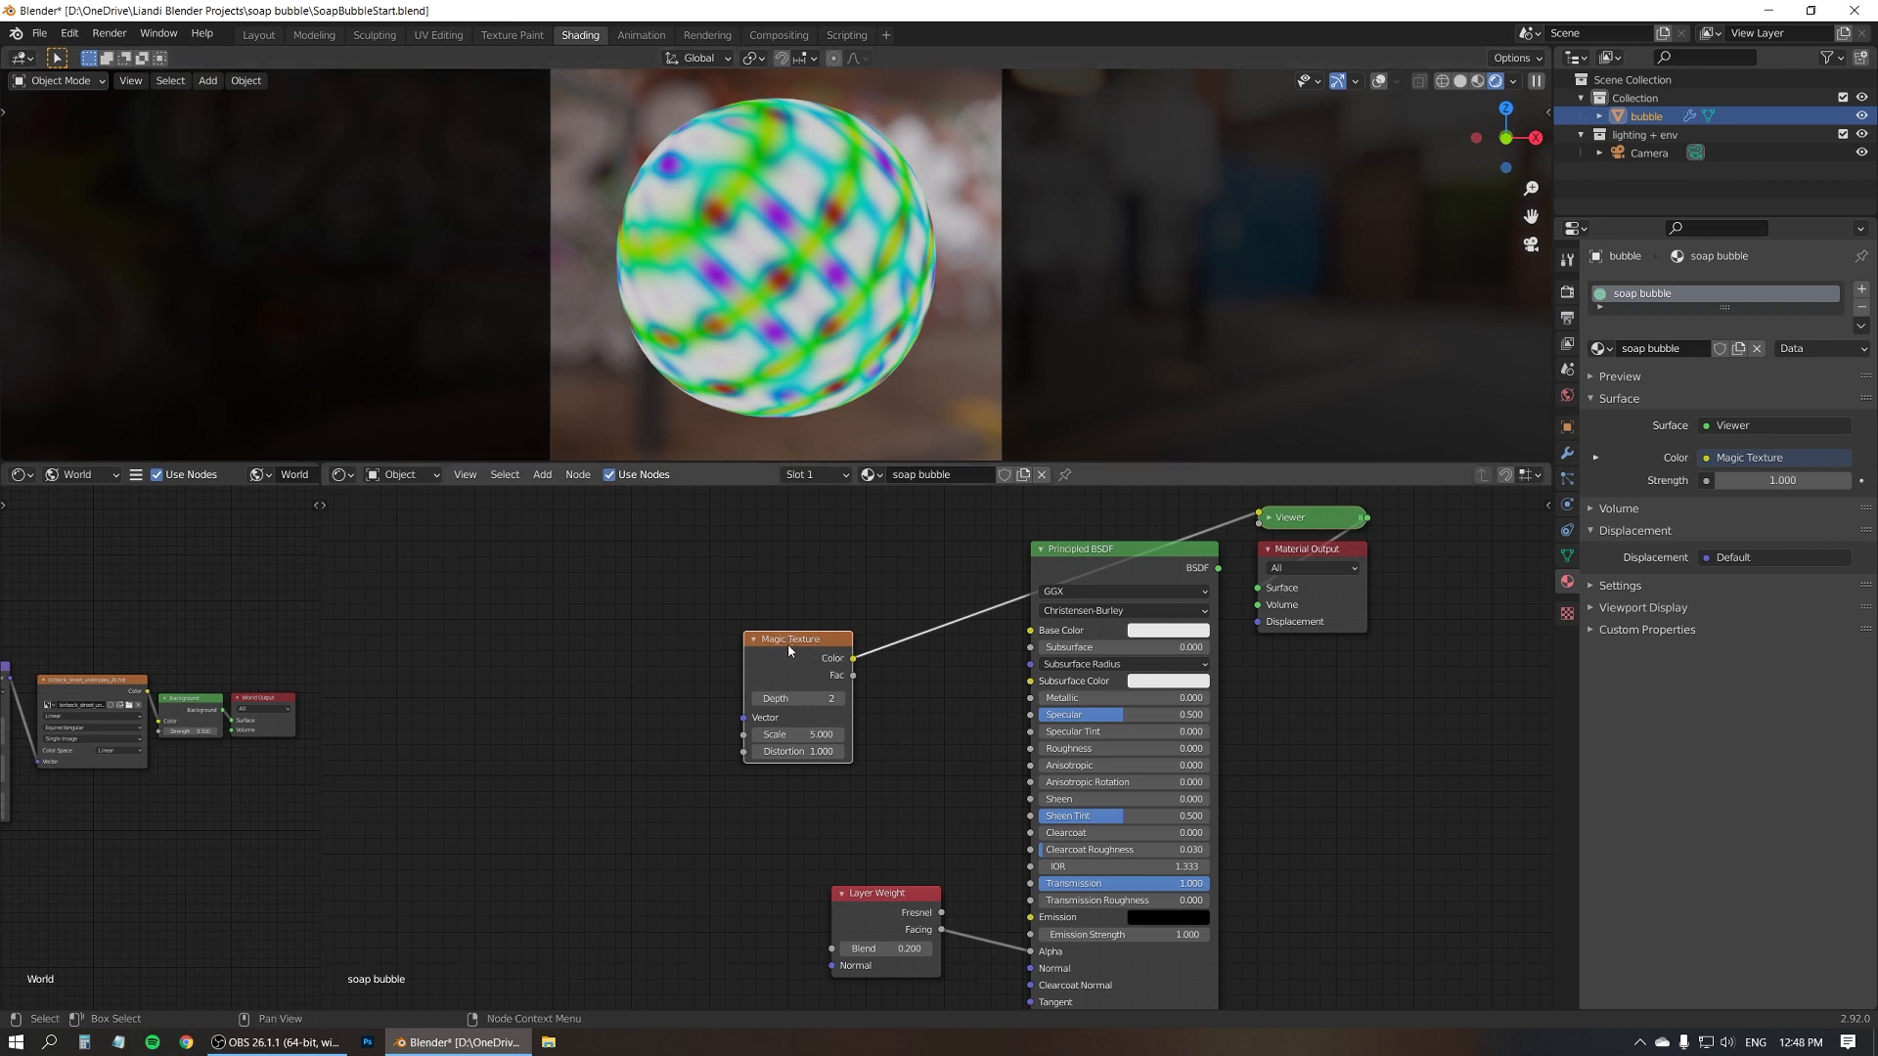
mouse_move(887, 681)
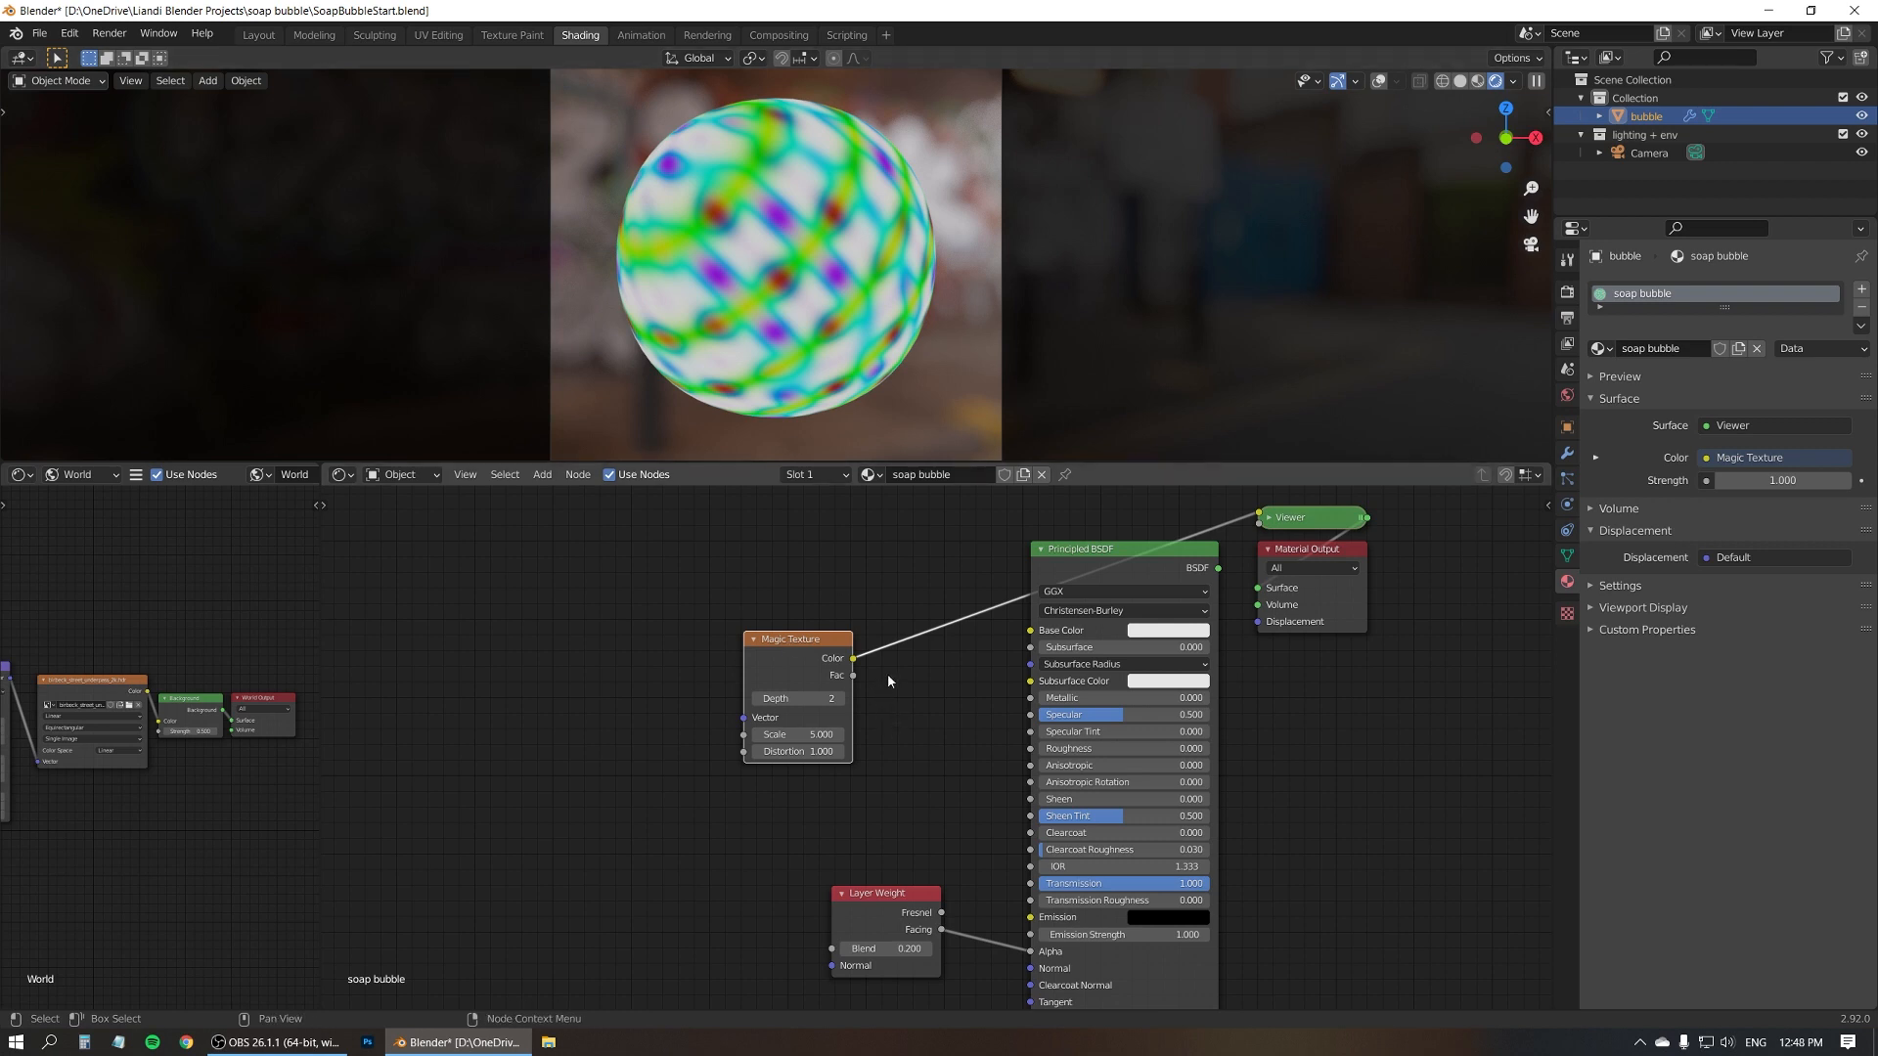
mouse_move(683, 215)
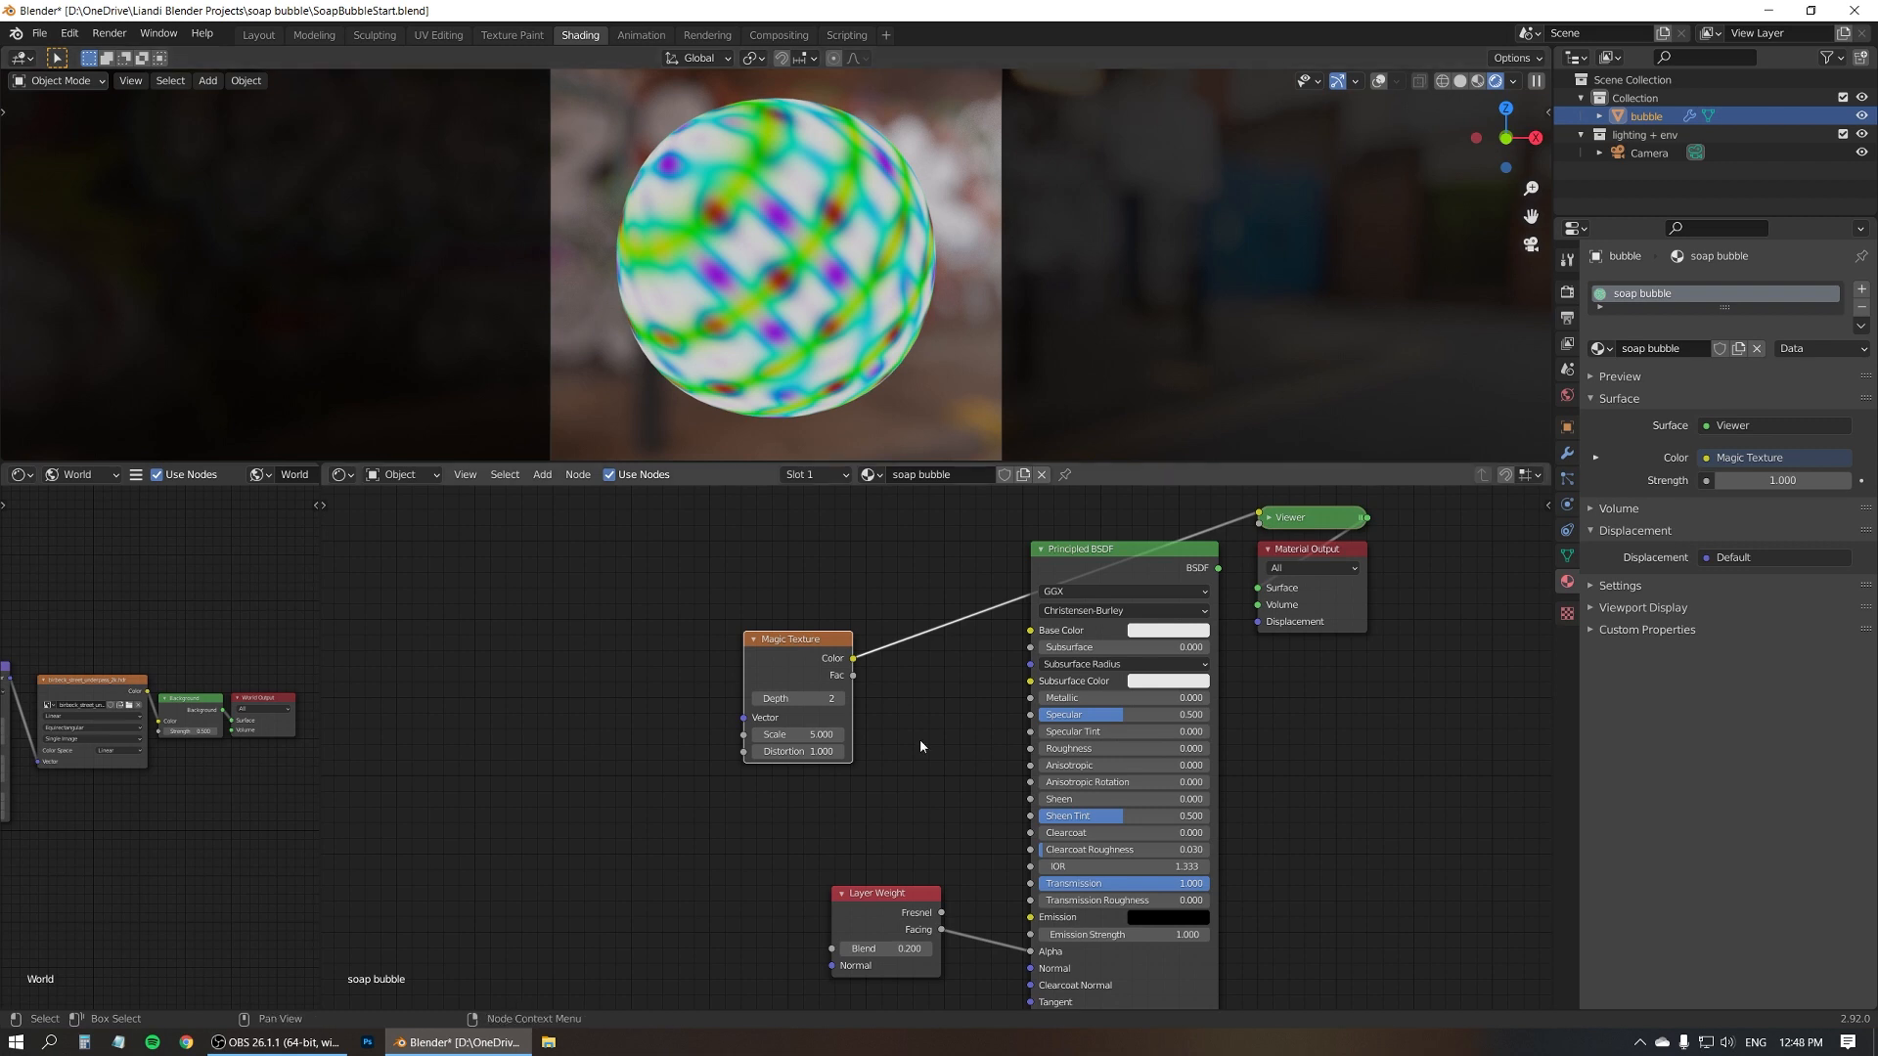
Set the Magic Texture scale to 1.2 and distortion to 1.3 for broad colour bands
click(797, 735)
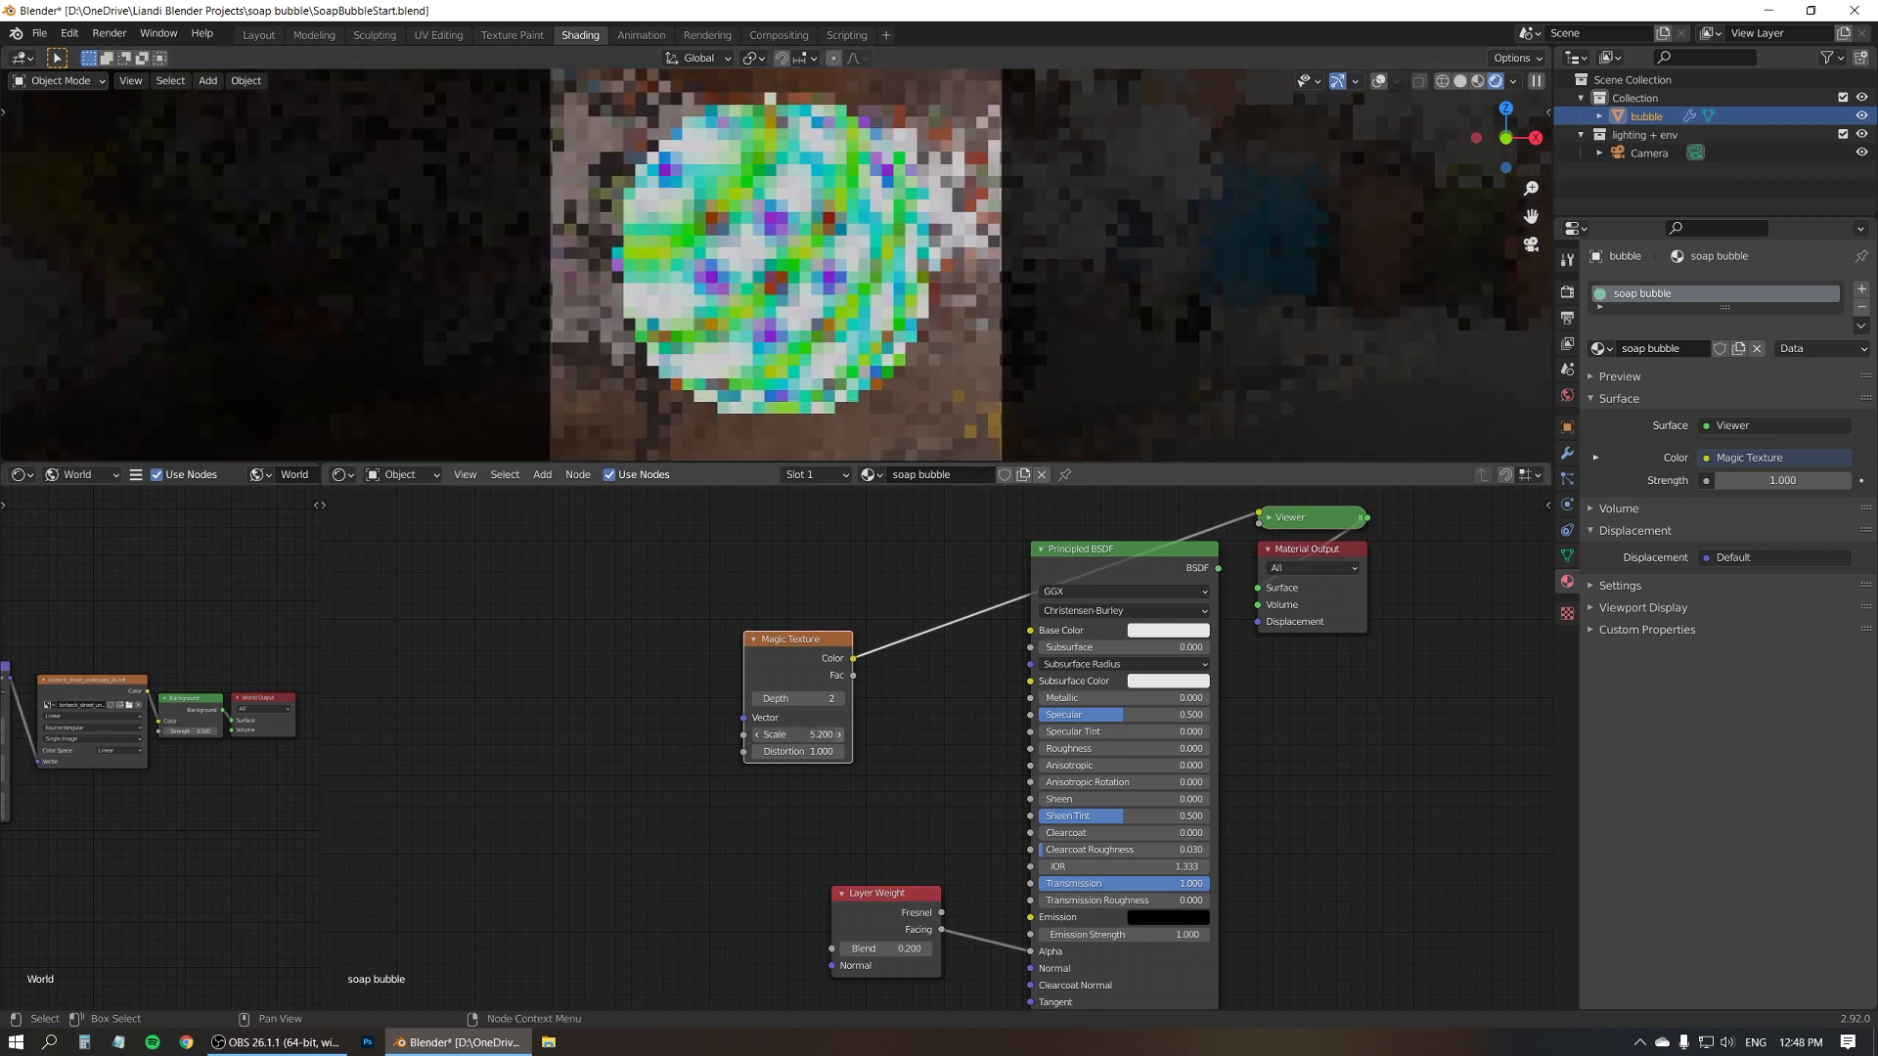
drag(796, 734, 827, 735)
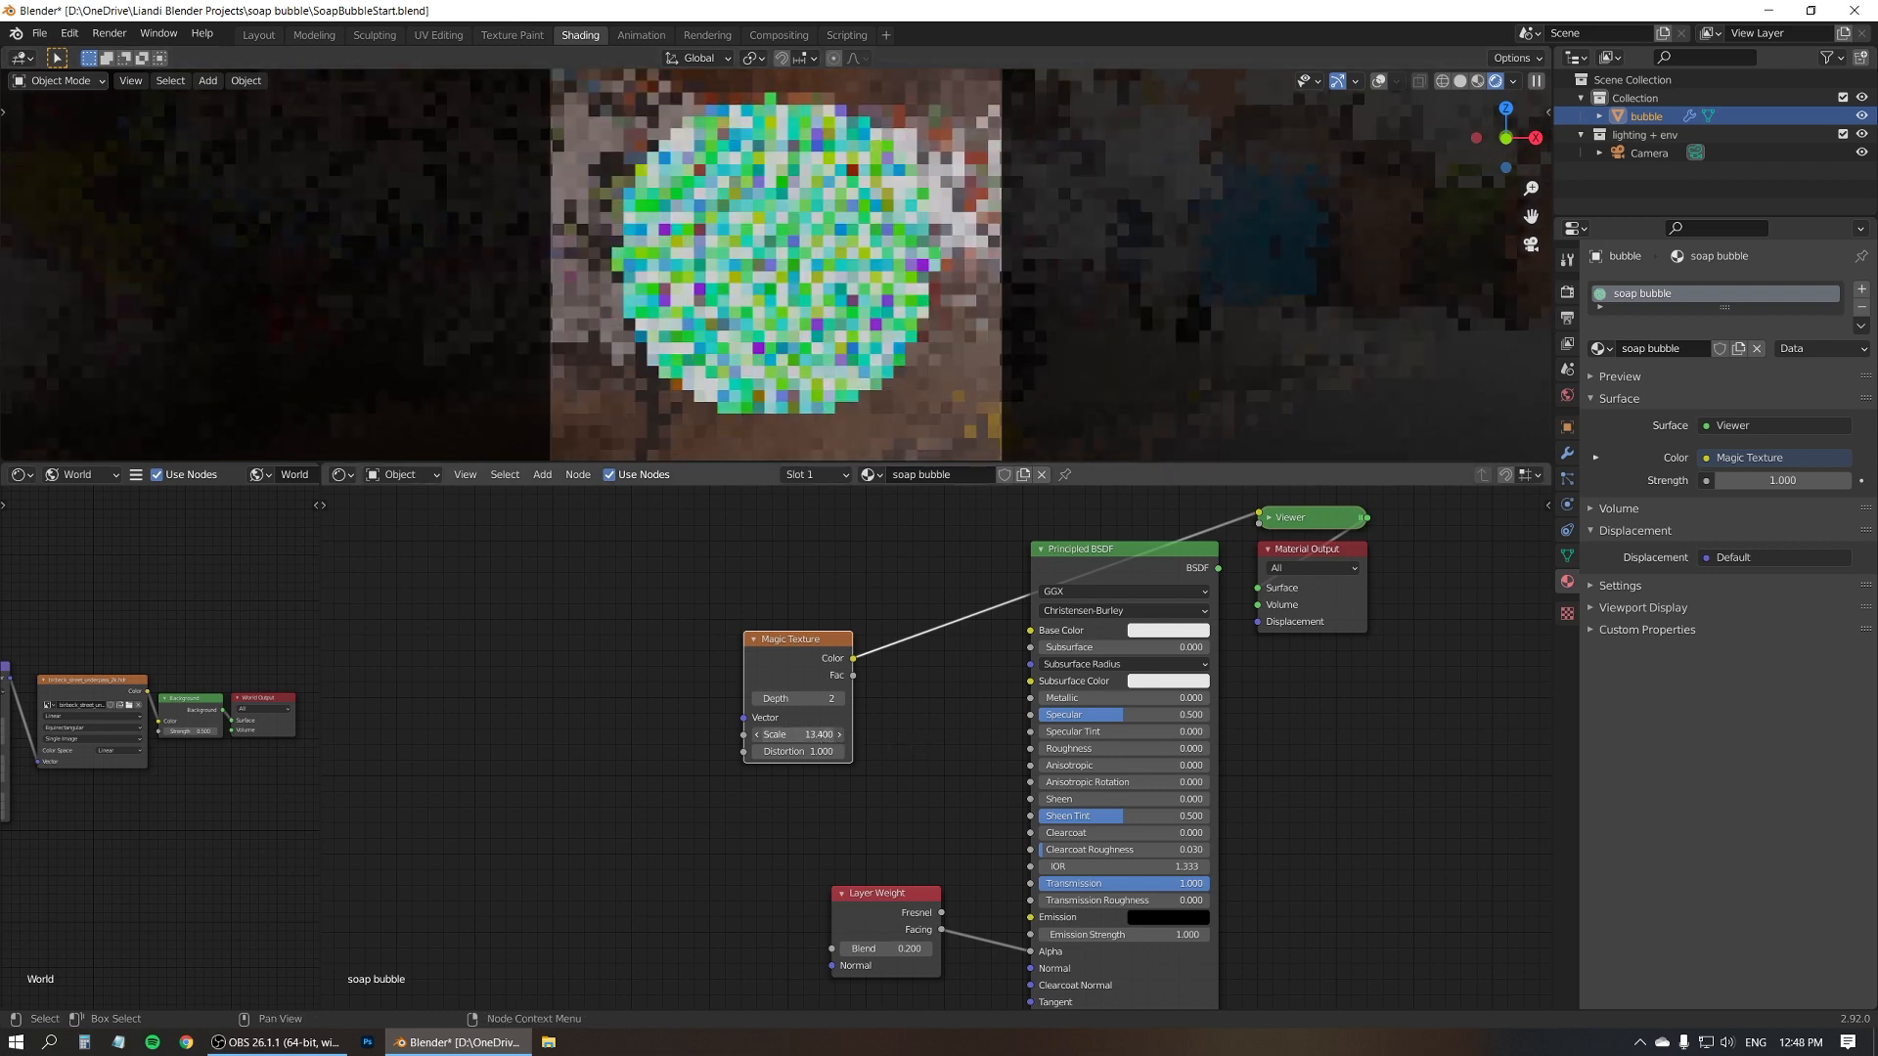
drag(815, 734, 791, 734)
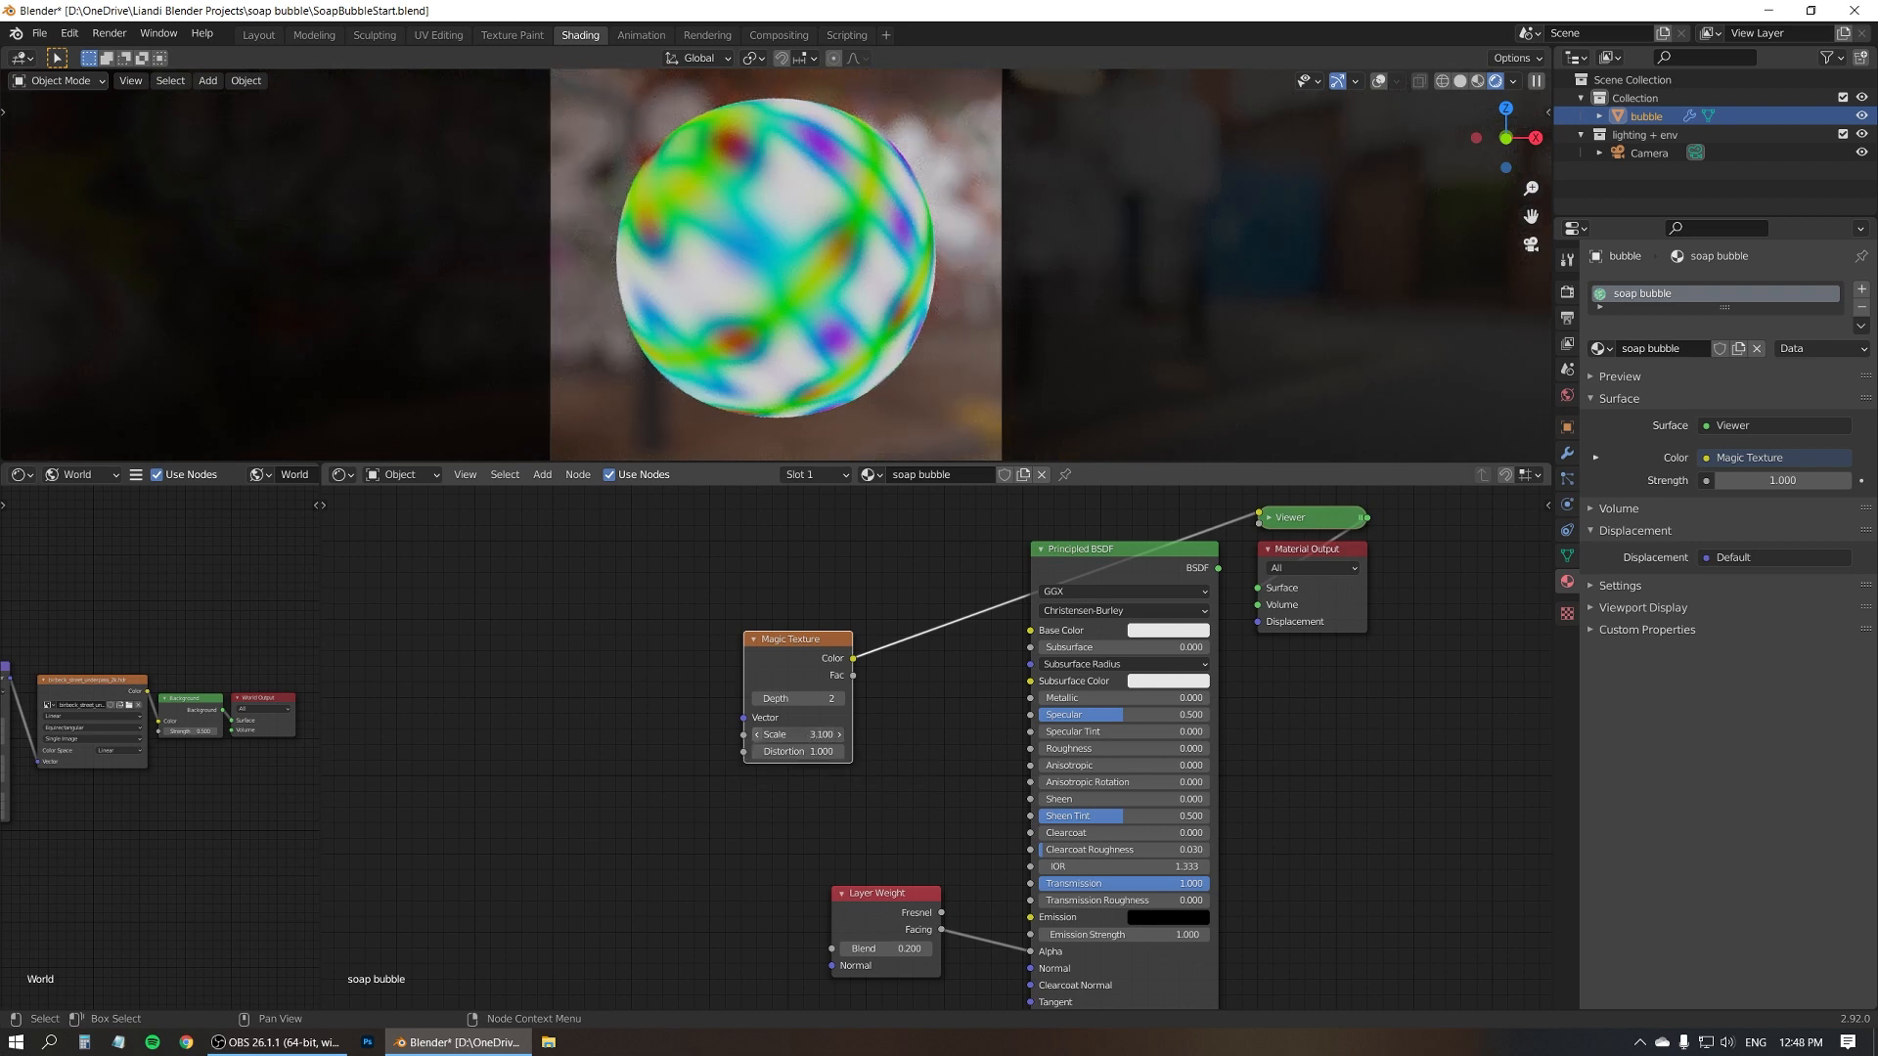
drag(838, 734, 796, 735)
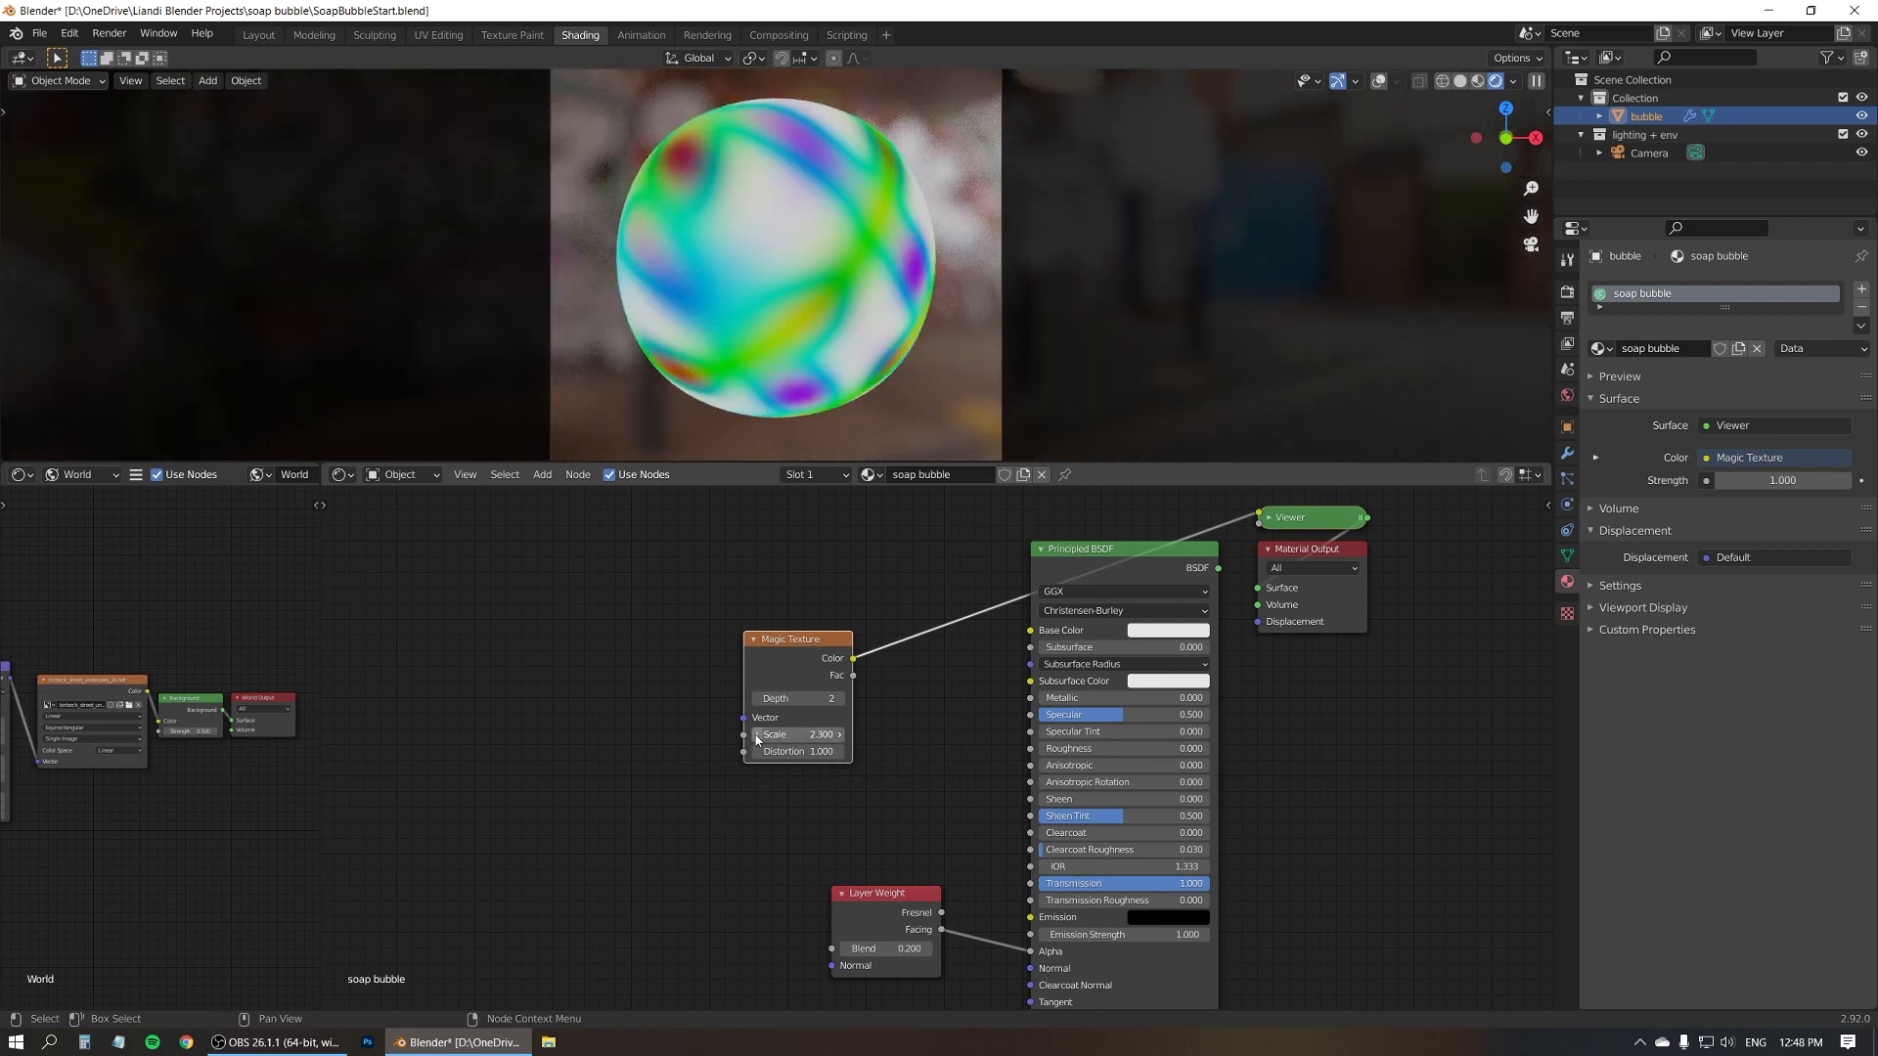
drag(815, 734, 790, 734)
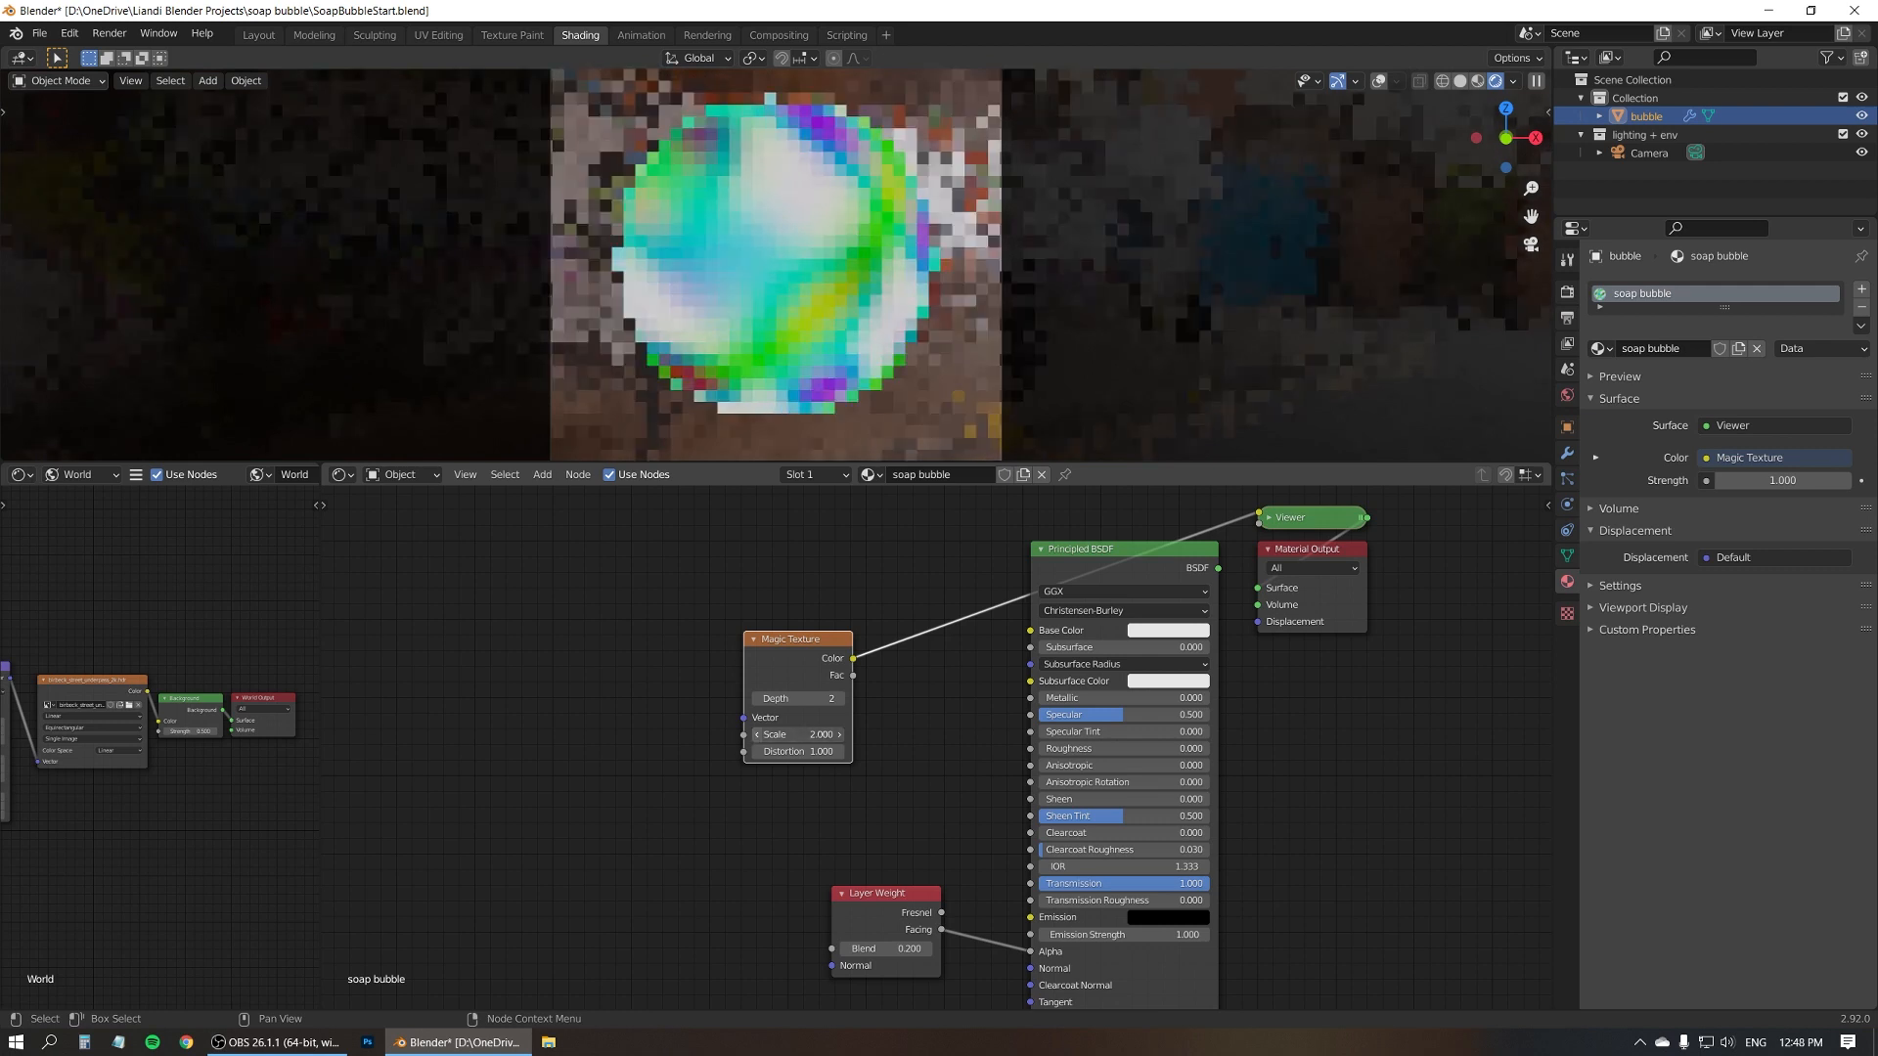
drag(821, 733, 796, 732)
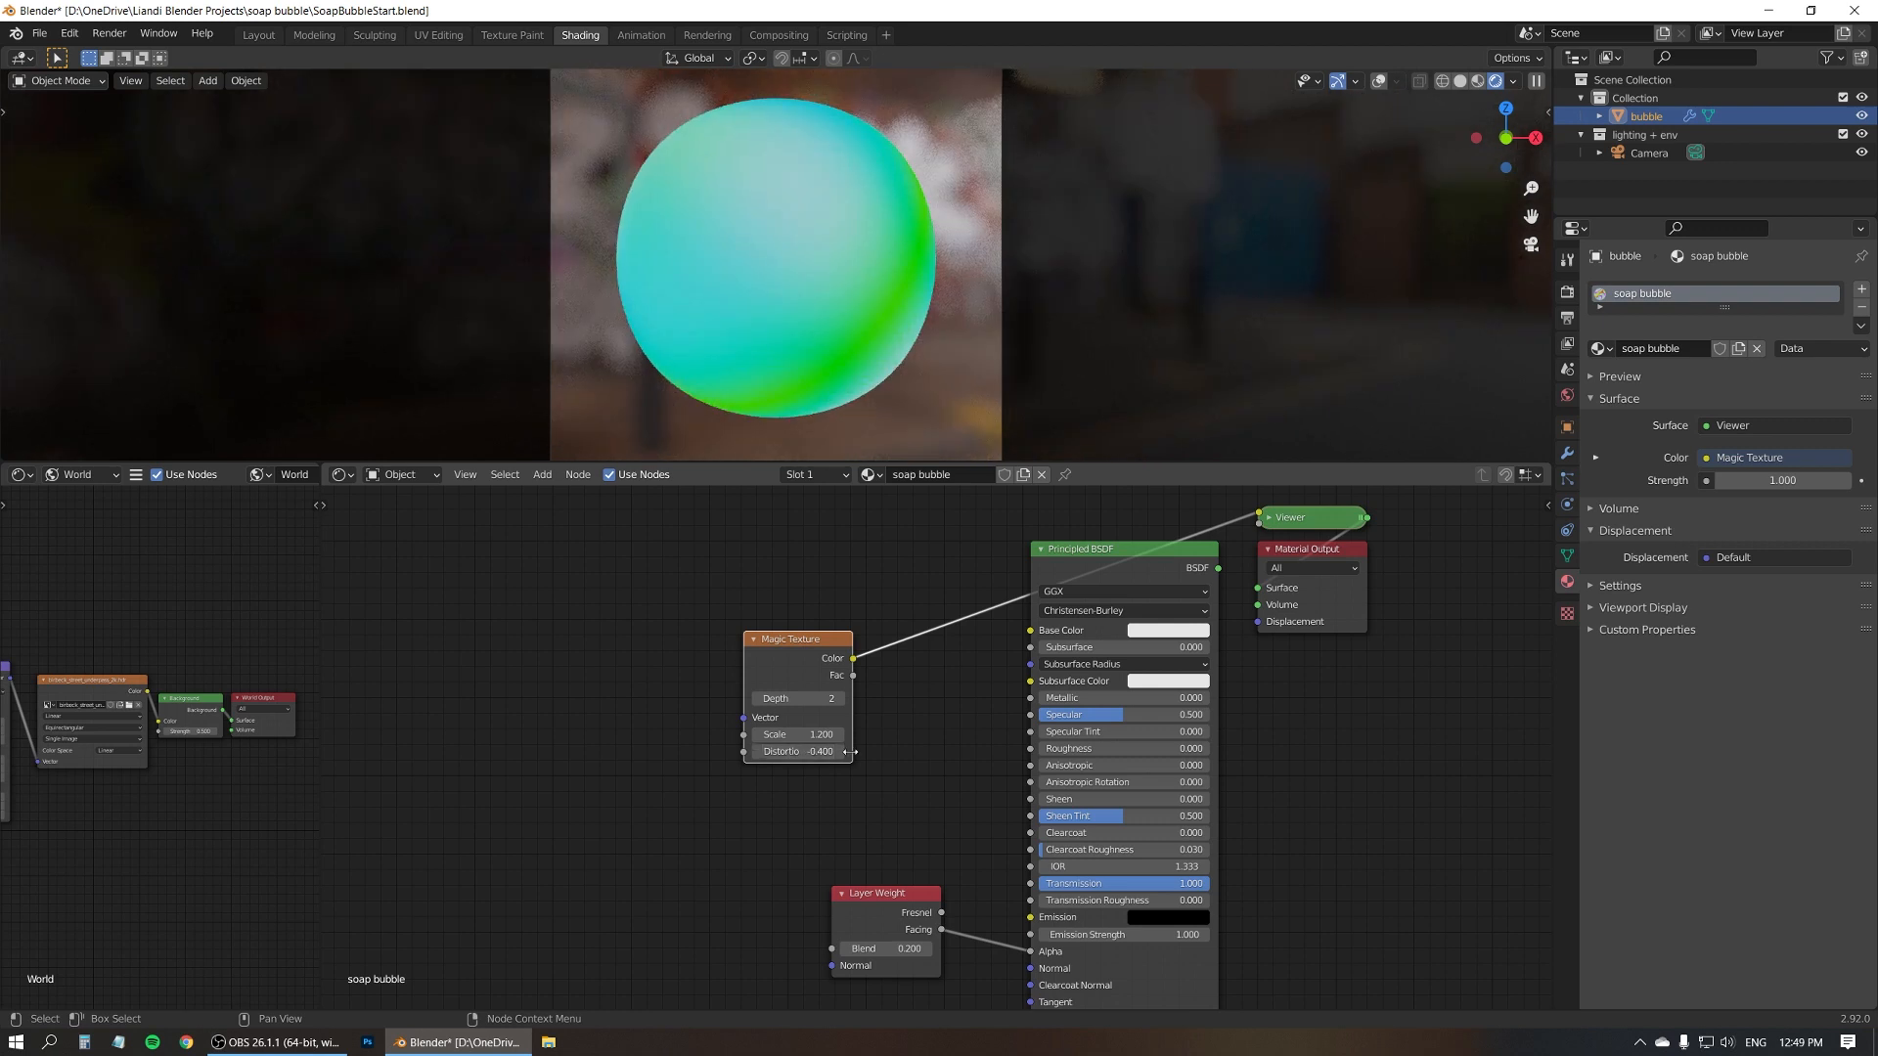
drag(778, 752, 833, 751)
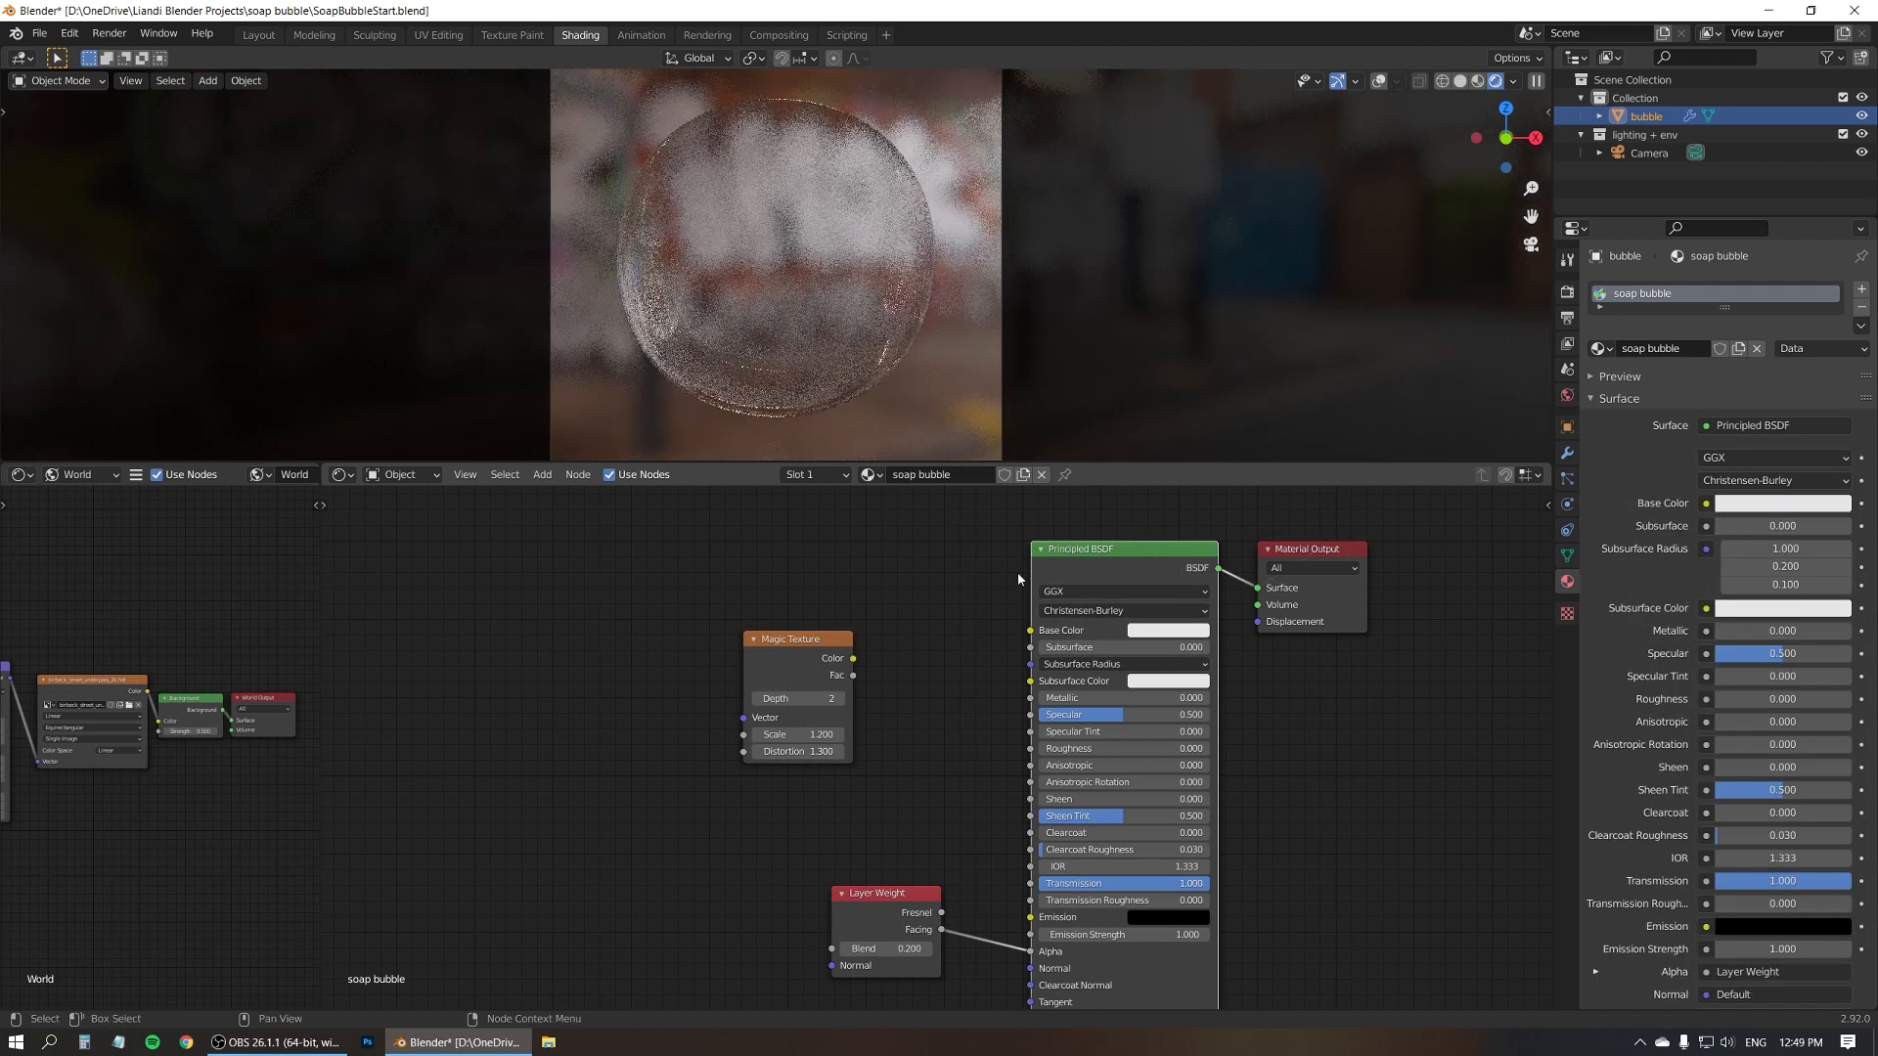
Link Magic Texture Color to the Principled BSDF Base Color and shift the node left
drag(853, 658, 1030, 630)
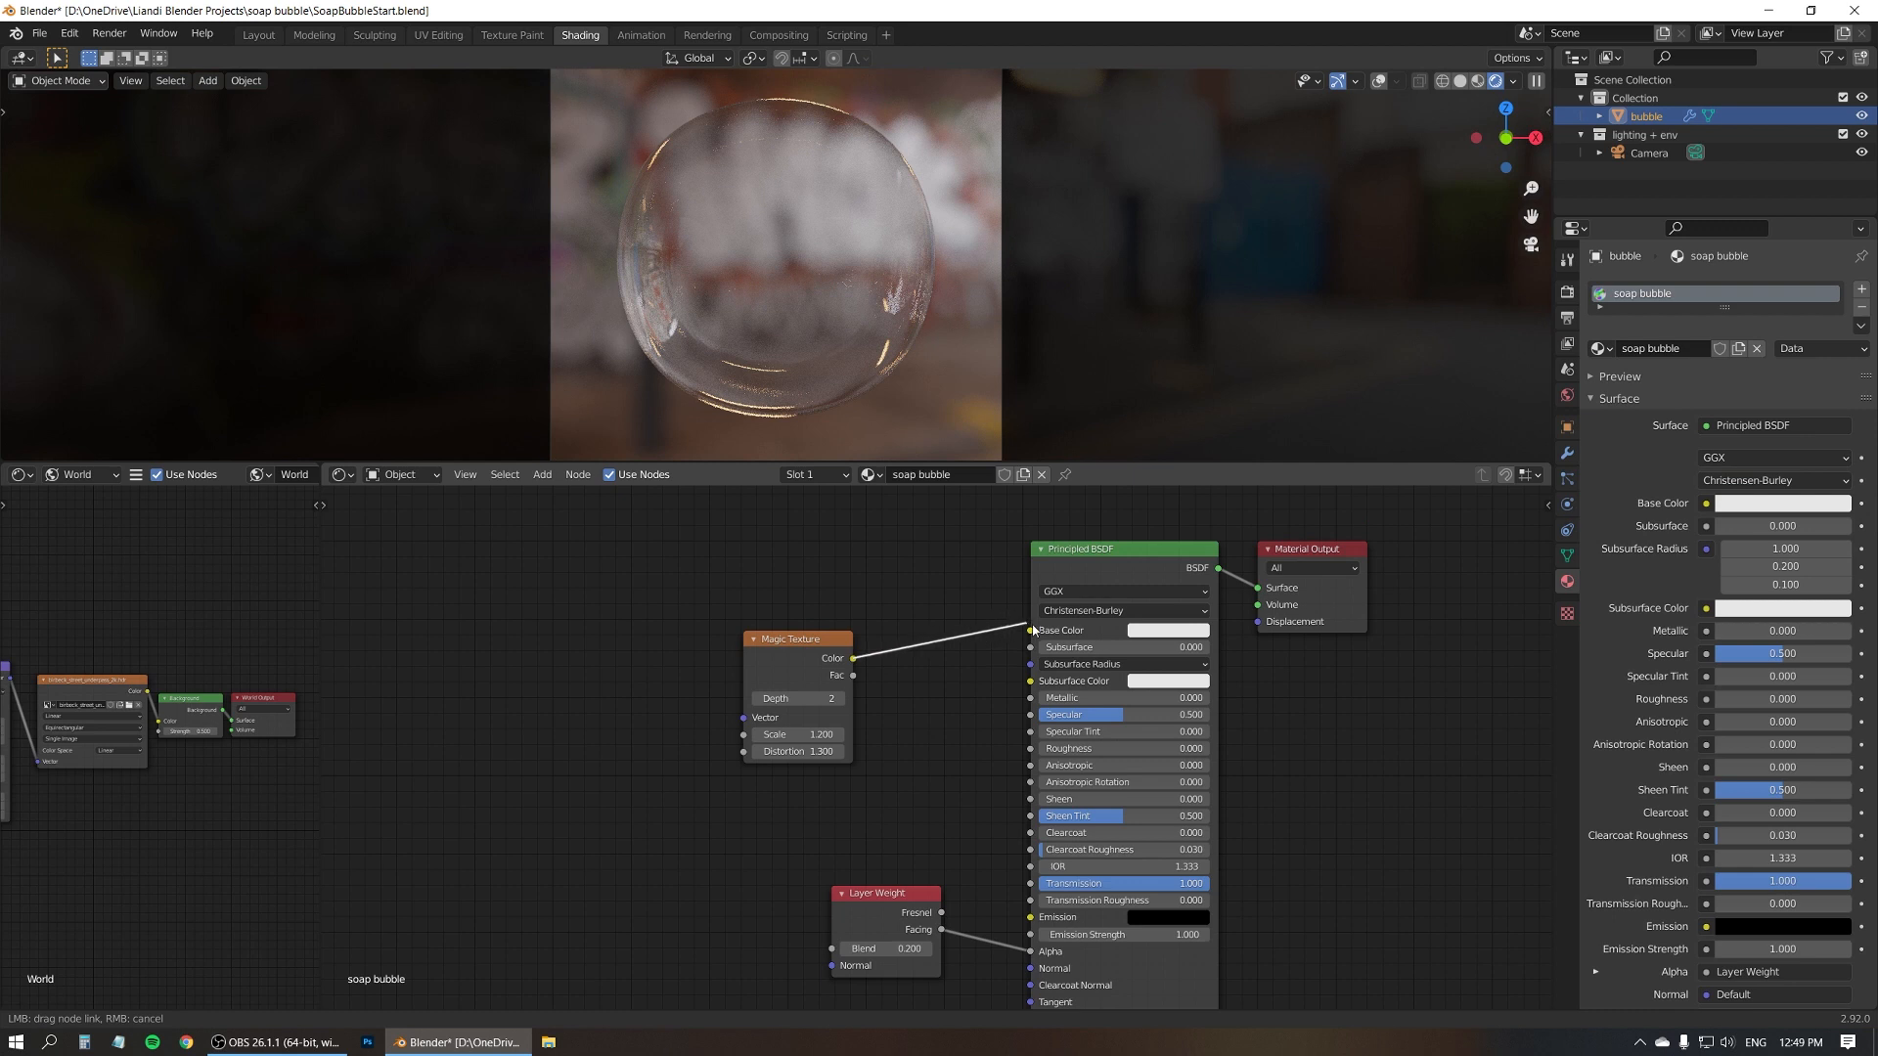
drag(853, 658, 1030, 630)
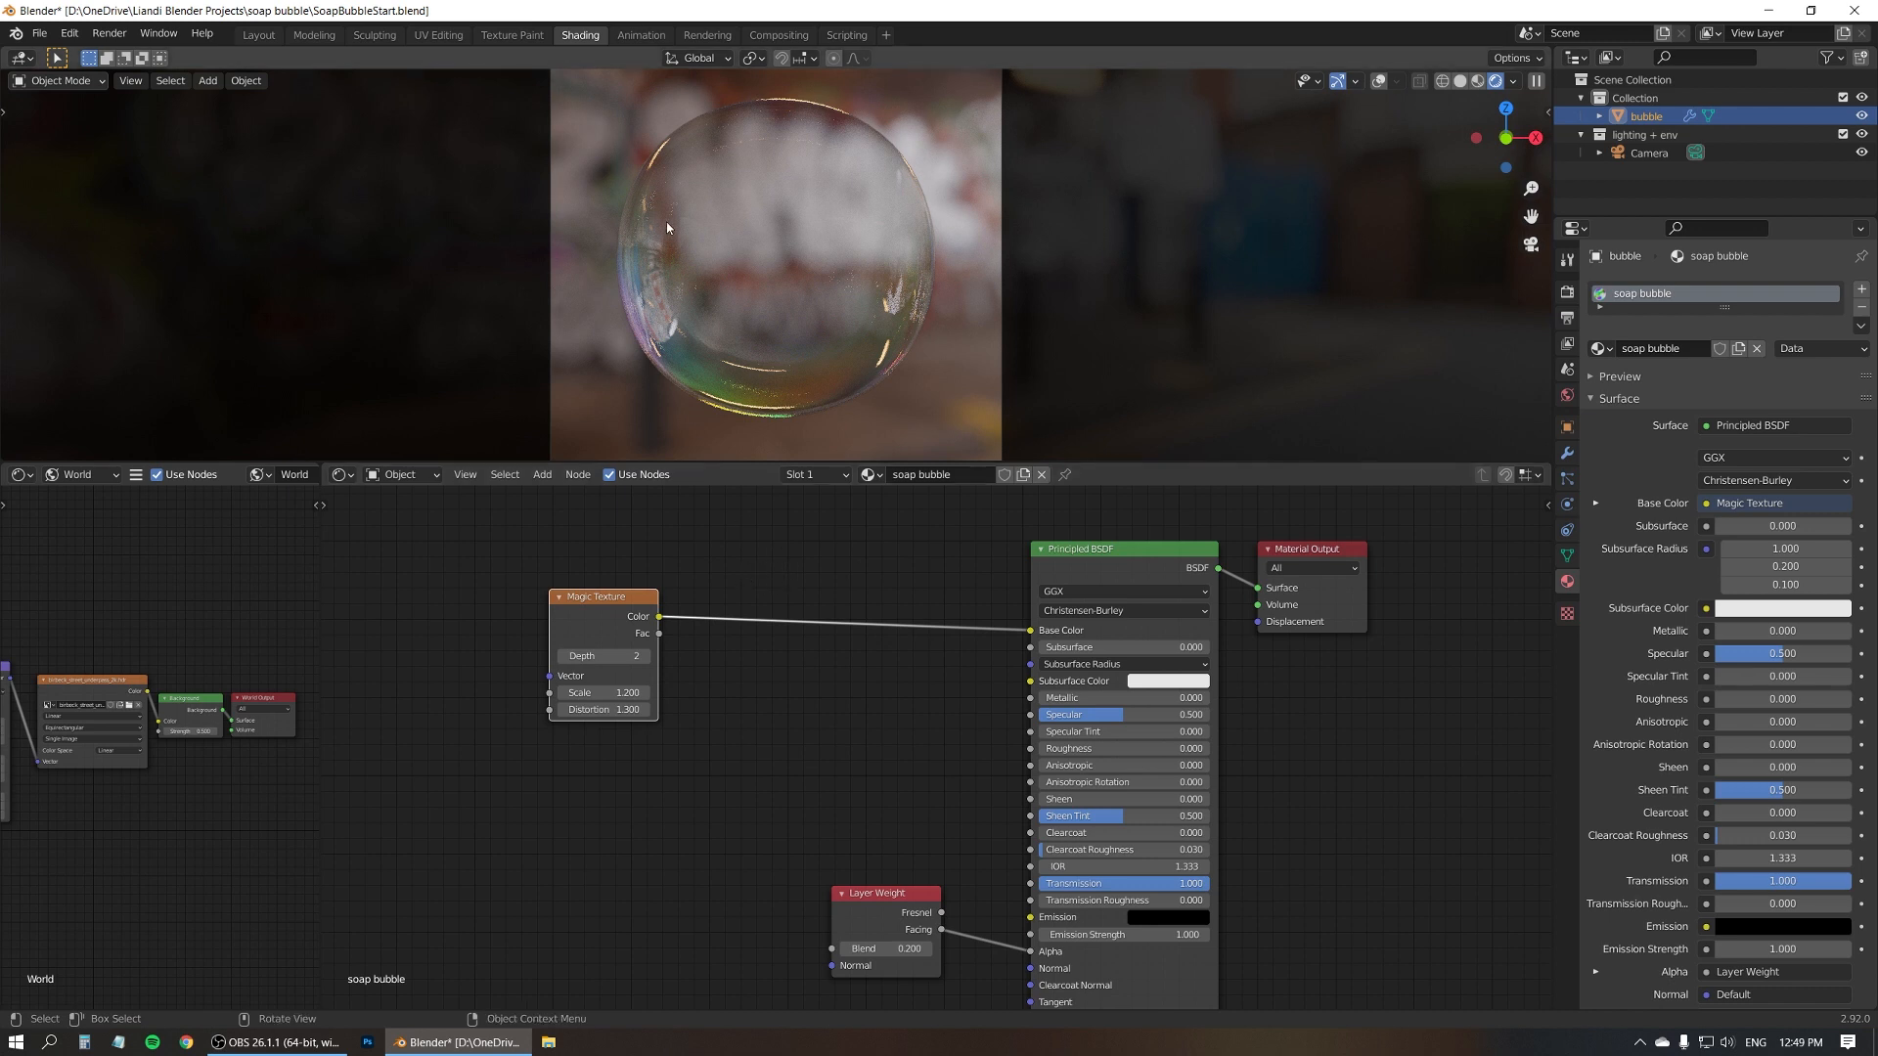
mouse_move(817, 427)
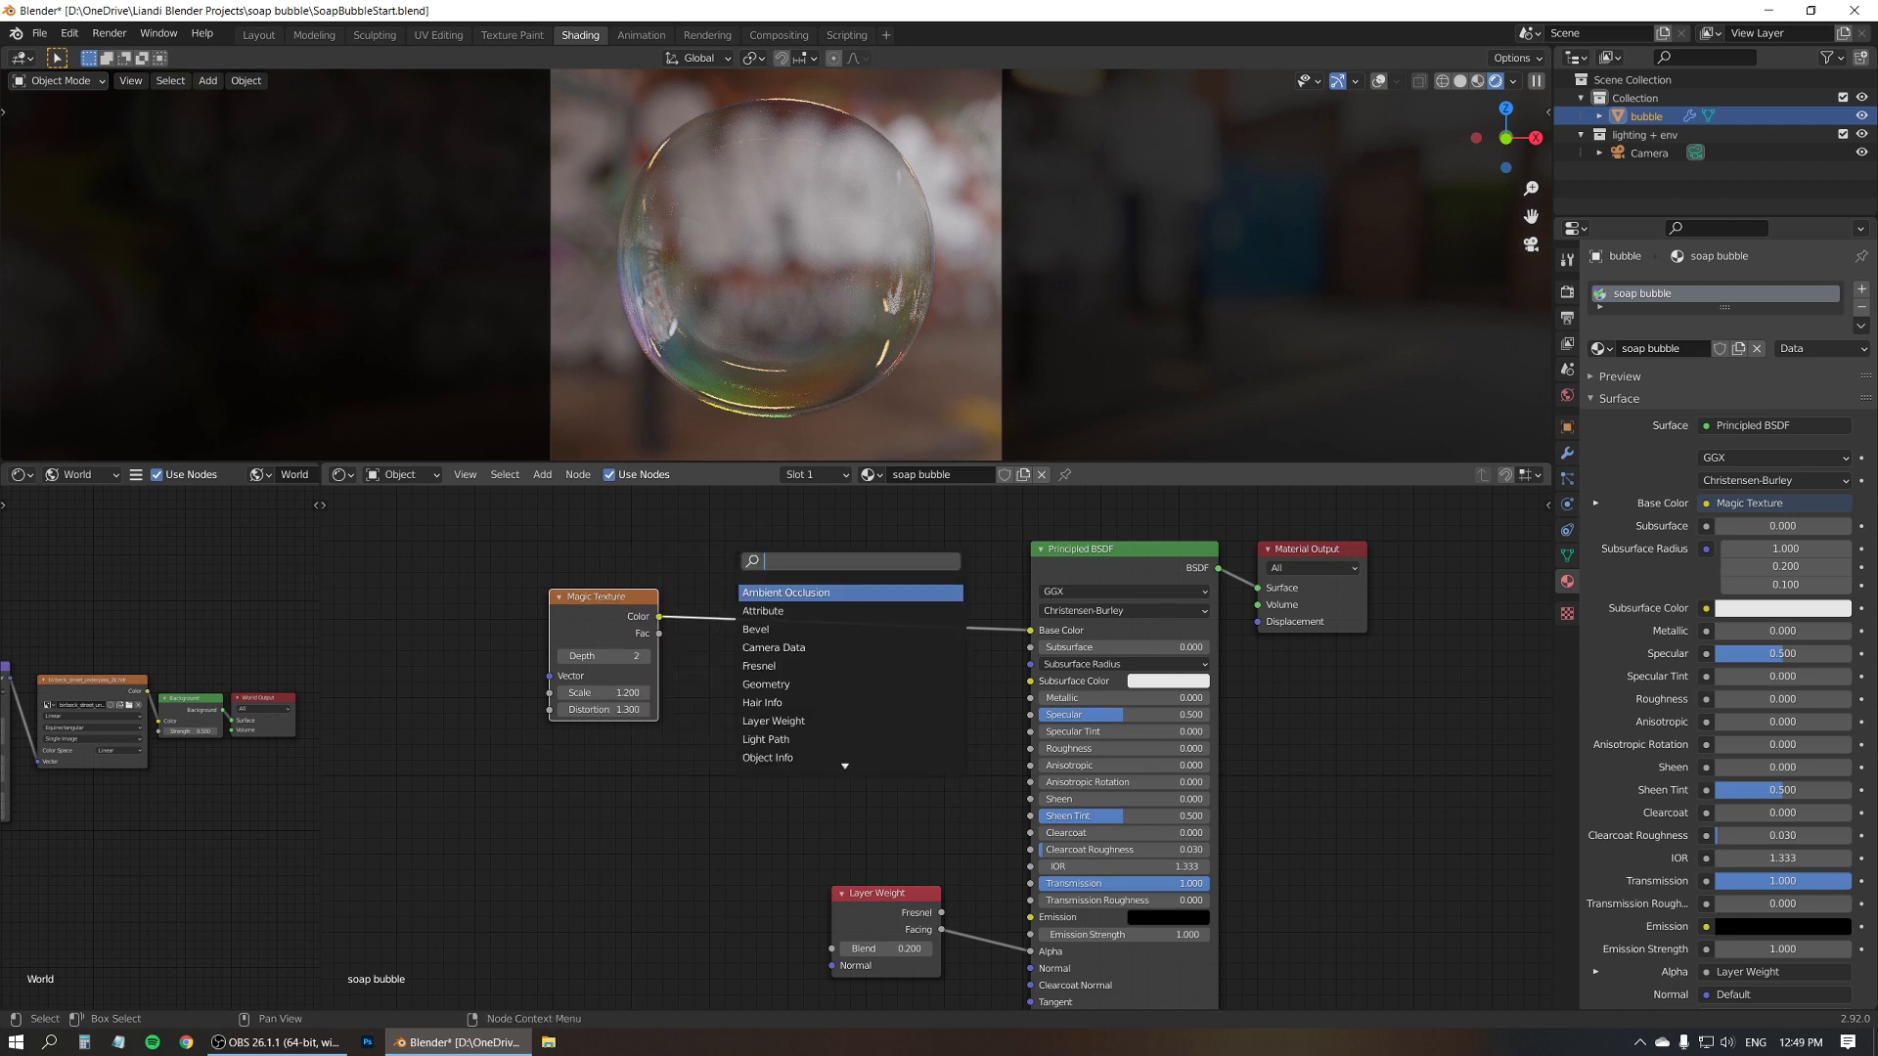
Insert a Hue/Saturation node on the Color link and set its saturation to 5.0
text(sat)
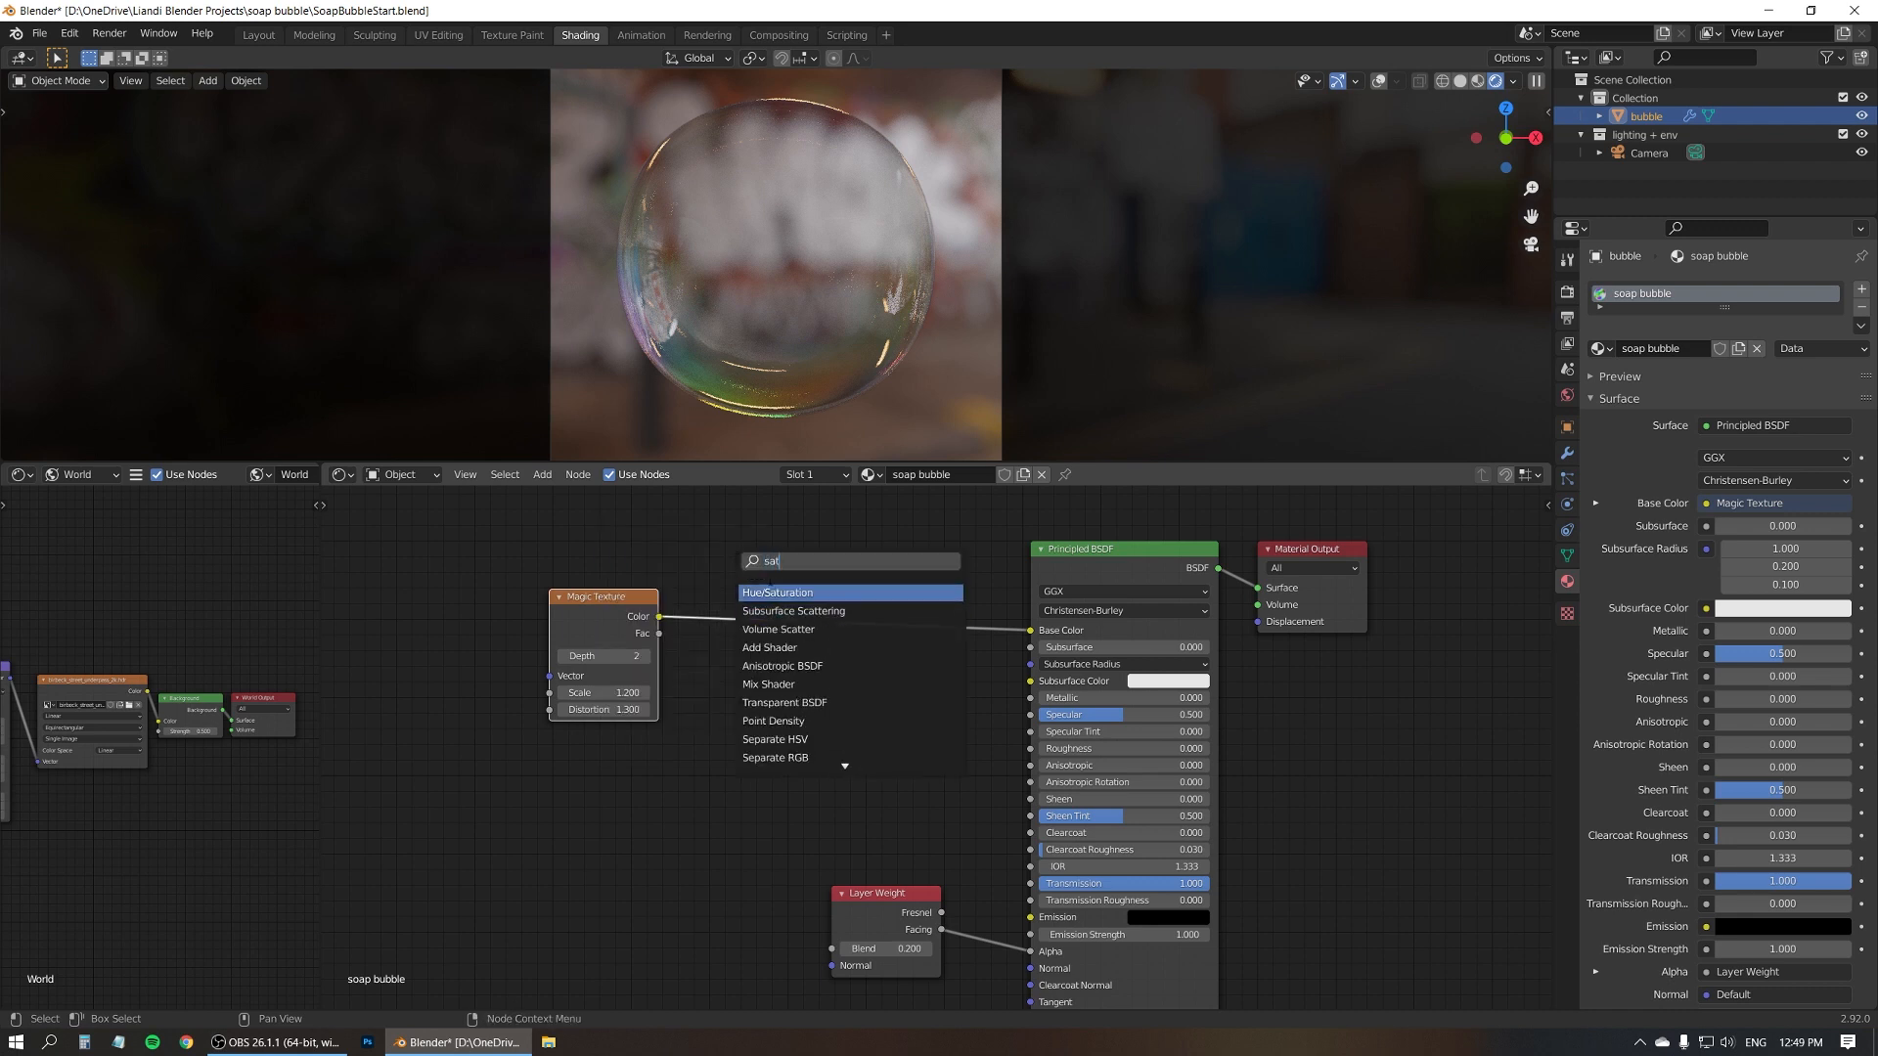
click(778, 592)
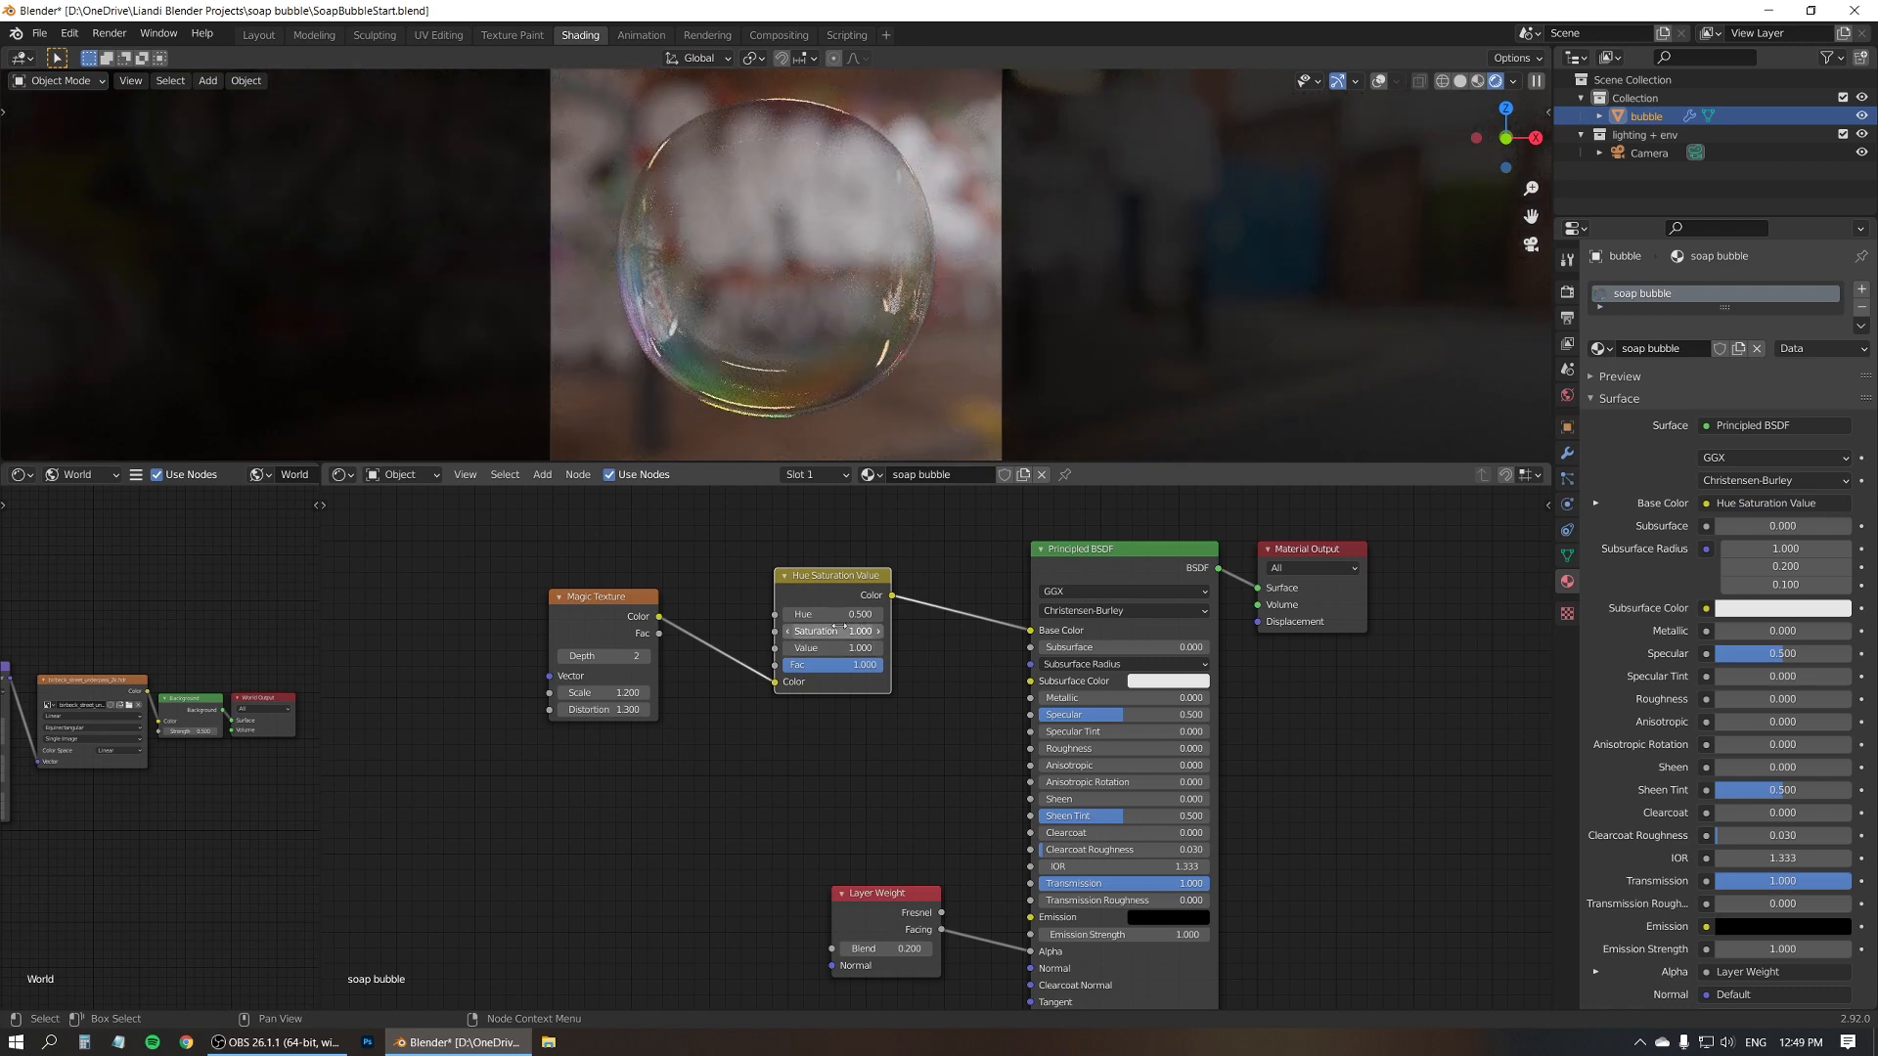
click(831, 631)
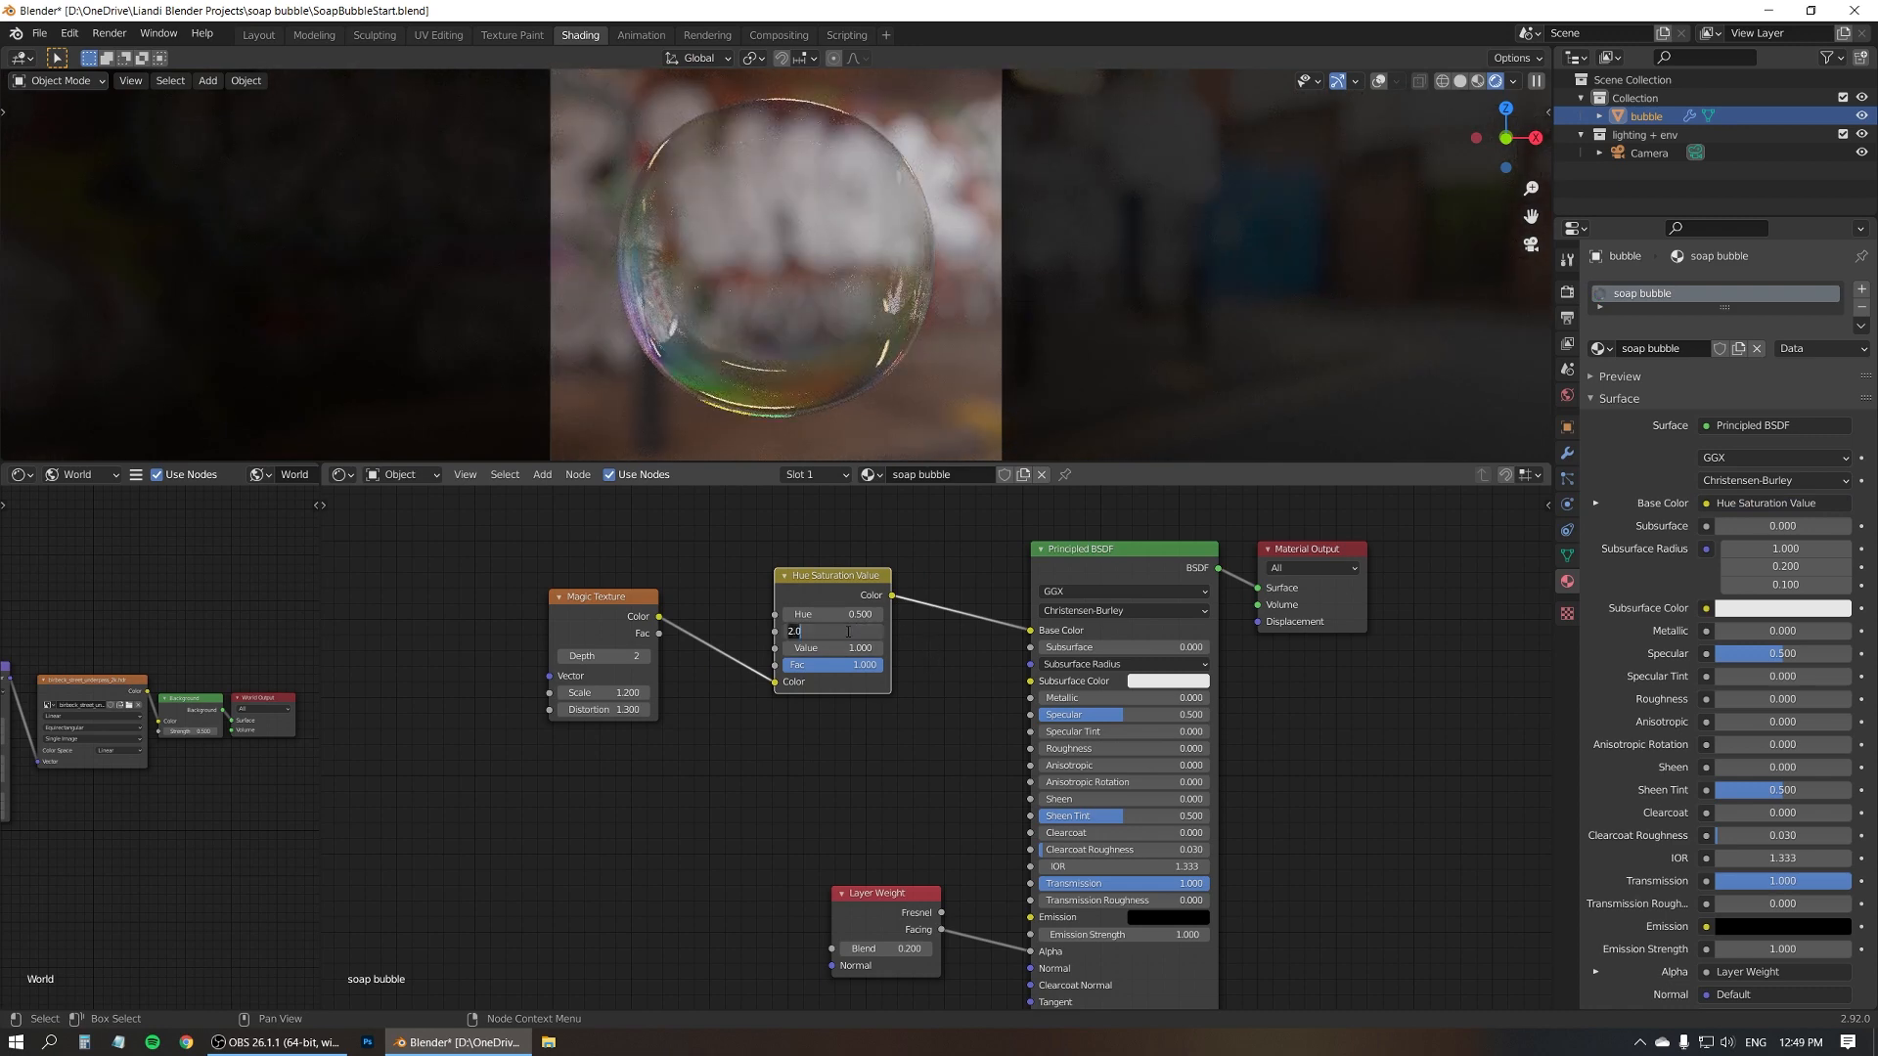
text(100.000)
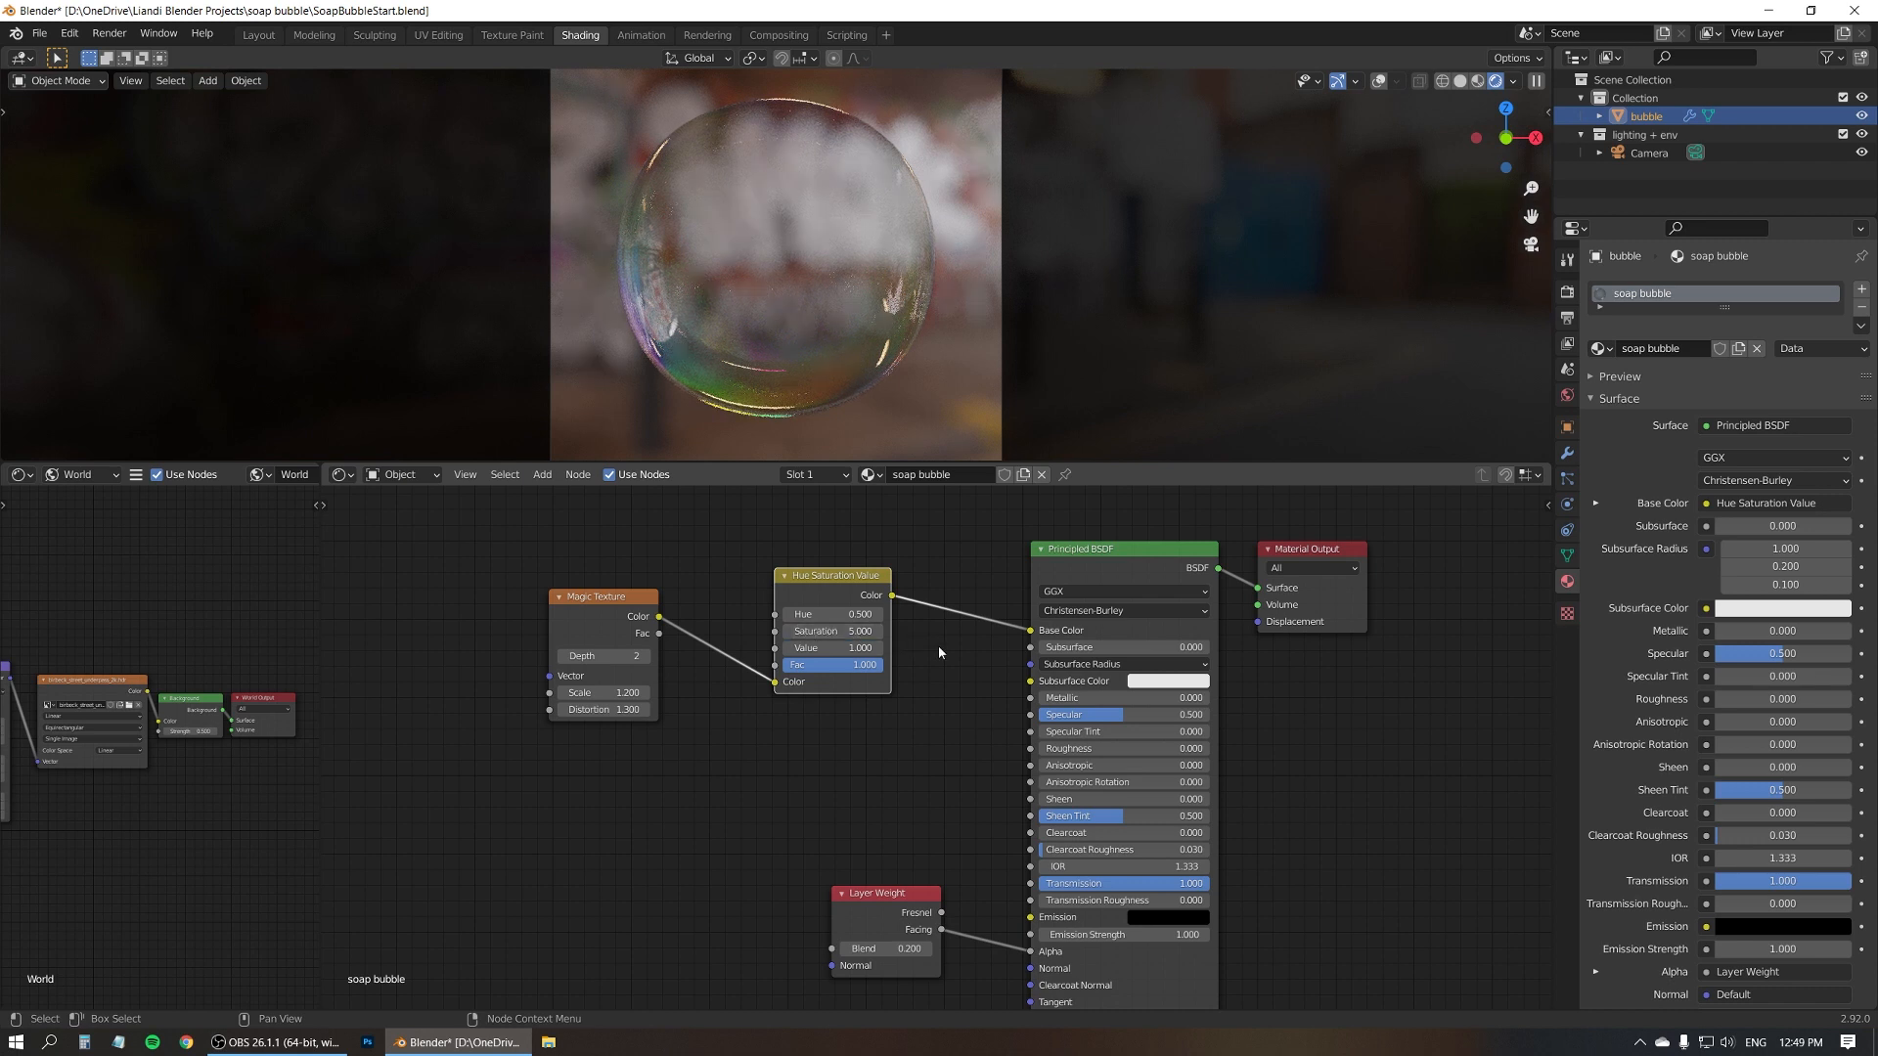
mouse_move(722, 375)
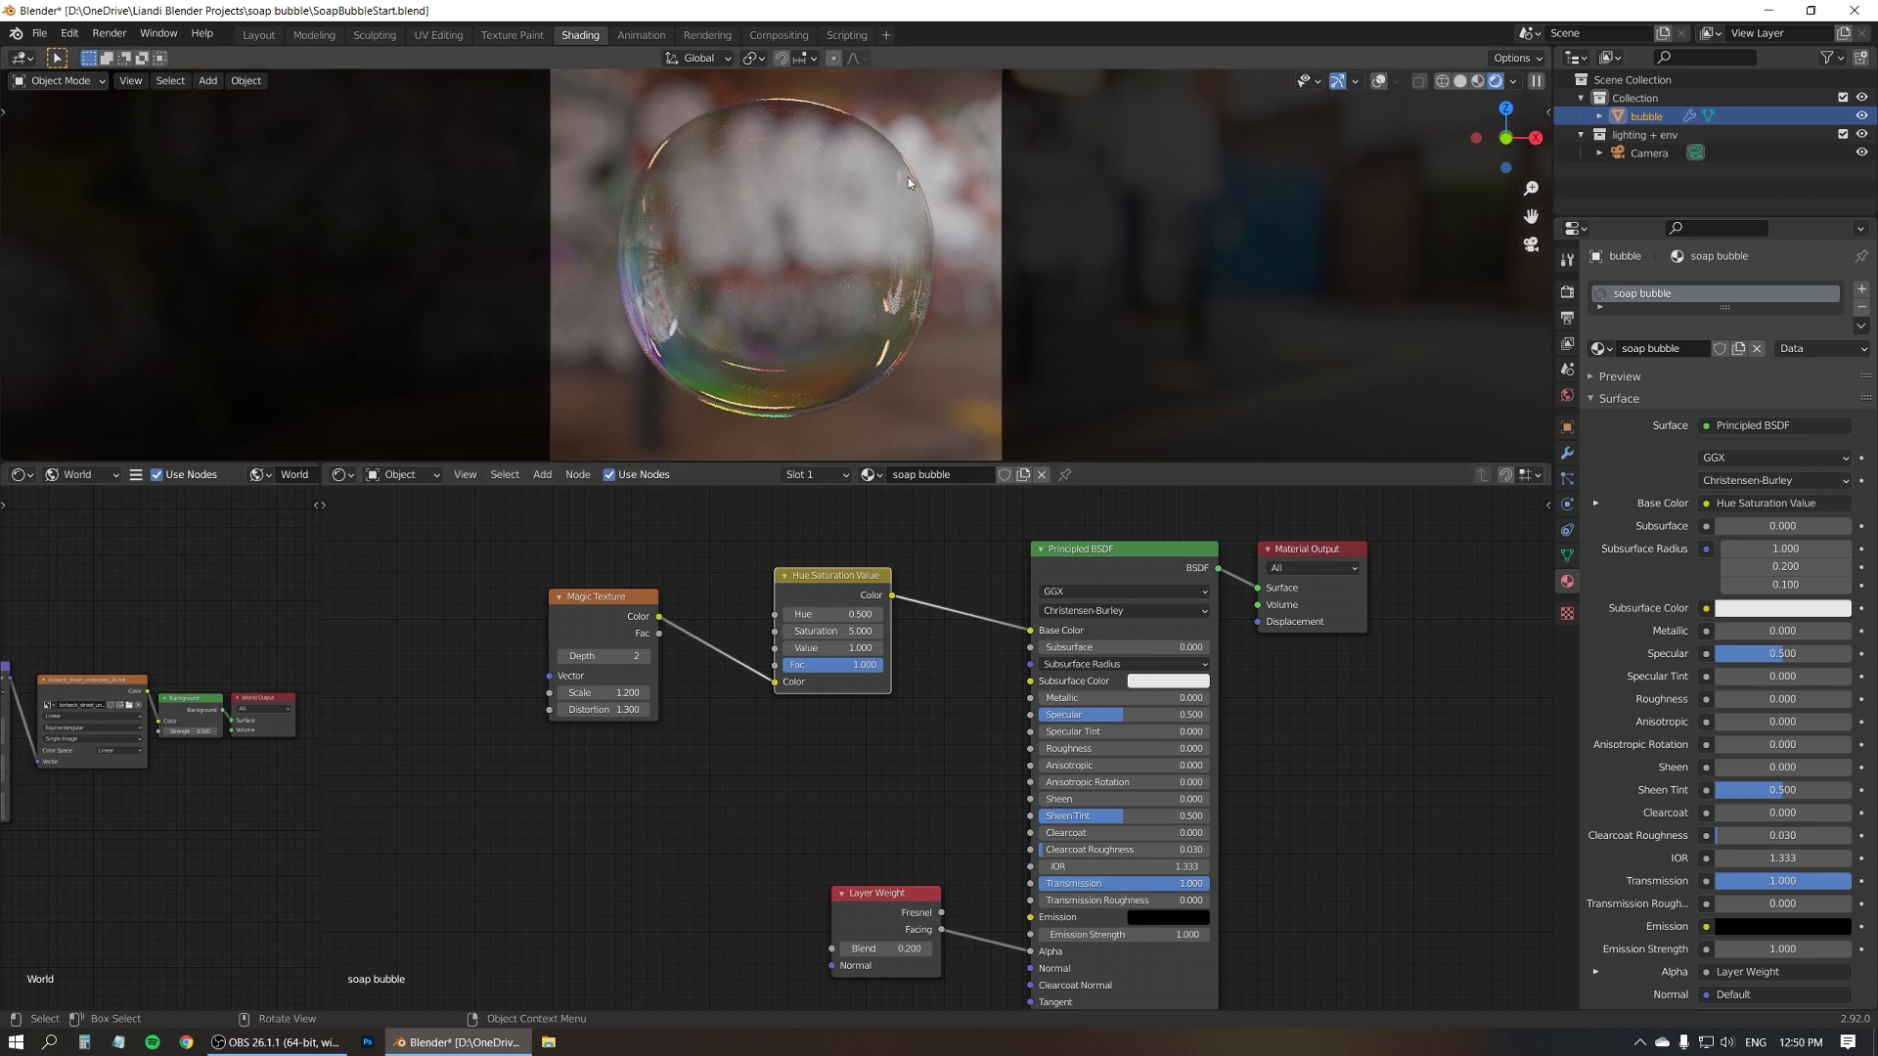
mouse_move(733, 543)
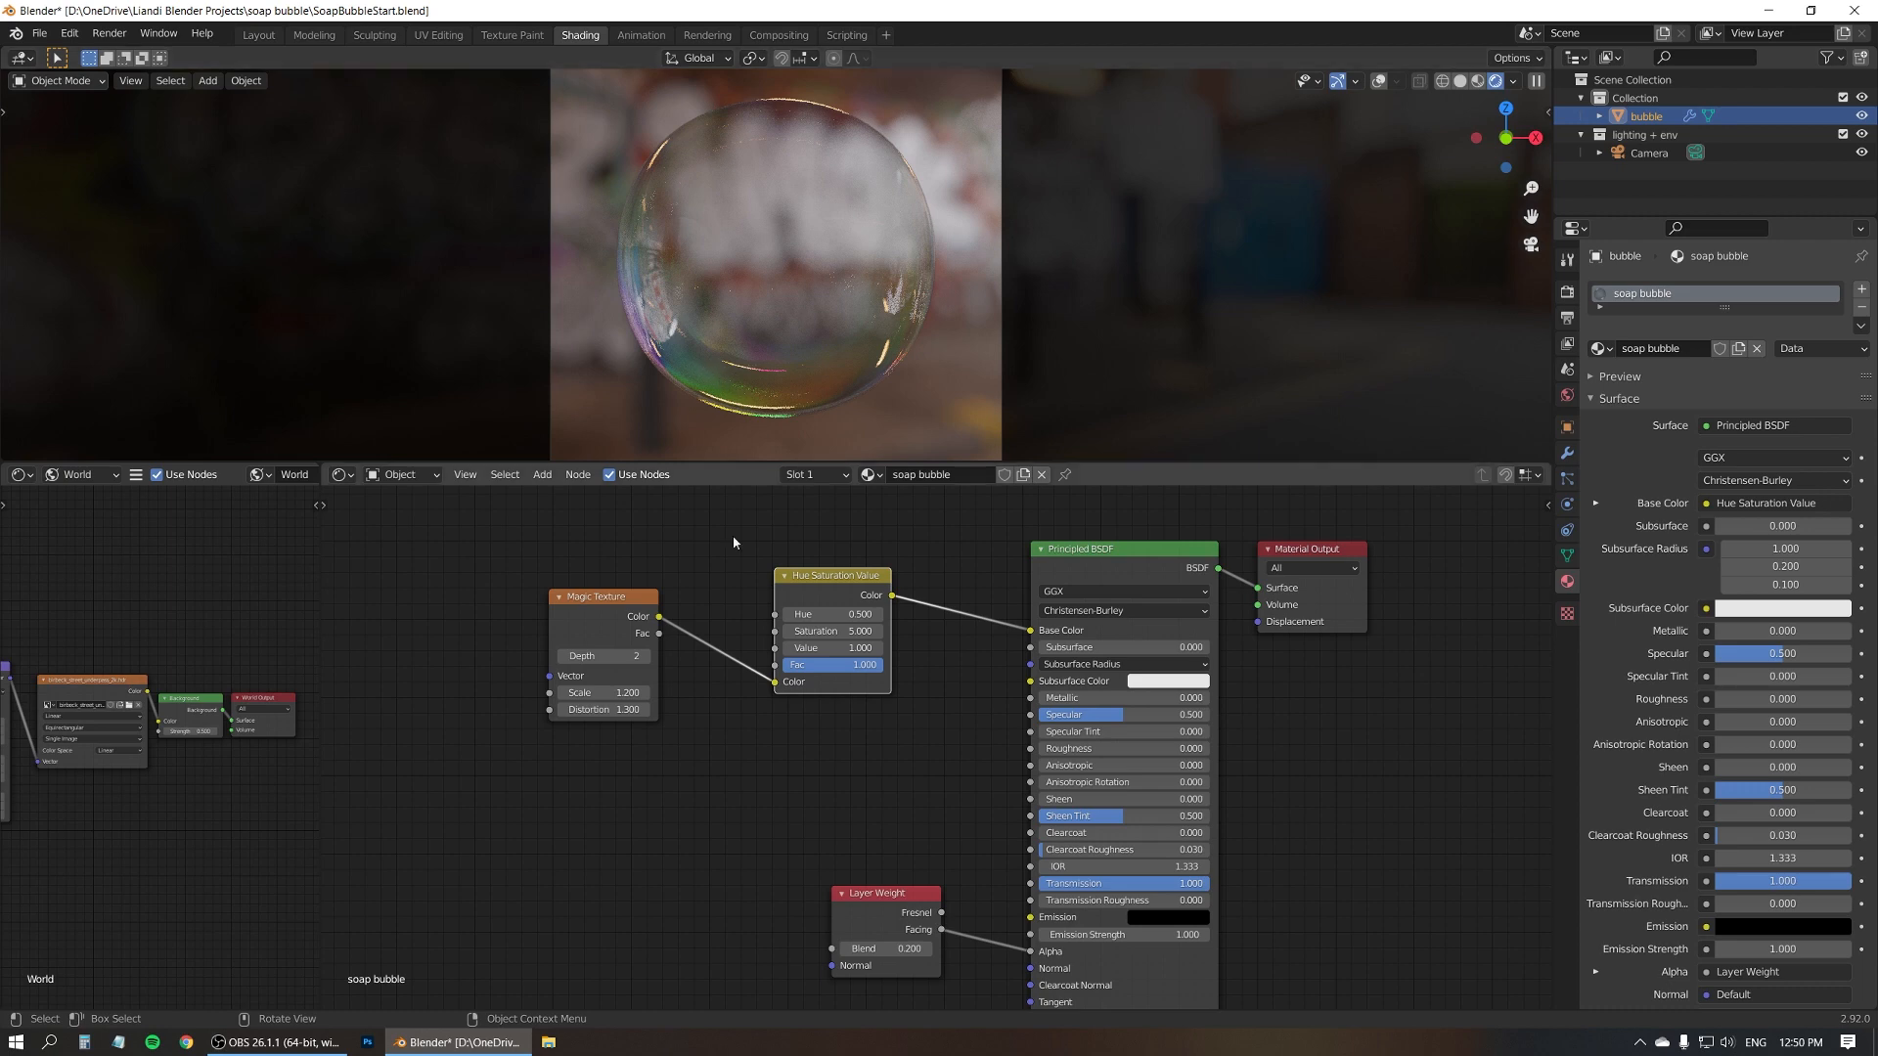
mouse_move(946, 539)
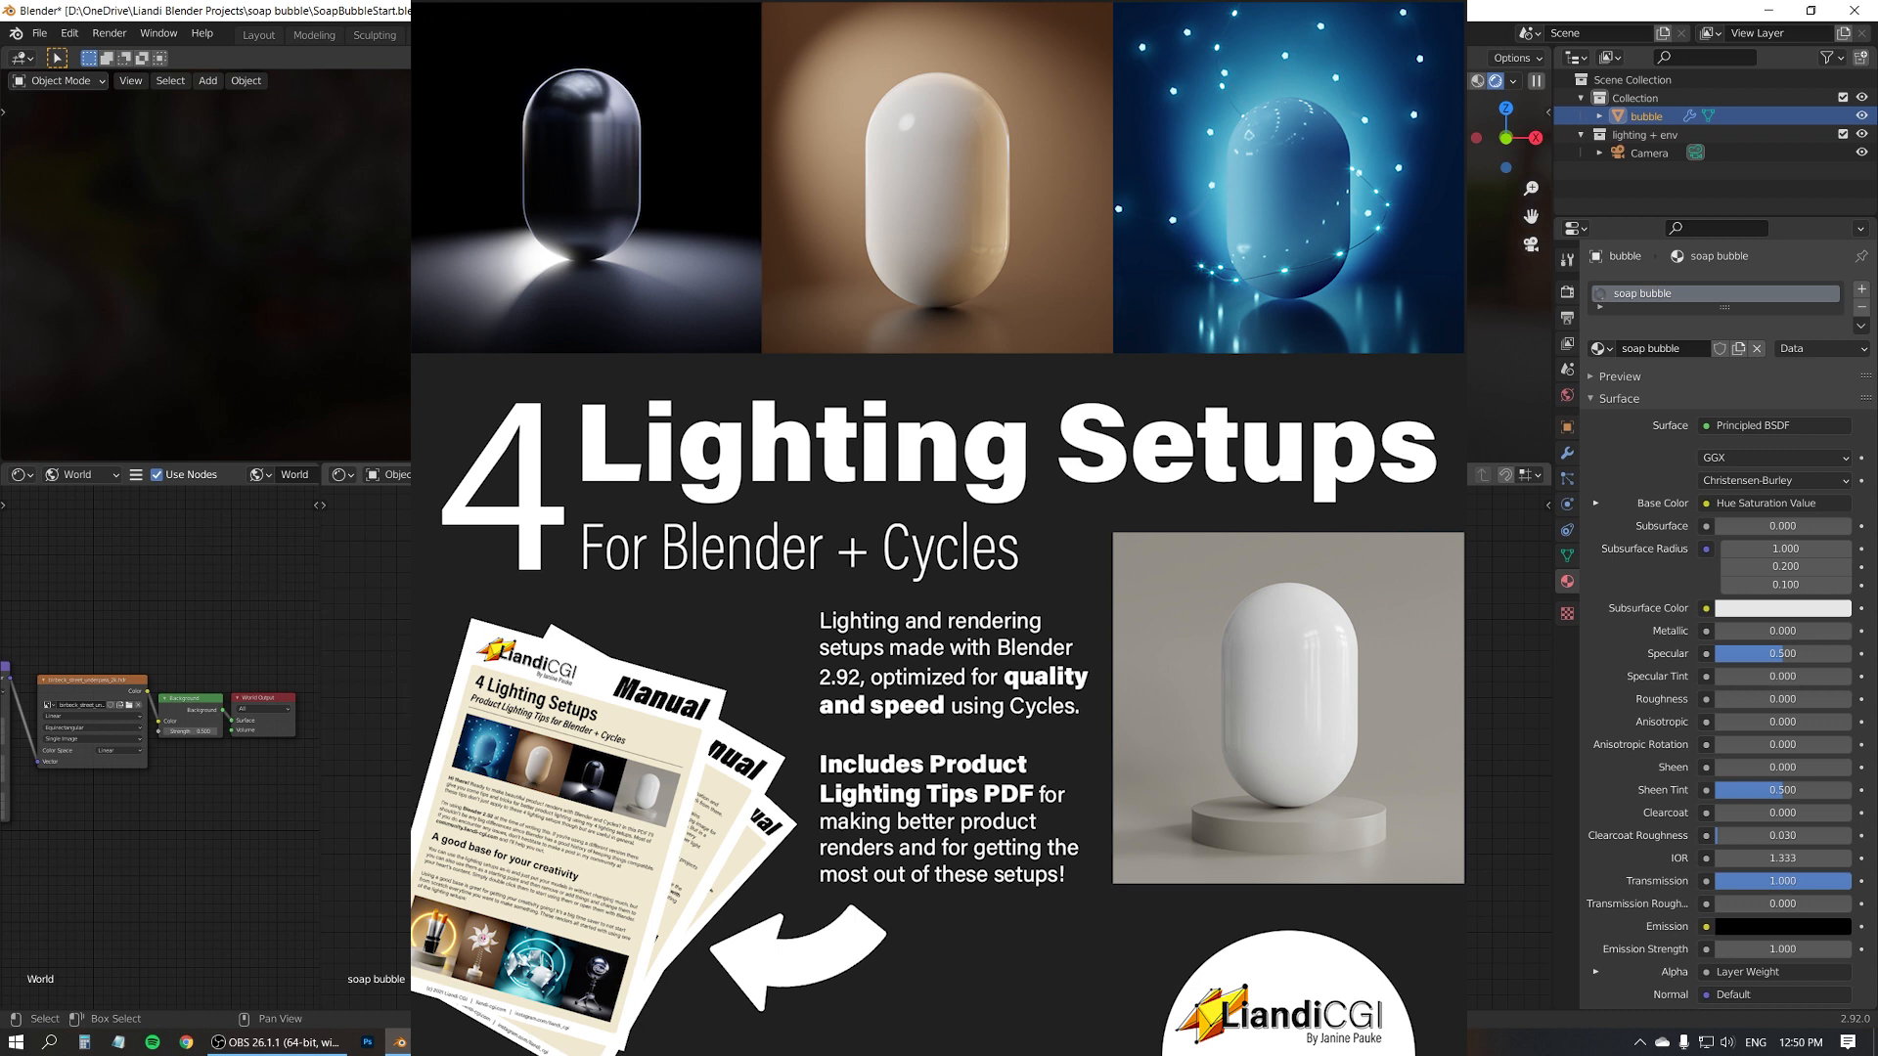
click(581, 33)
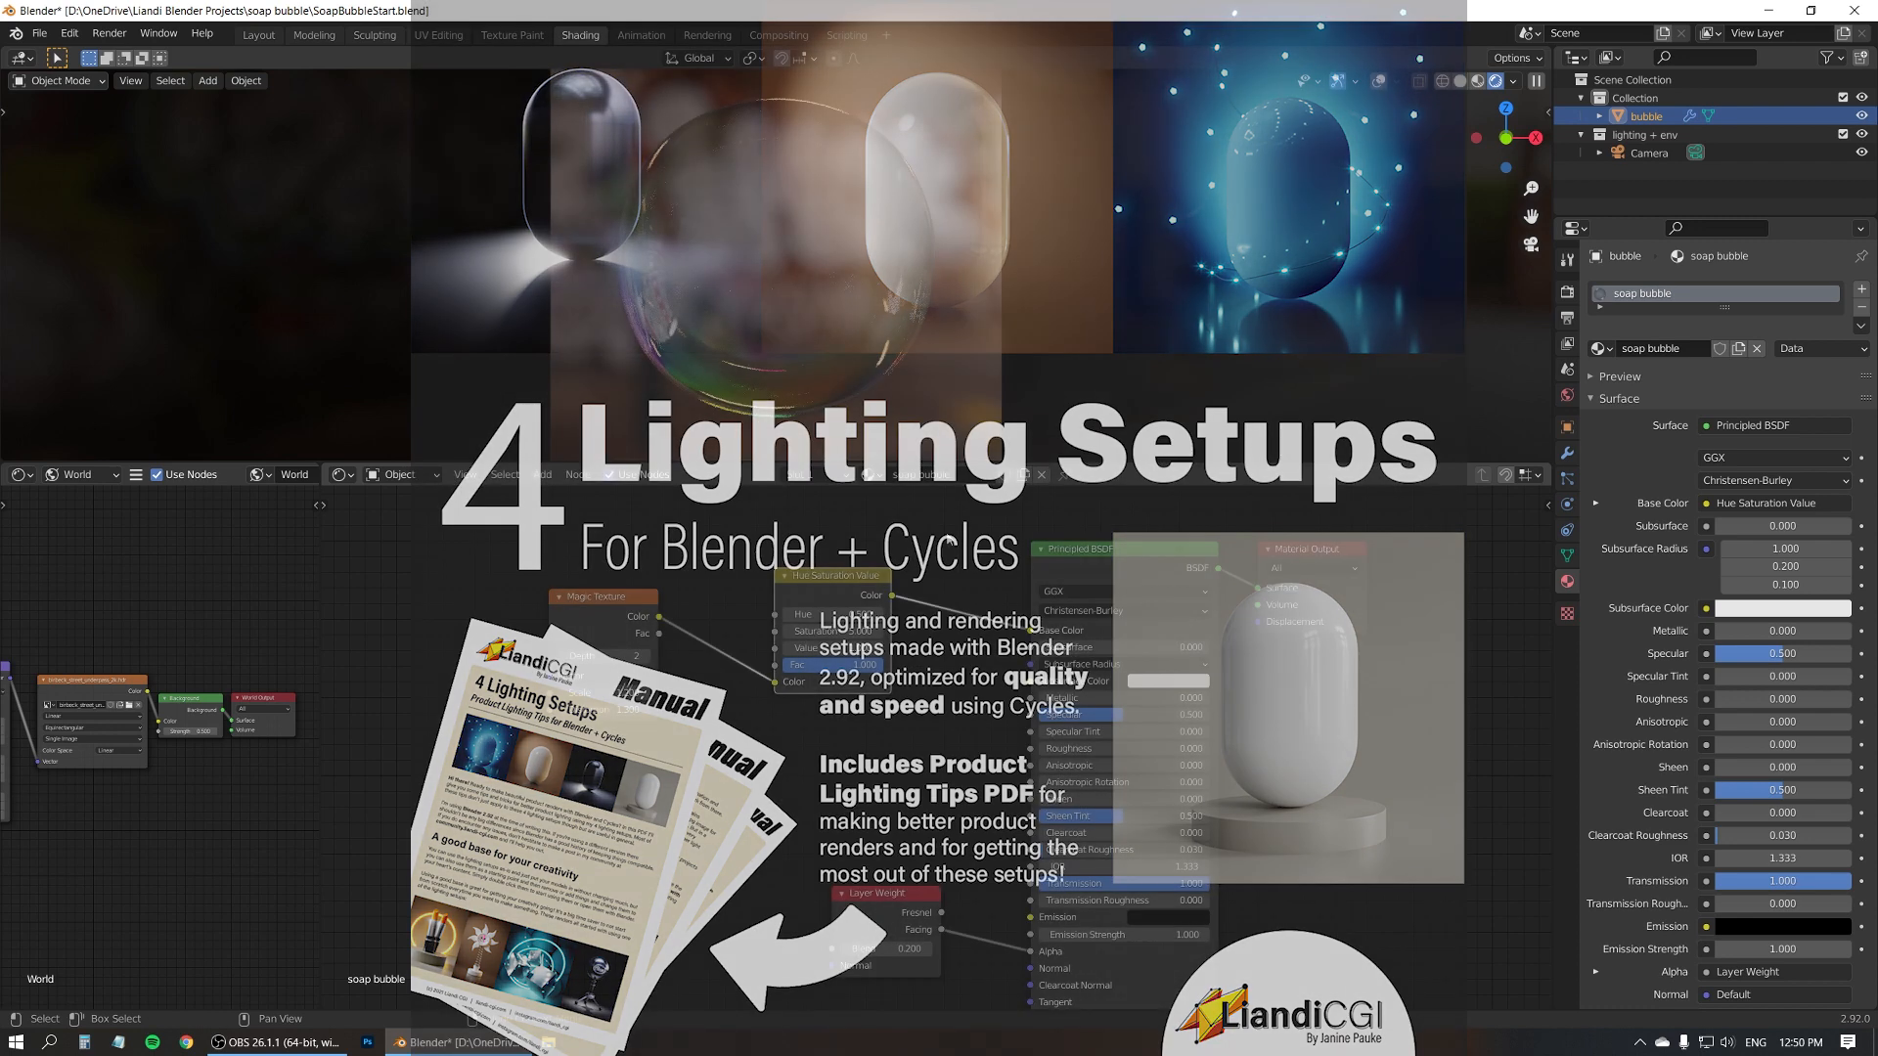